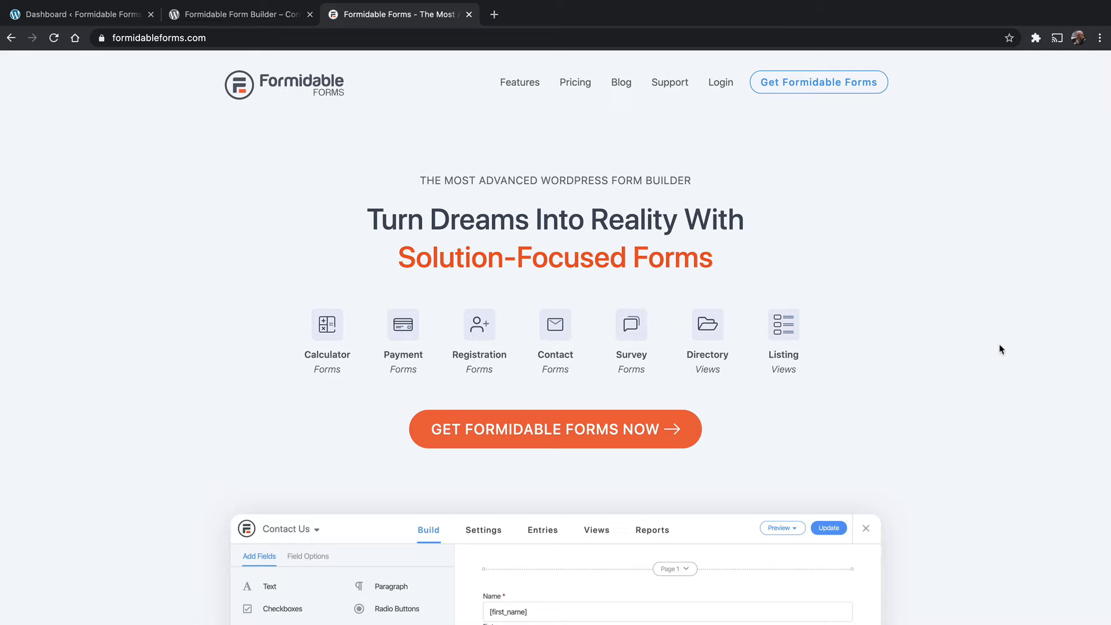
Switch to the WordPress.org plugin directory page for Formidable Form Builder
scroll("down", 3)
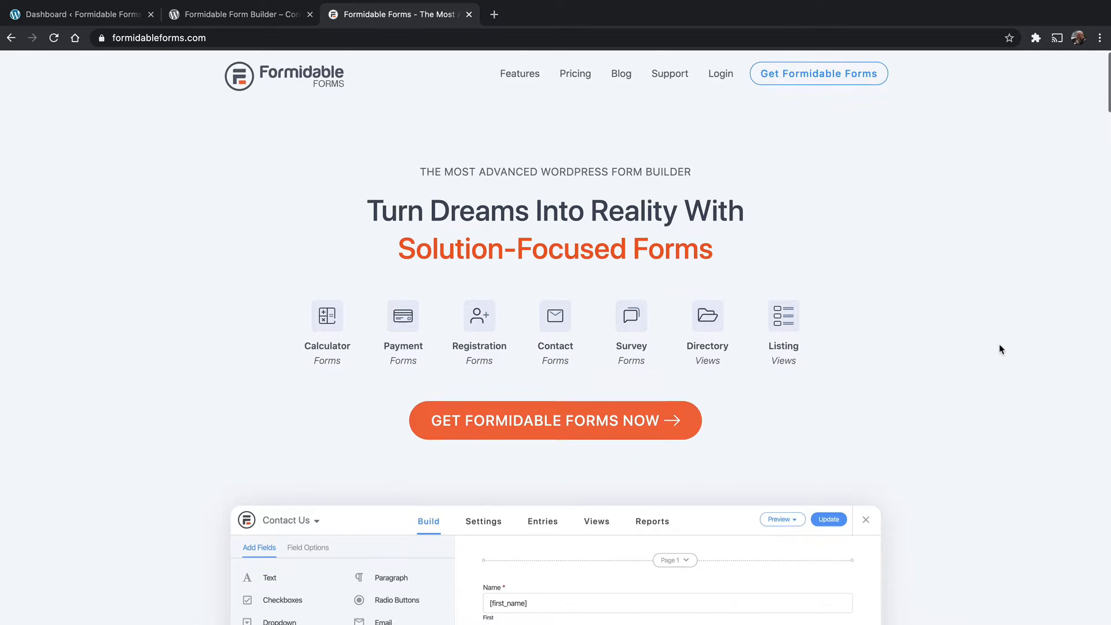
scroll("down", 3)
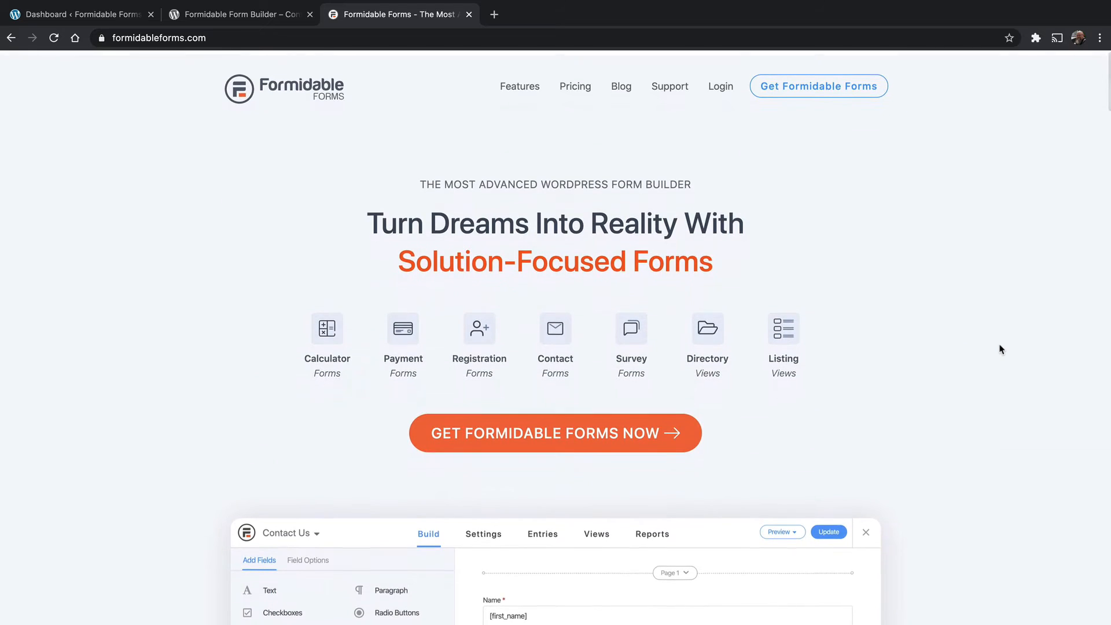
scroll("down", 3)
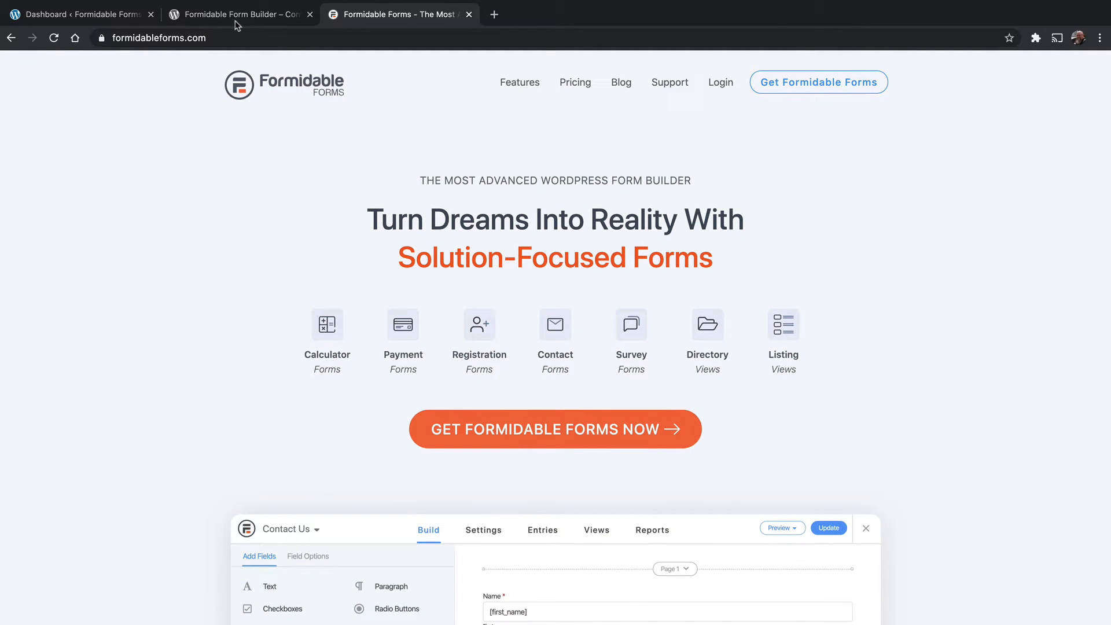
left_click(238, 14)
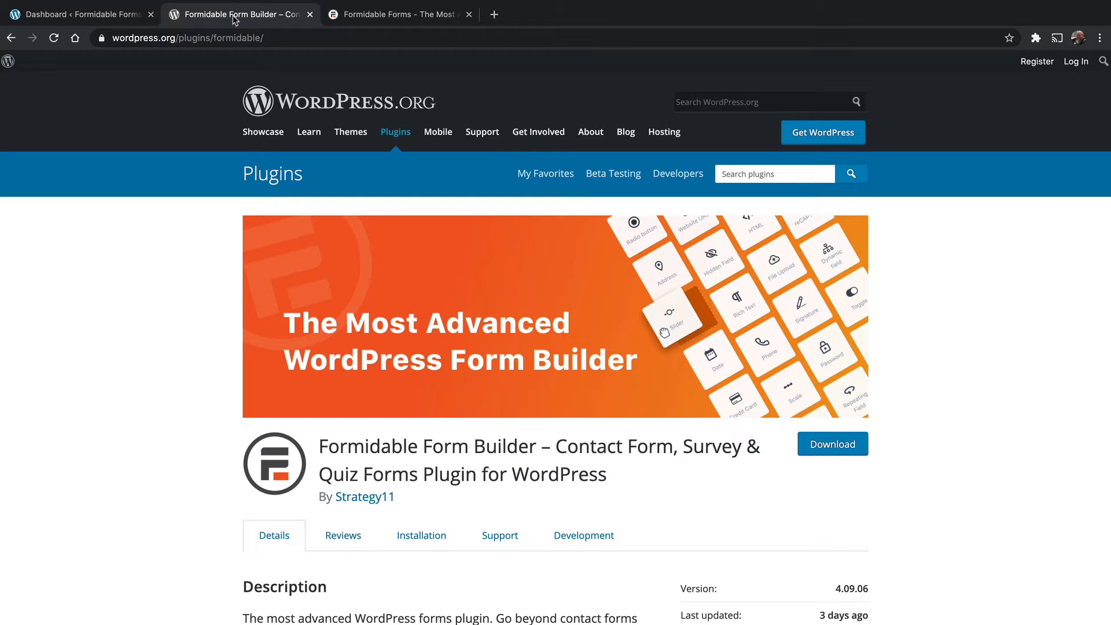
mouse_move(987, 361)
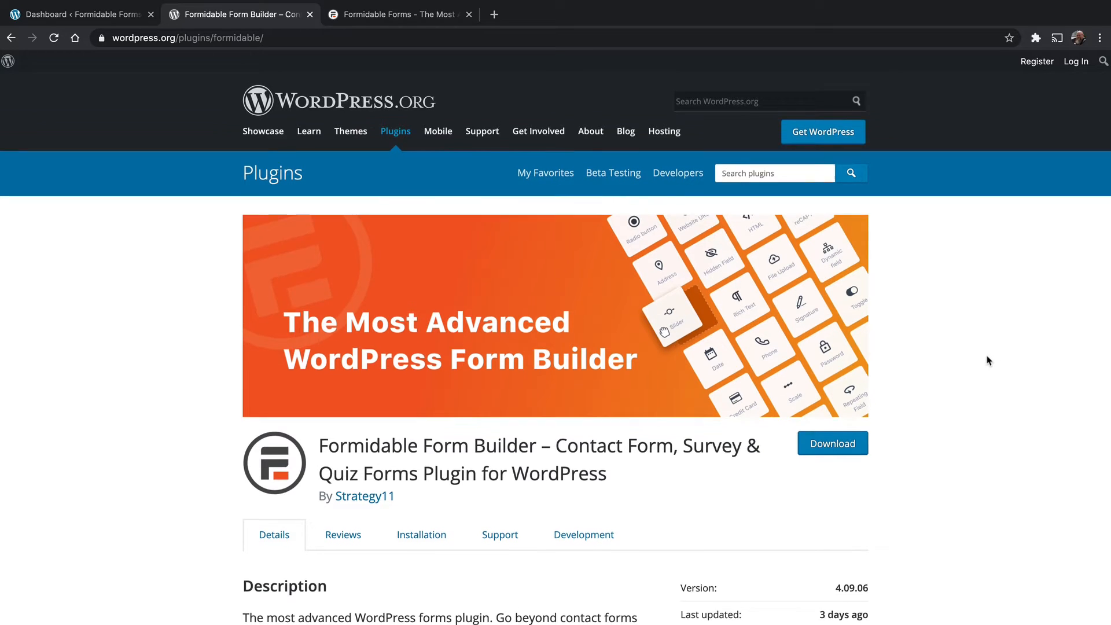
Read the plugin Description down to the quiz forms and calculators list
scroll("down", 3)
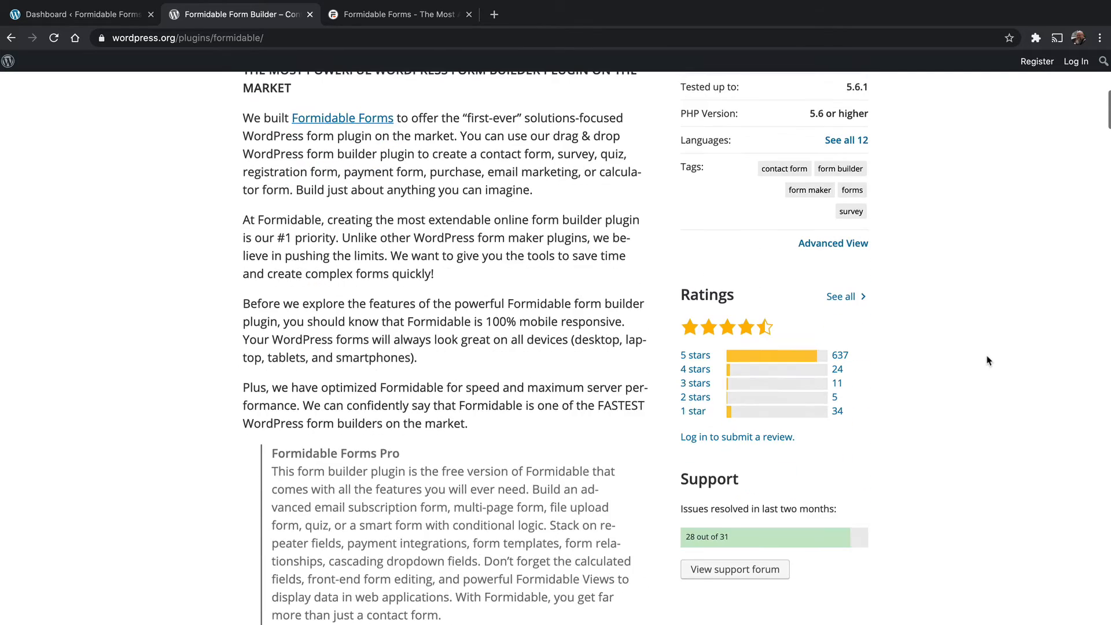
scroll("down", 3)
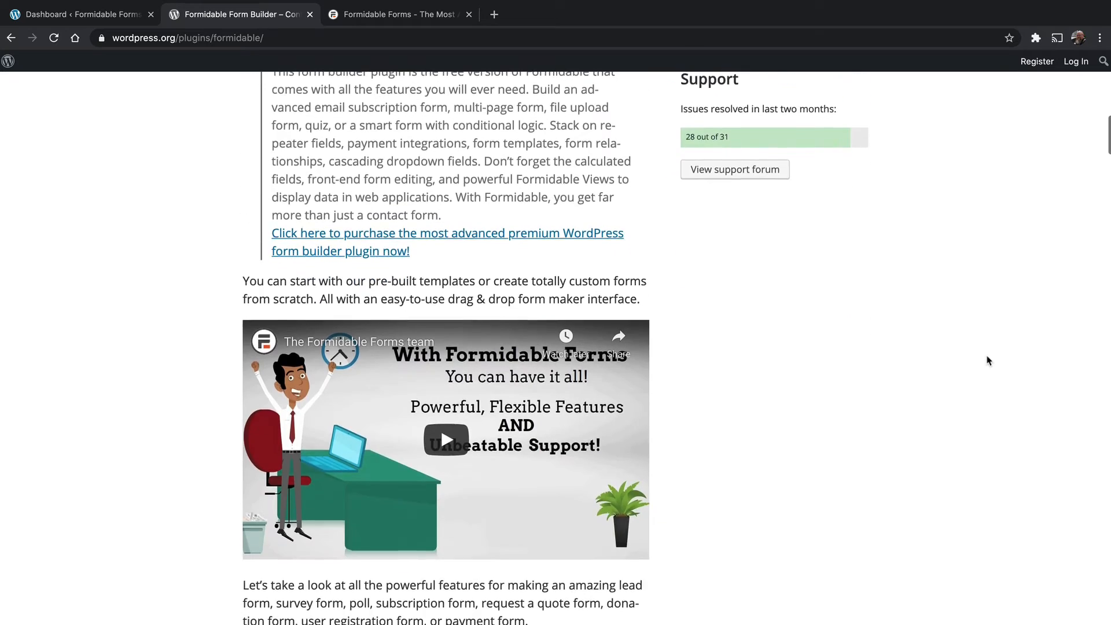
scroll("down", 3)
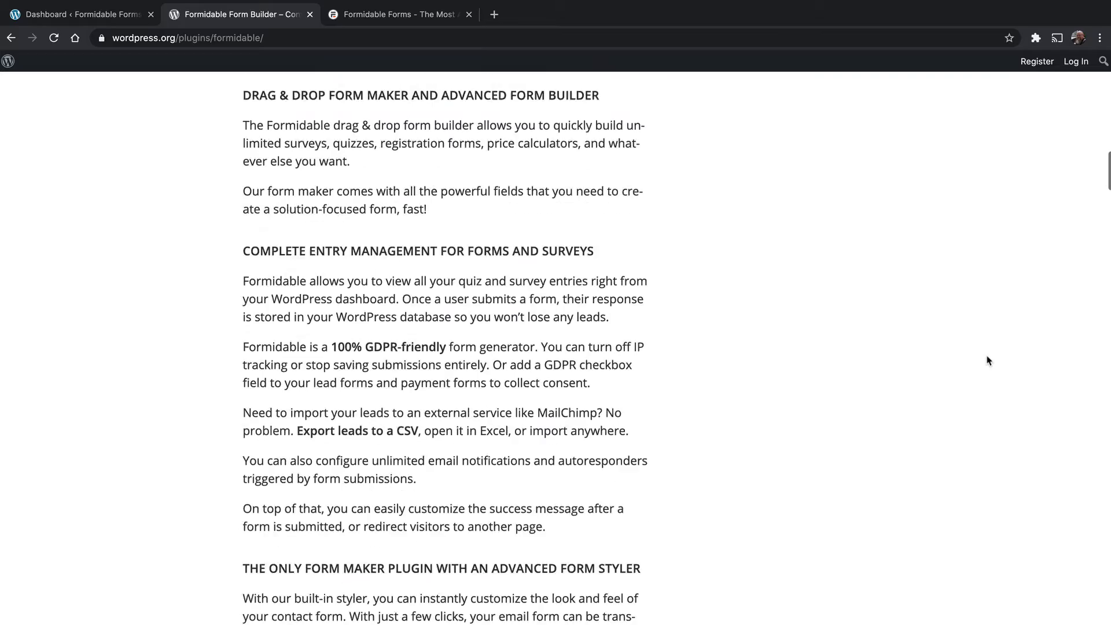
scroll("down", 3)
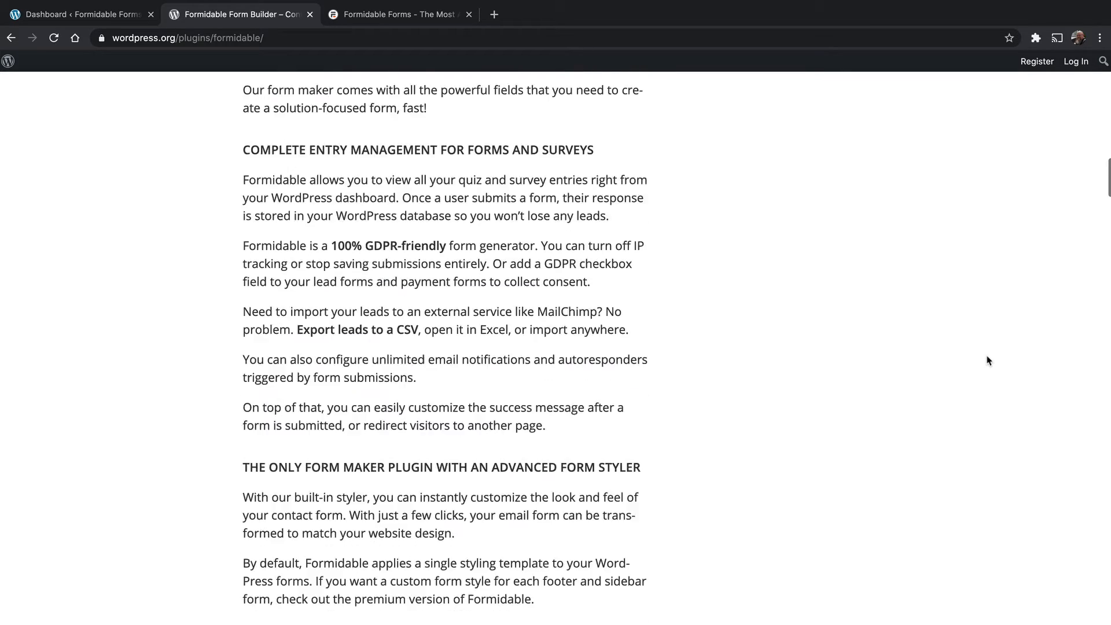
scroll("down", 3)
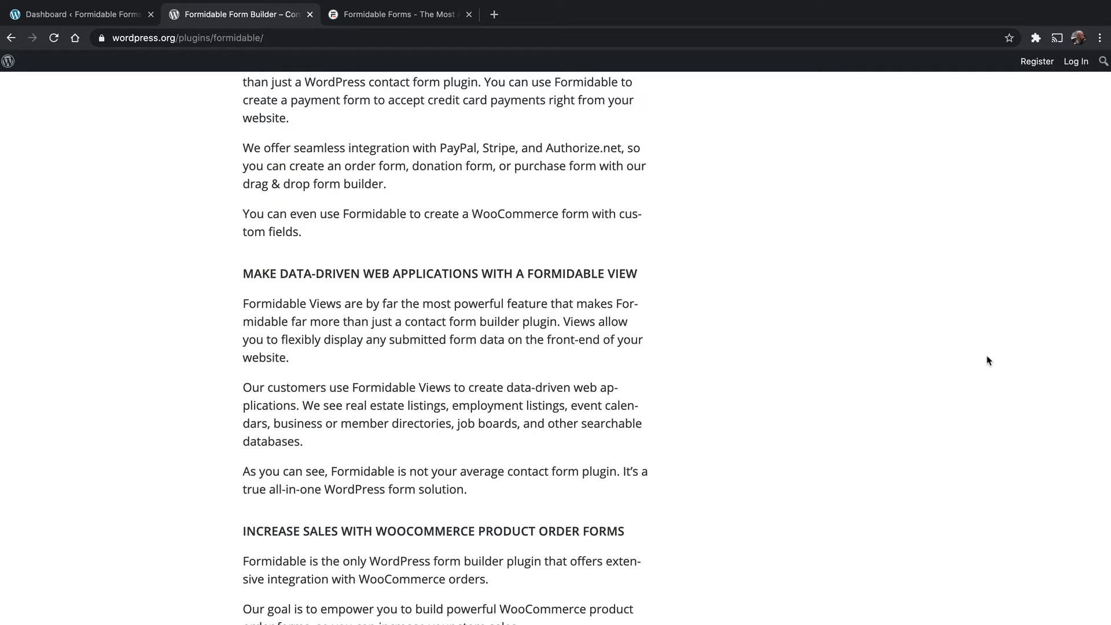
scroll("down", 3)
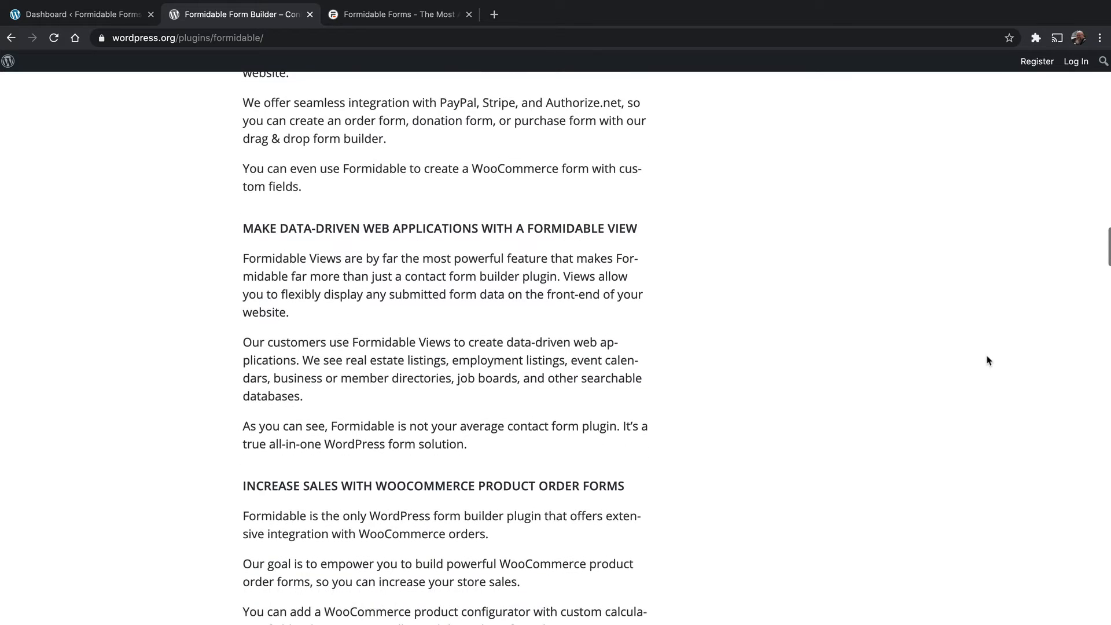
scroll("down", 3)
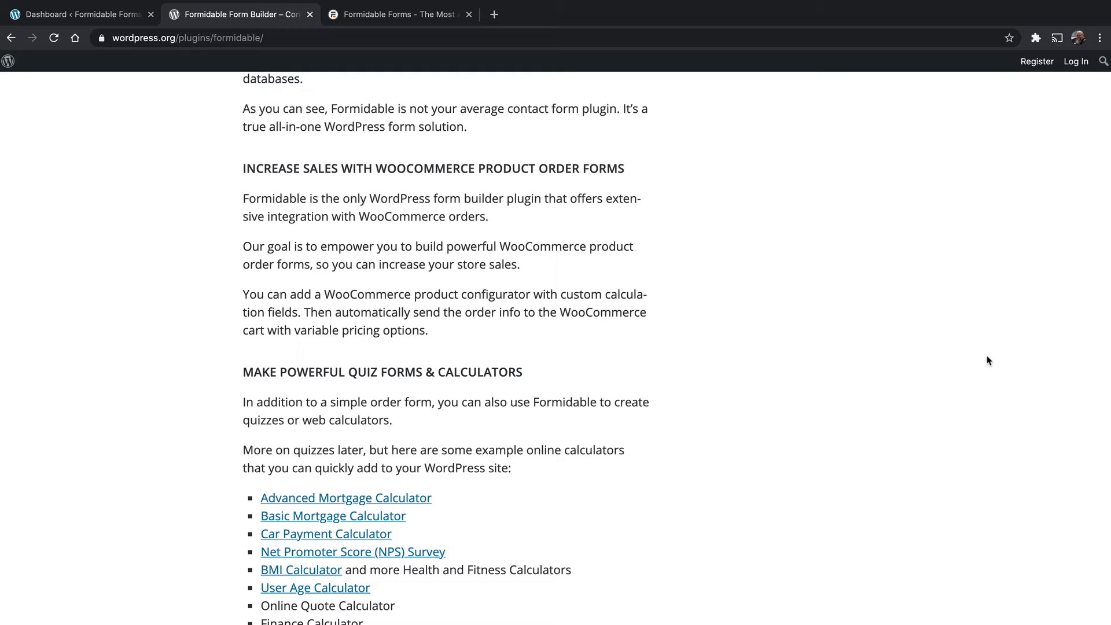
scroll("down", 3)
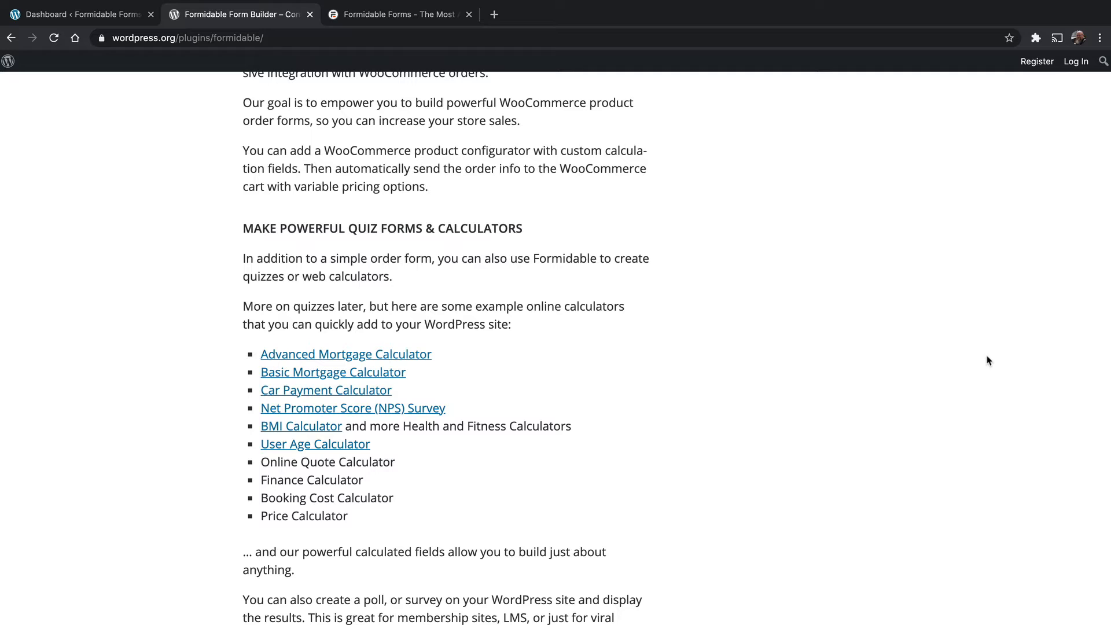
mouse_move(315, 443)
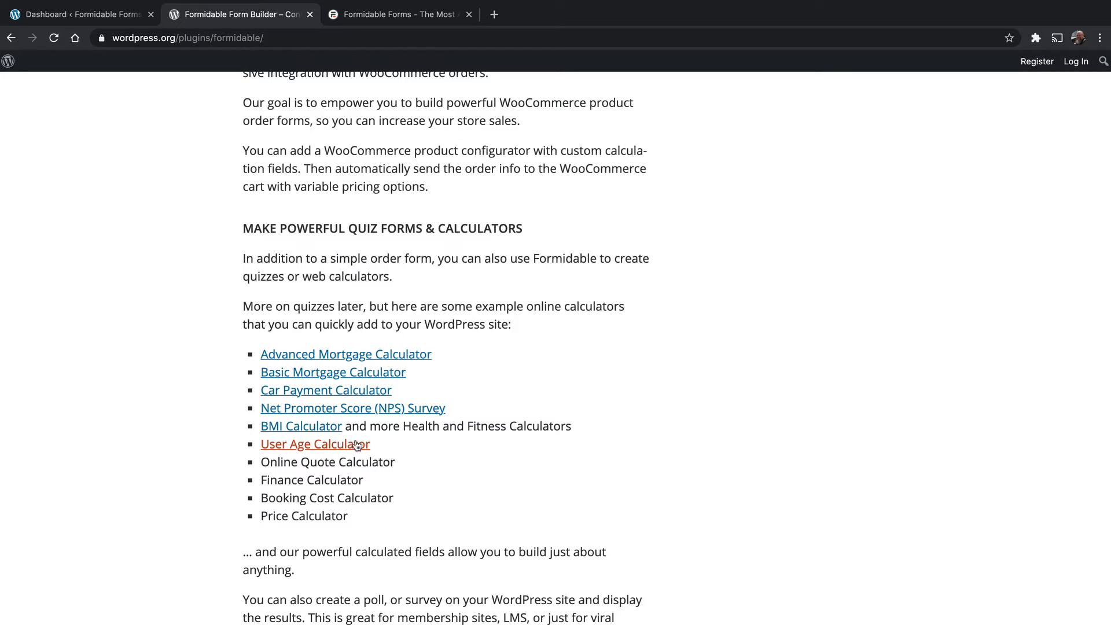
mouse_move(413, 419)
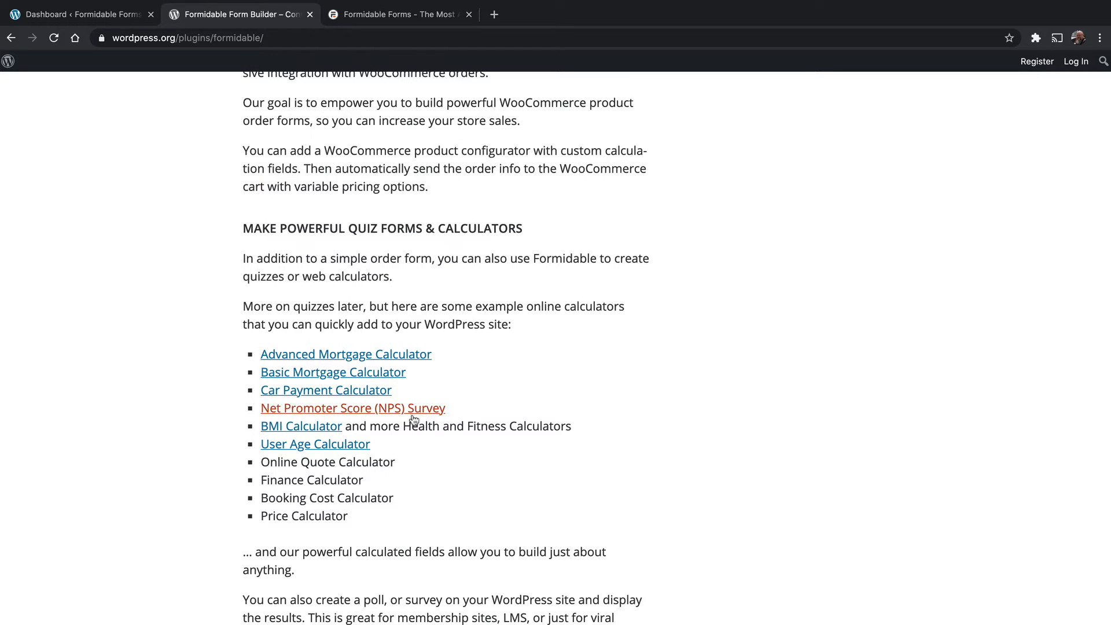
mouse_move(326, 390)
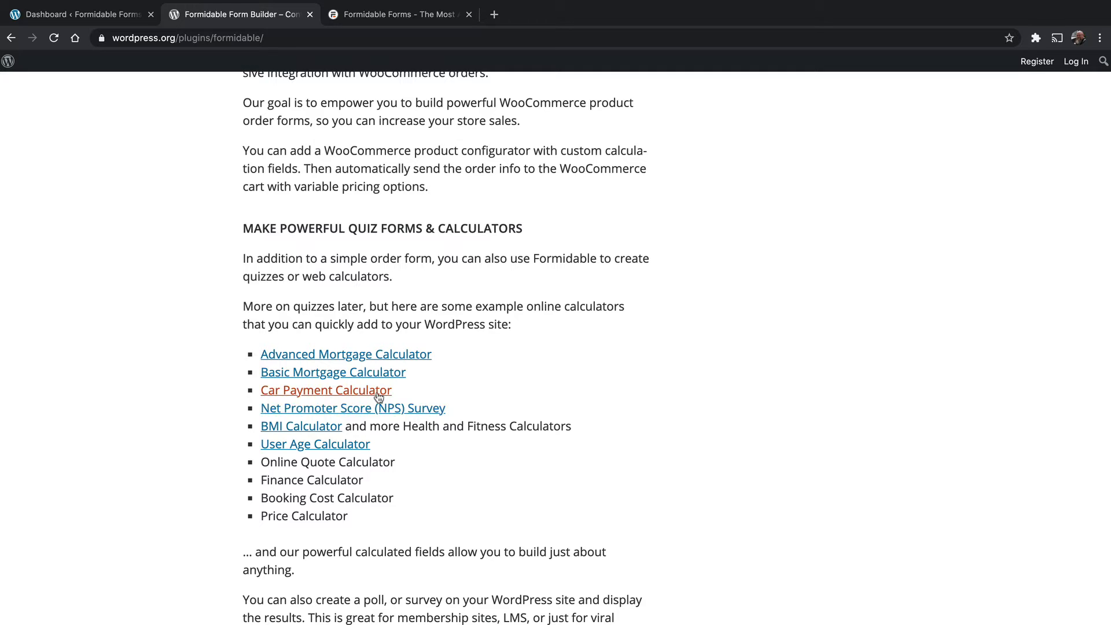
mouse_move(697, 383)
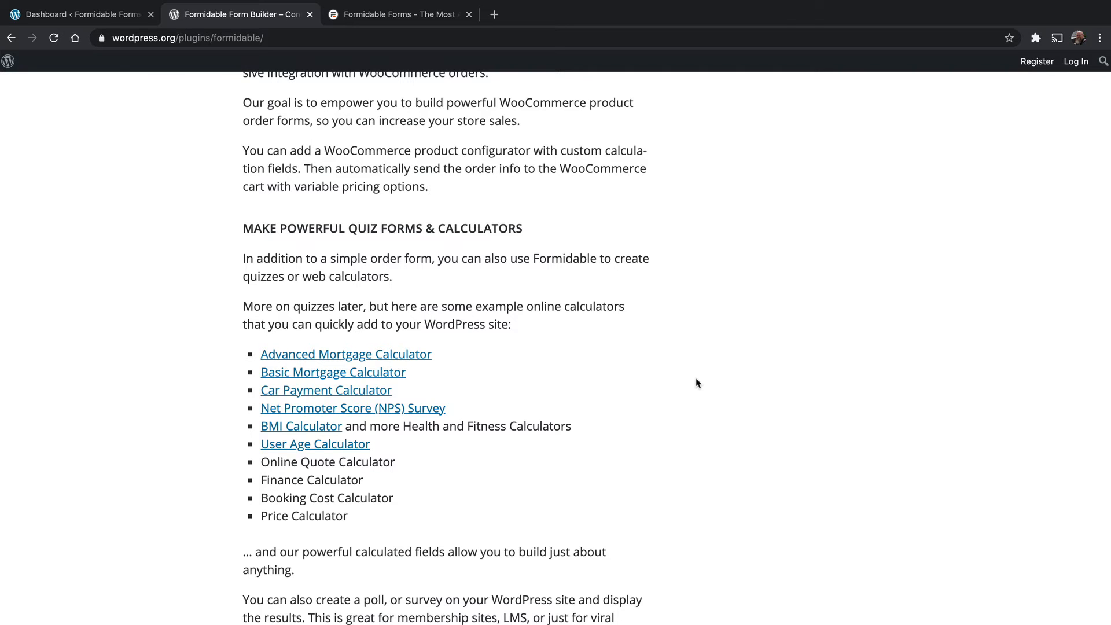
Return to the local site's admin dashboard and go to Plugins > Add New
left_click(78, 14)
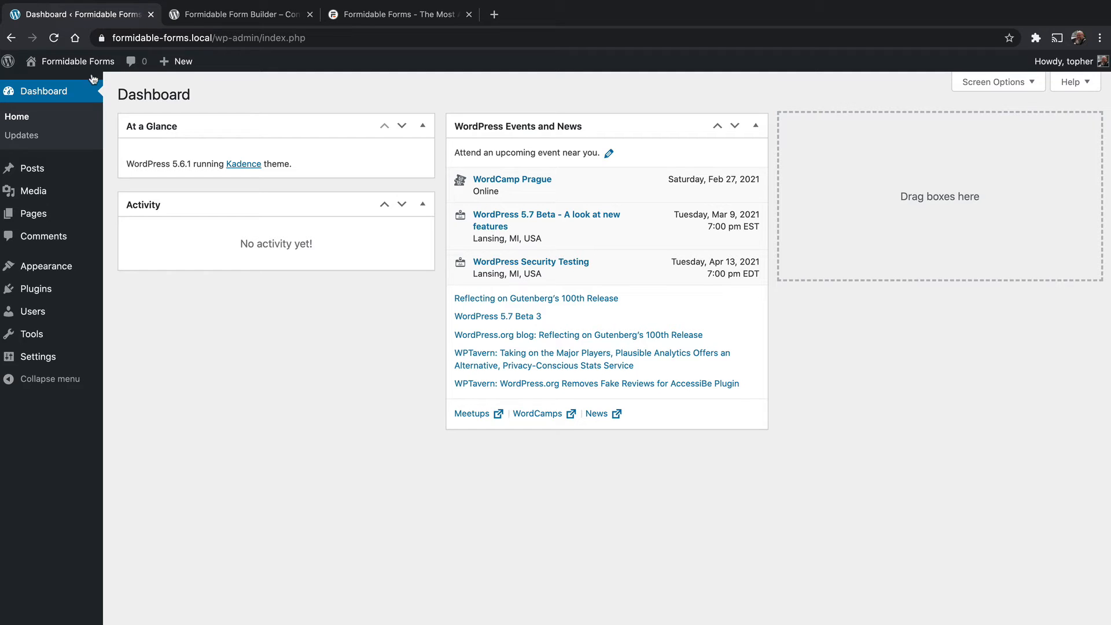
mouse_move(35, 288)
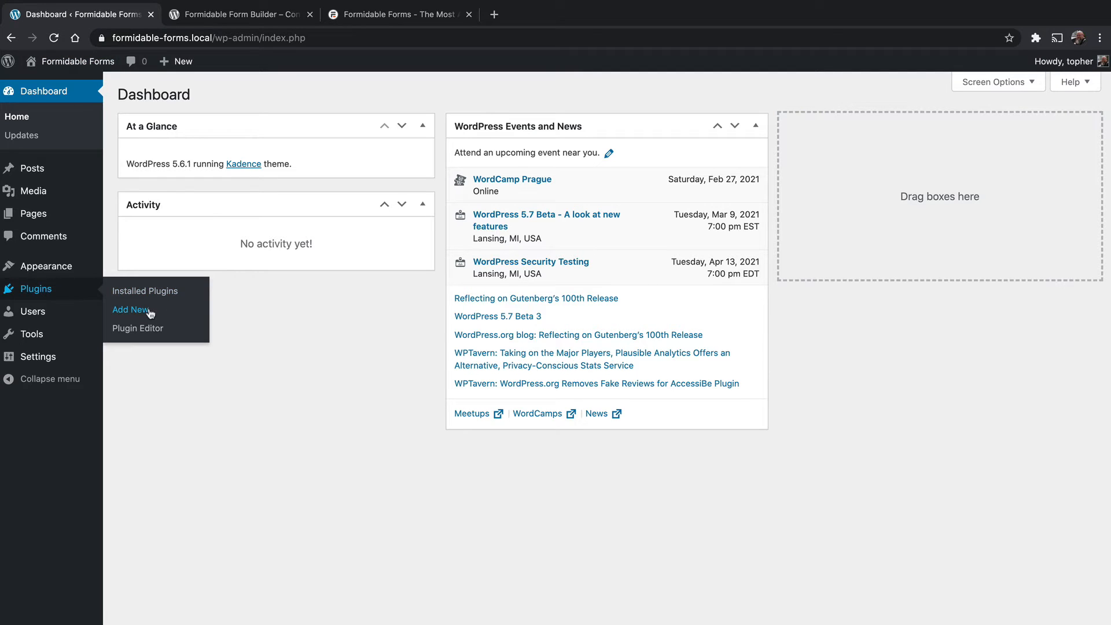
left_click(129, 309)
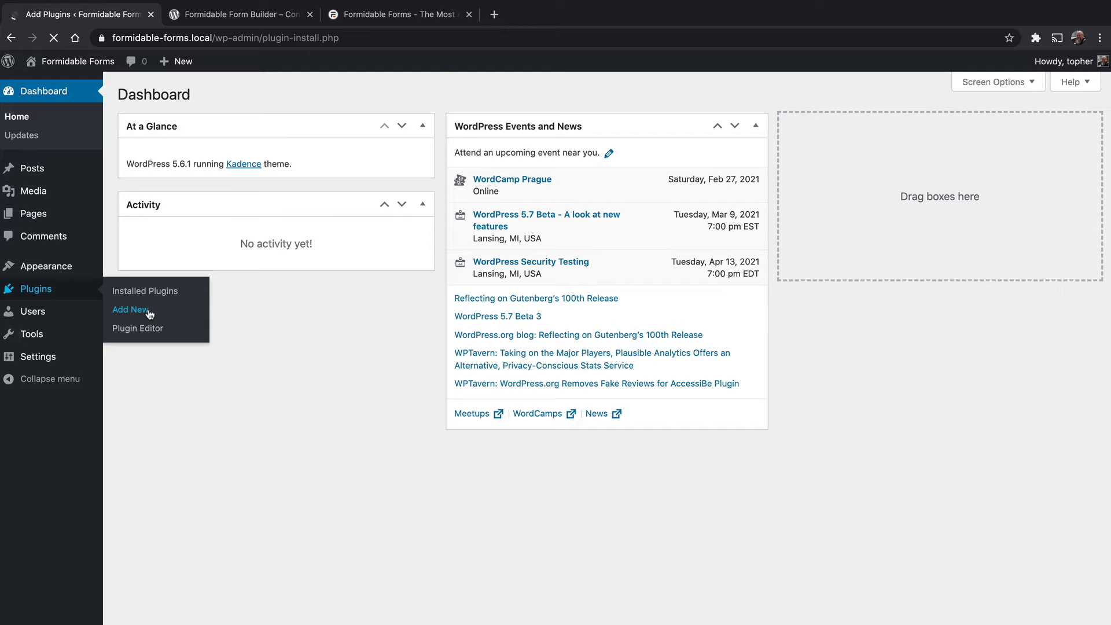
left_click(129, 309)
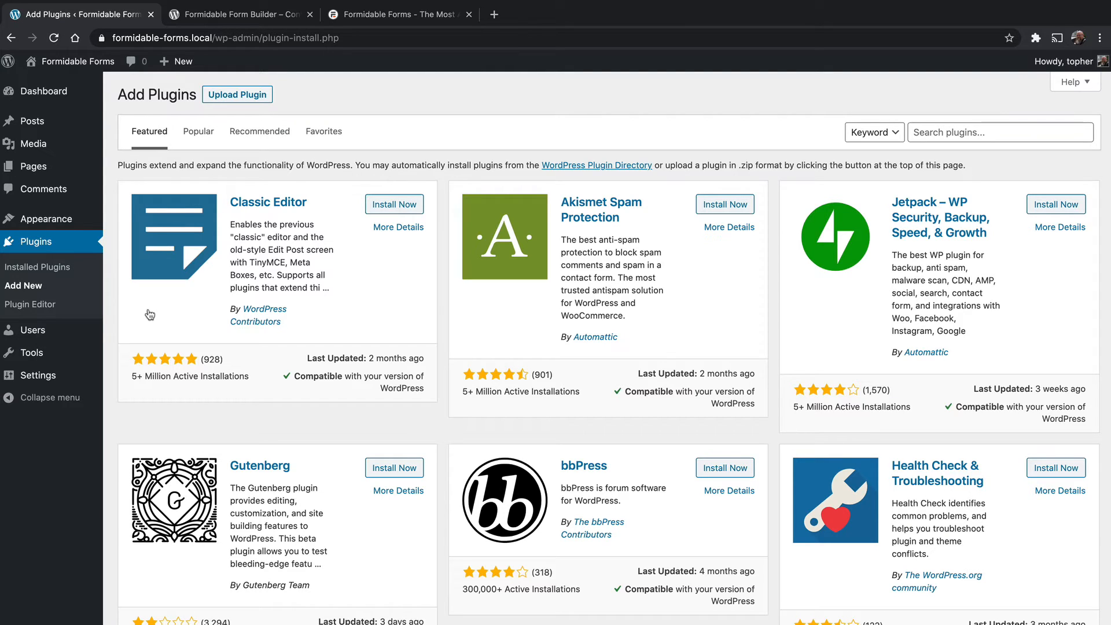
Search for 'formidable forms', then install and activate Formidable Form Builder
left_click(992, 132)
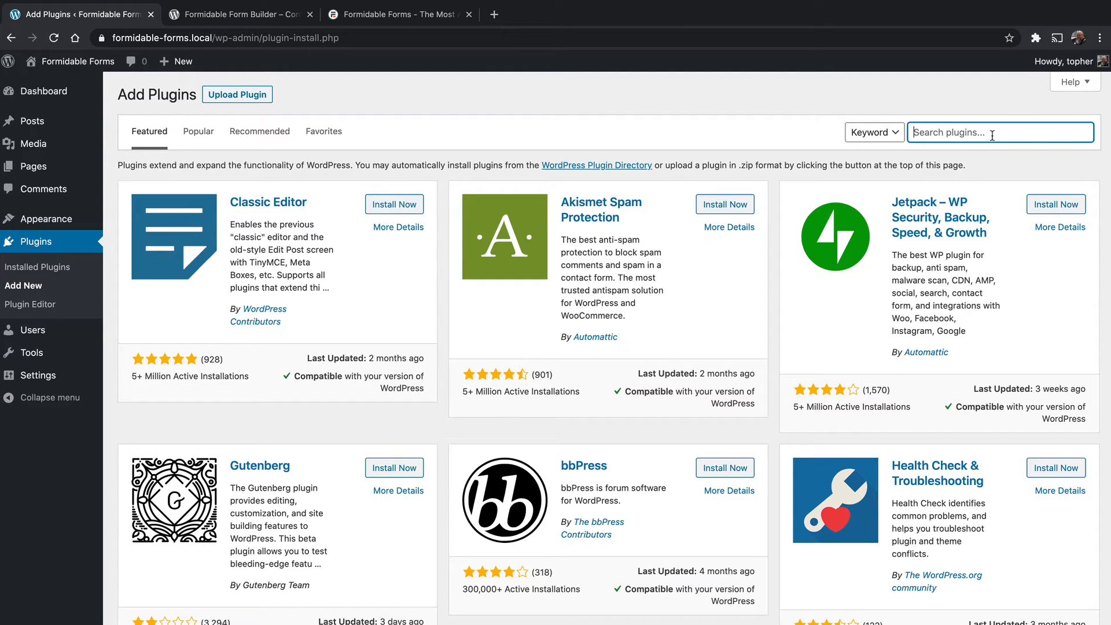
type("formidable forms")
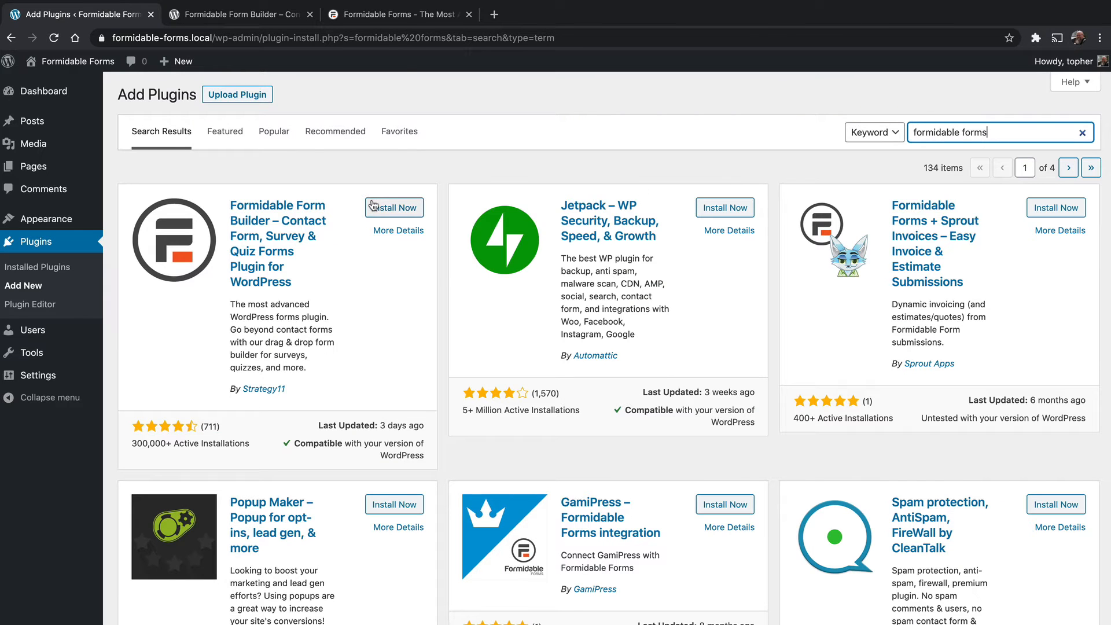
mouse_move(915, 254)
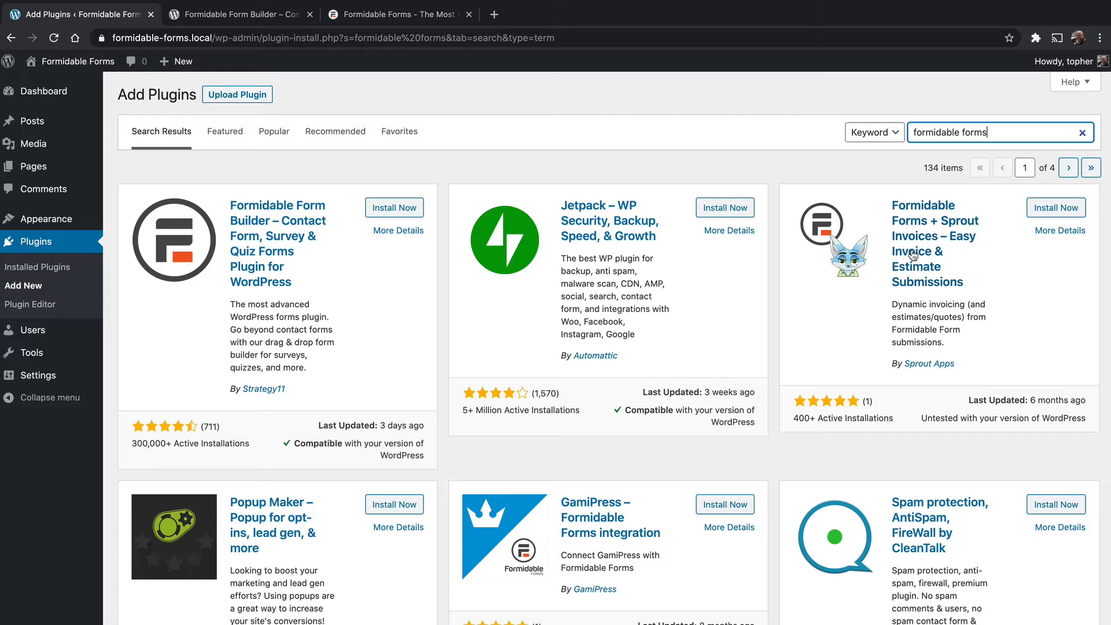
mouse_move(970, 266)
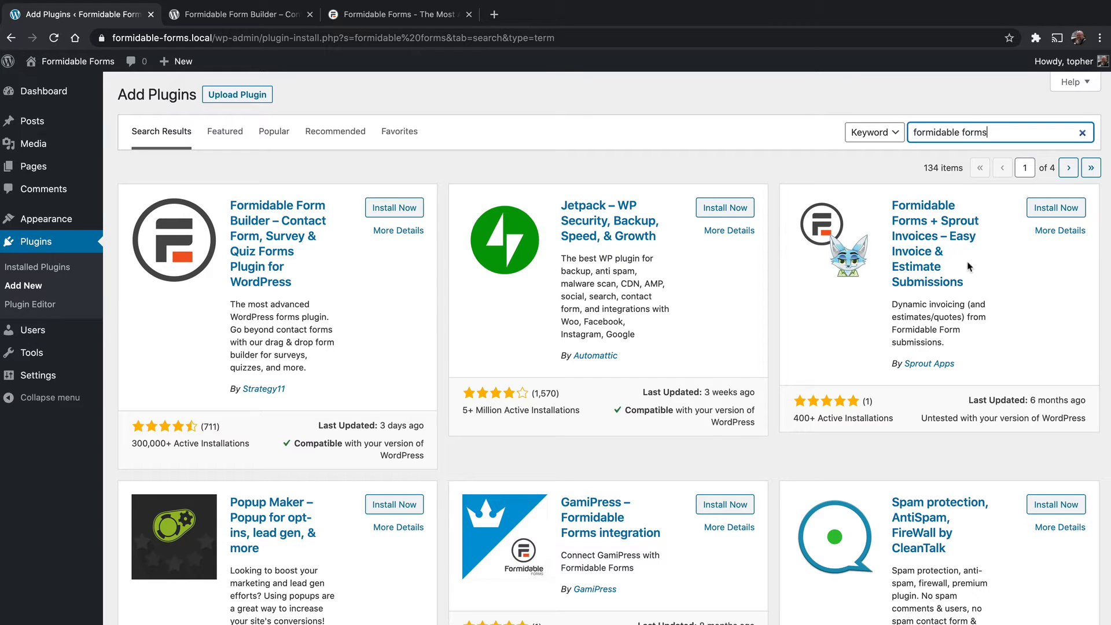
left_click(394, 208)
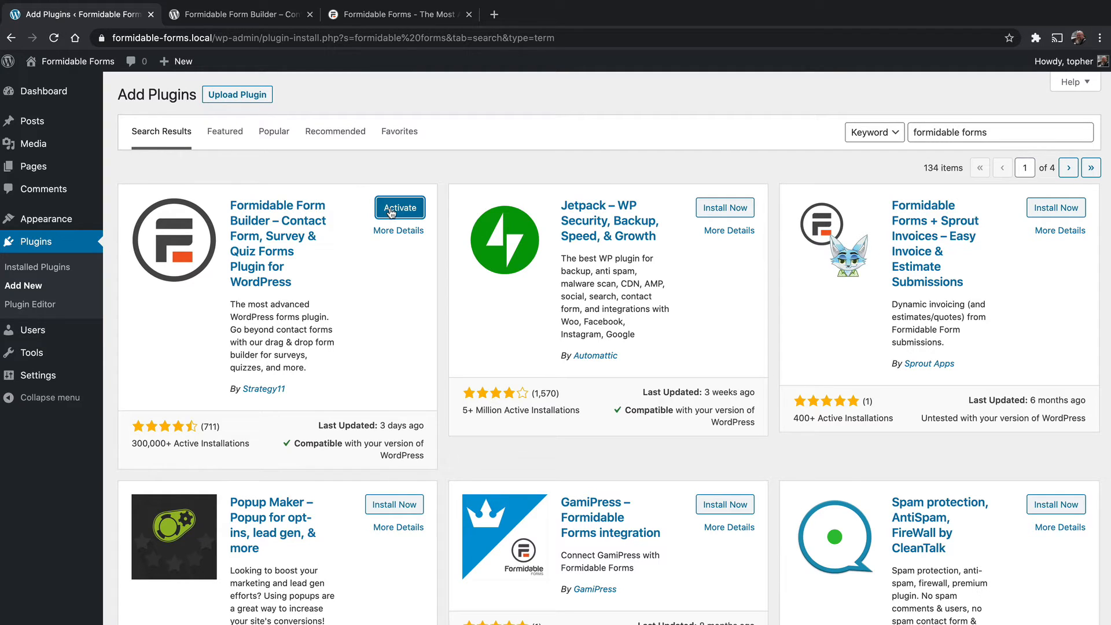
left_click(400, 207)
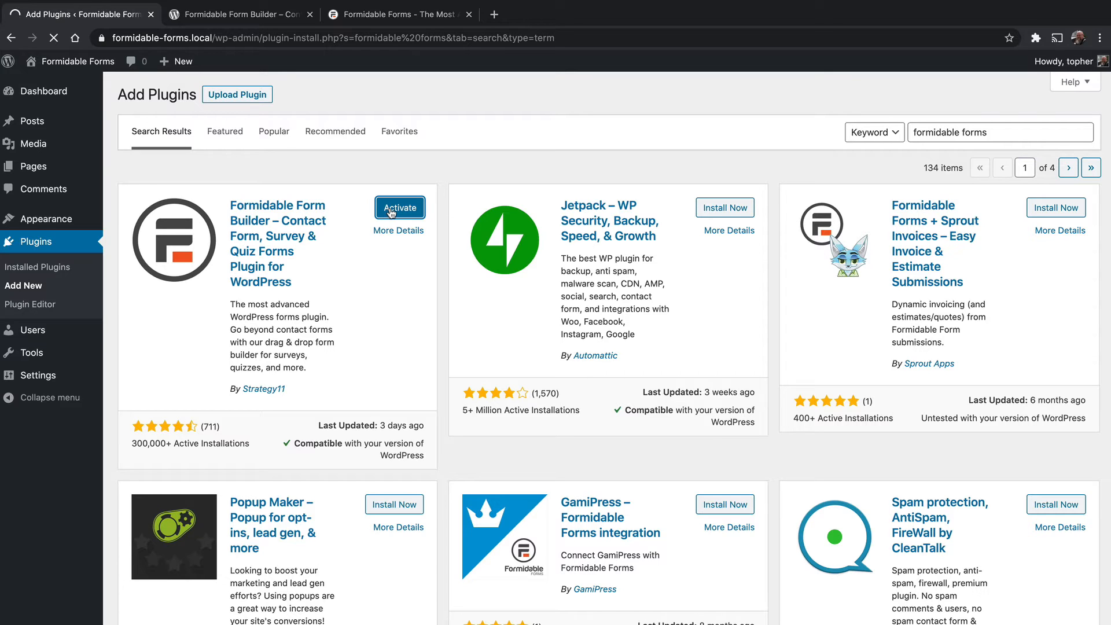
left_click(400, 207)
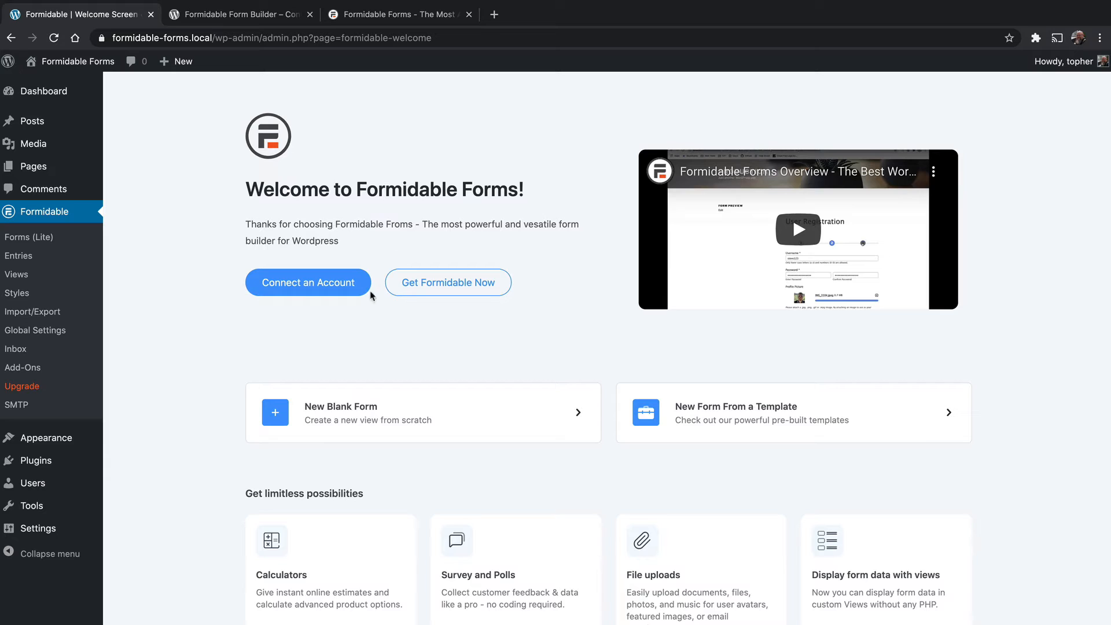
mouse_move(467, 325)
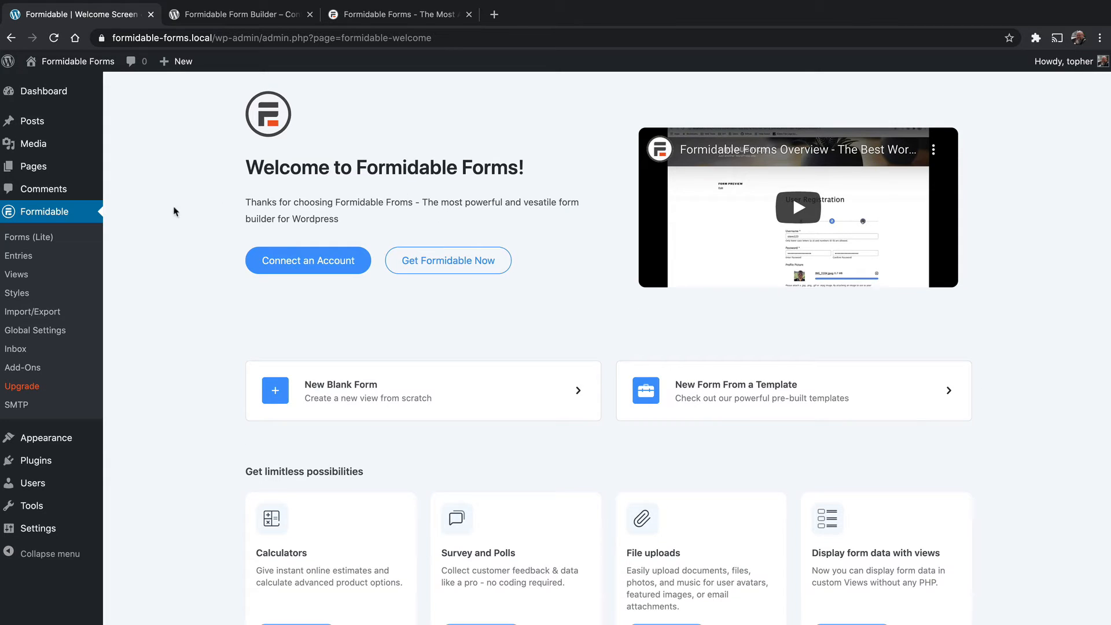
Go to Formidable > Global Settings from the admin sidebar
left_click(35, 330)
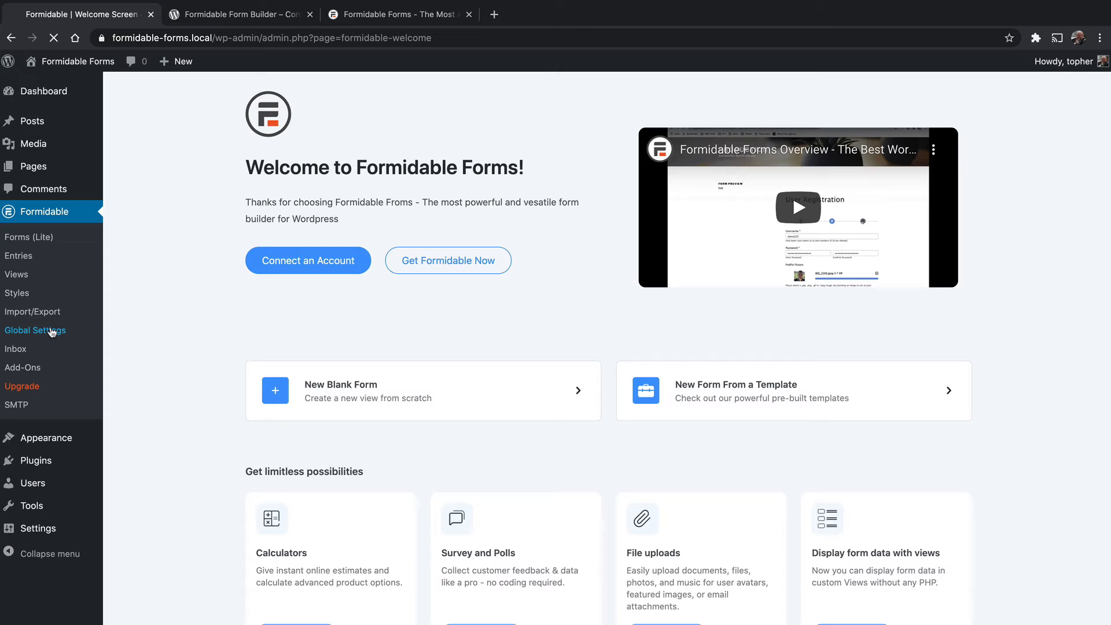
Set Load form styling to 'only on applicable pages' in General Settings
left_click(36, 330)
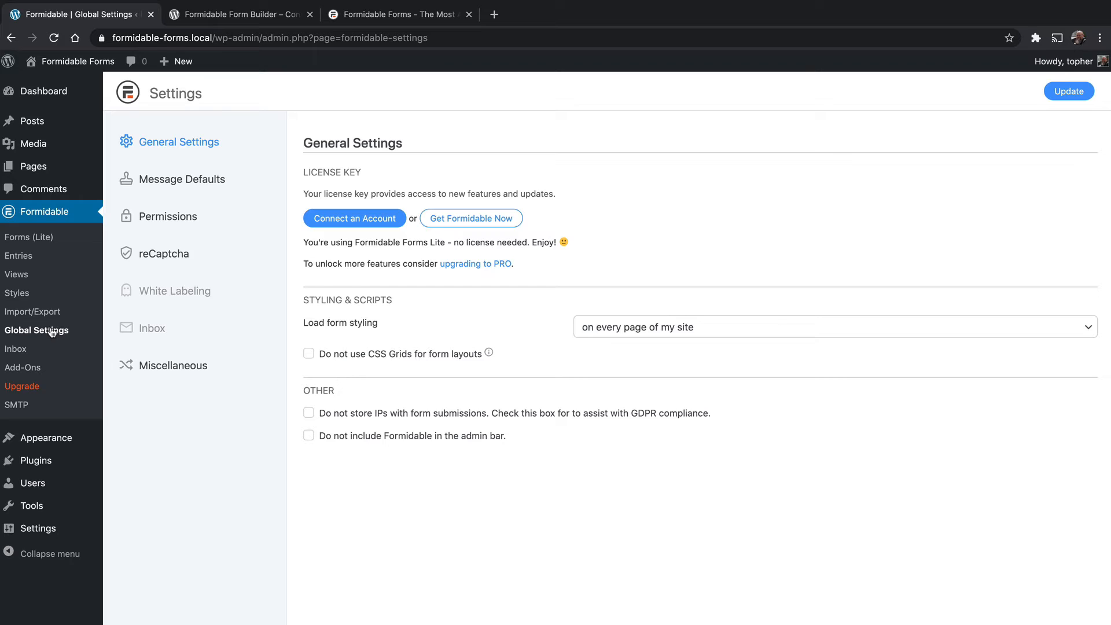
mouse_move(460, 224)
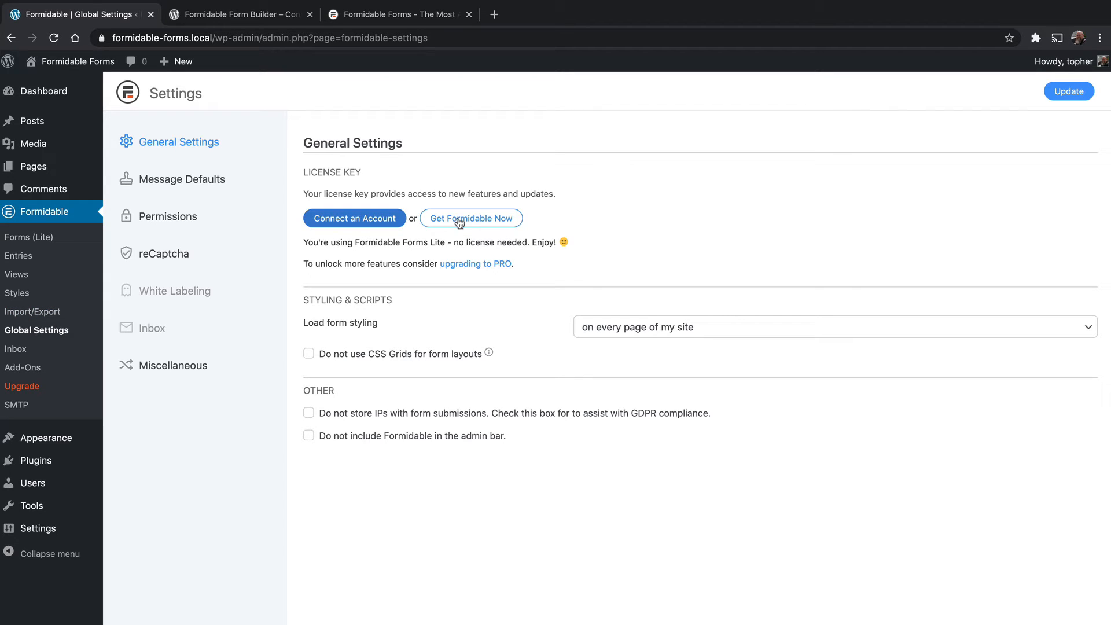
mouse_move(396, 246)
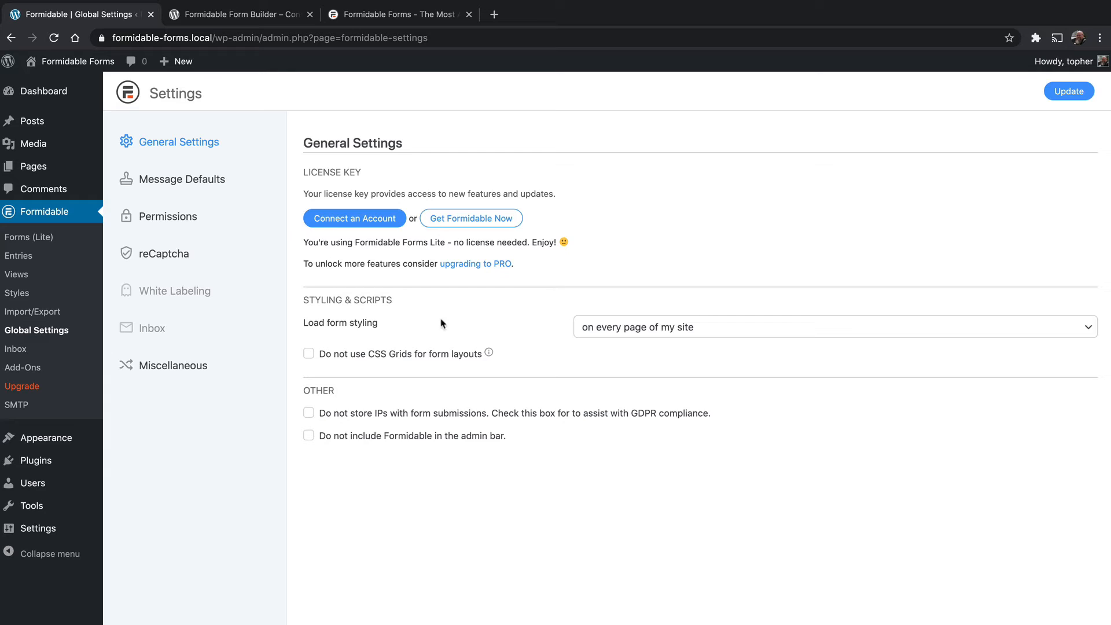
mouse_move(623, 331)
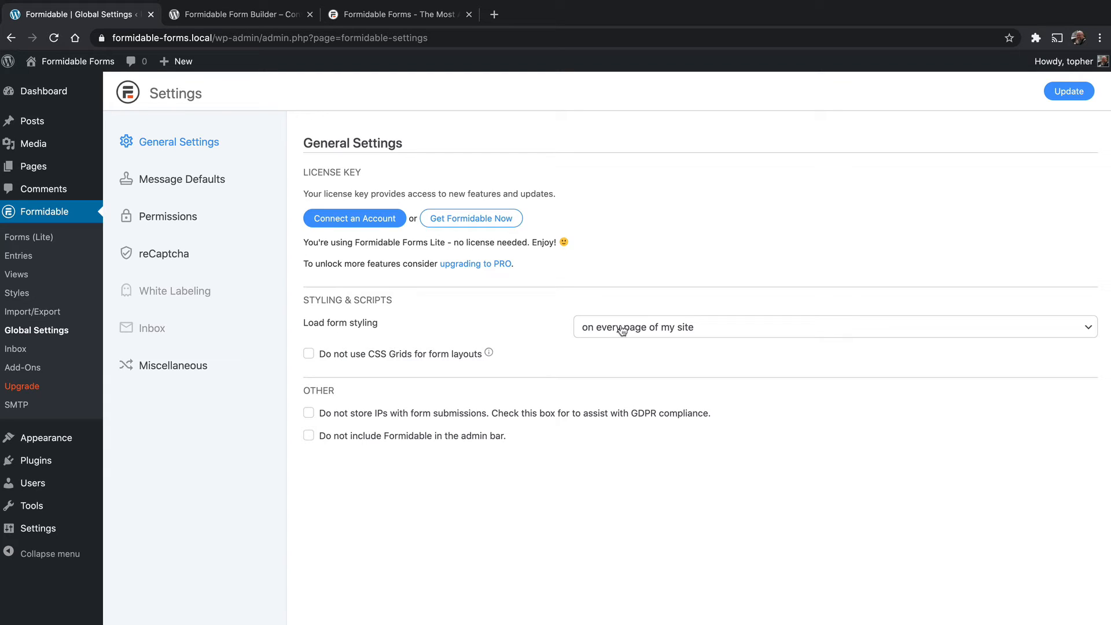
left_click(833, 327)
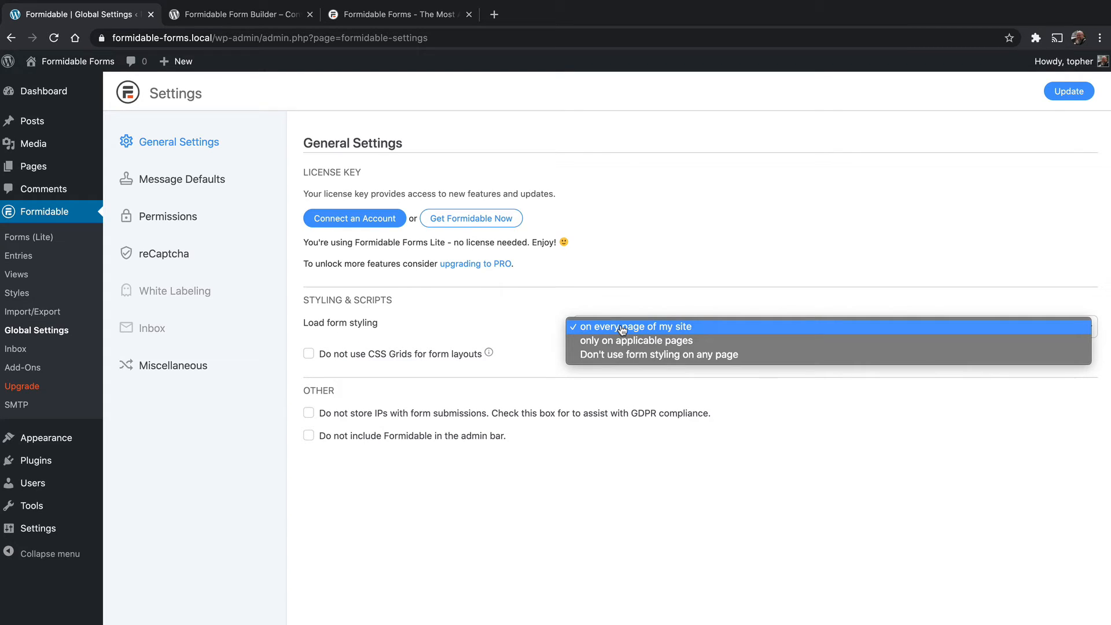
mouse_move(717, 343)
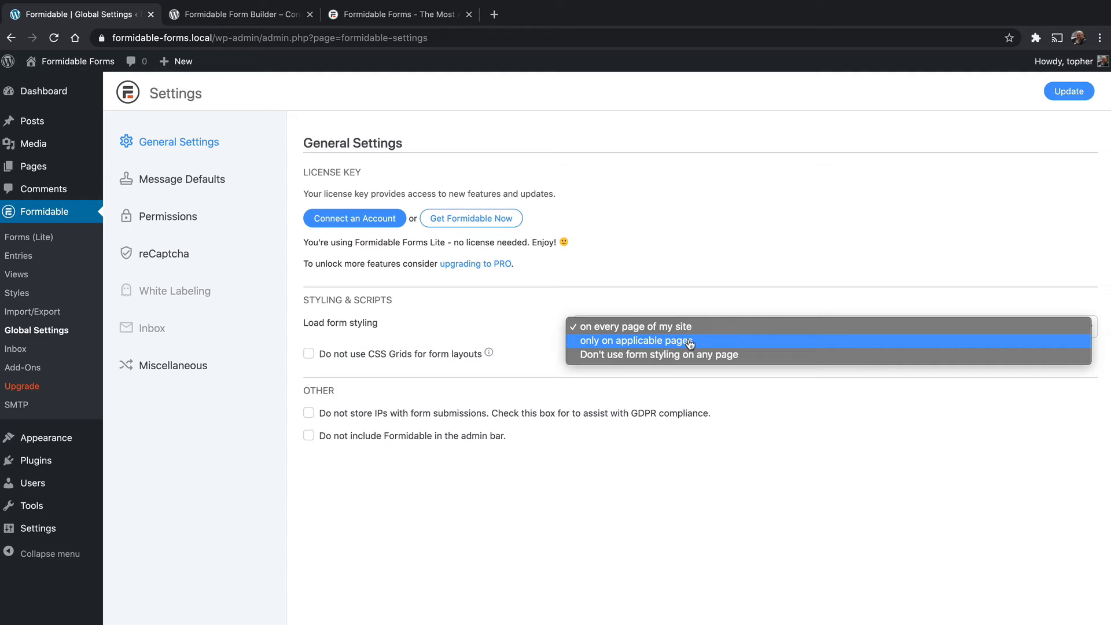
mouse_move(659, 354)
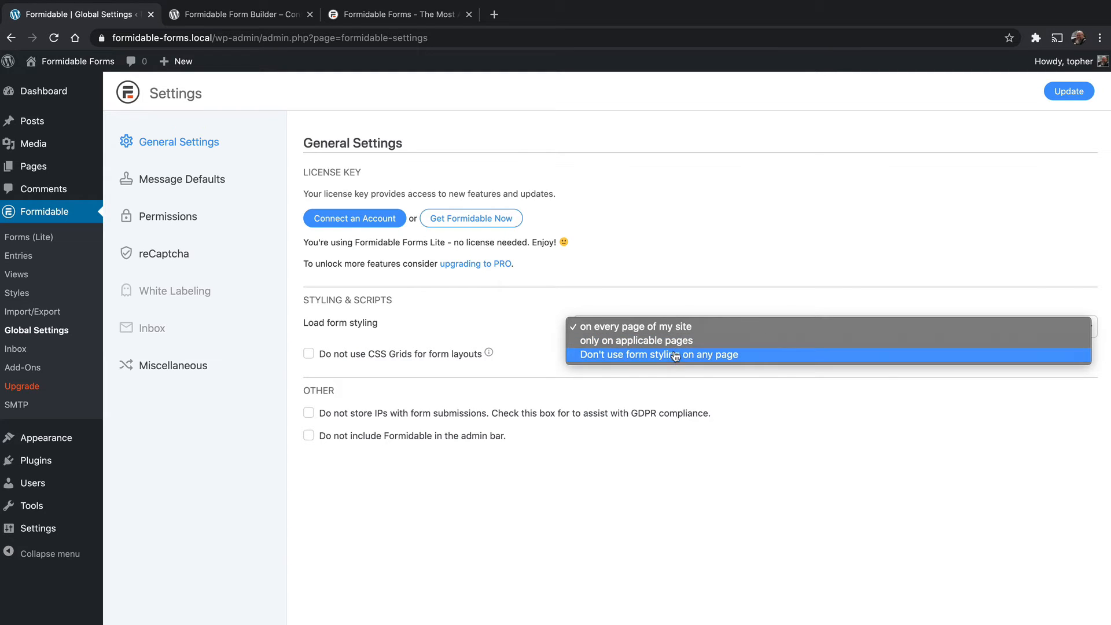
mouse_move(689, 359)
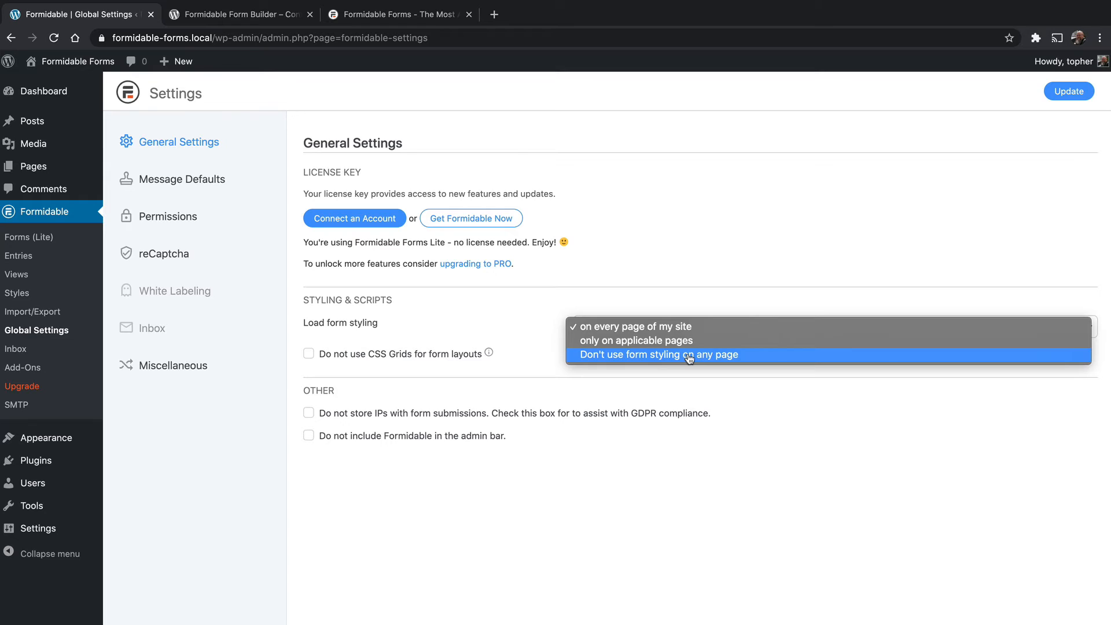
mouse_move(668, 357)
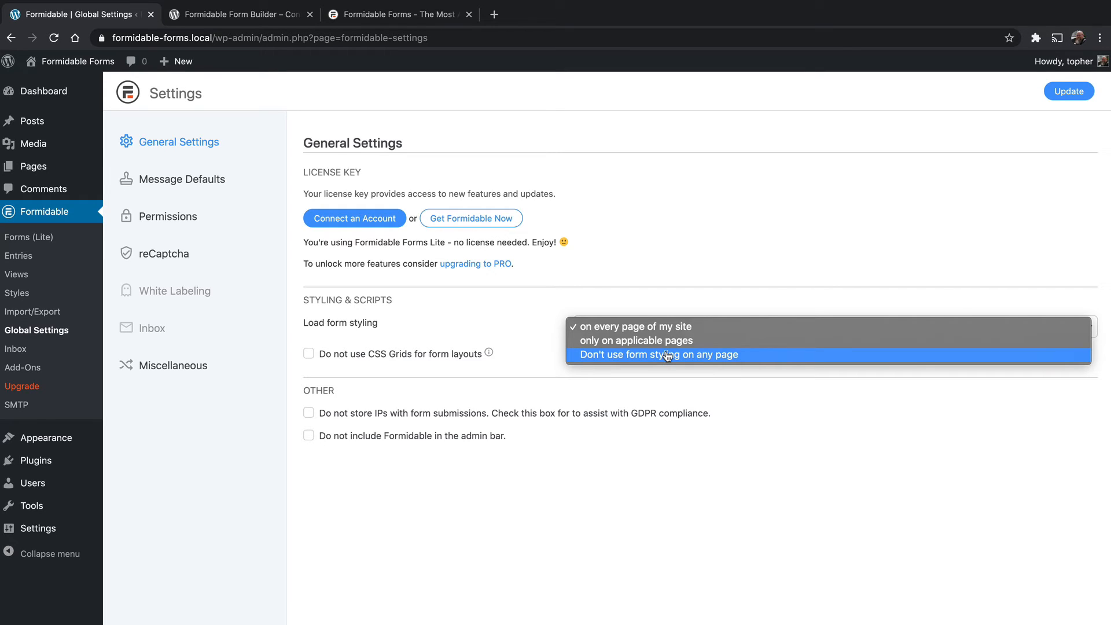
mouse_move(635, 341)
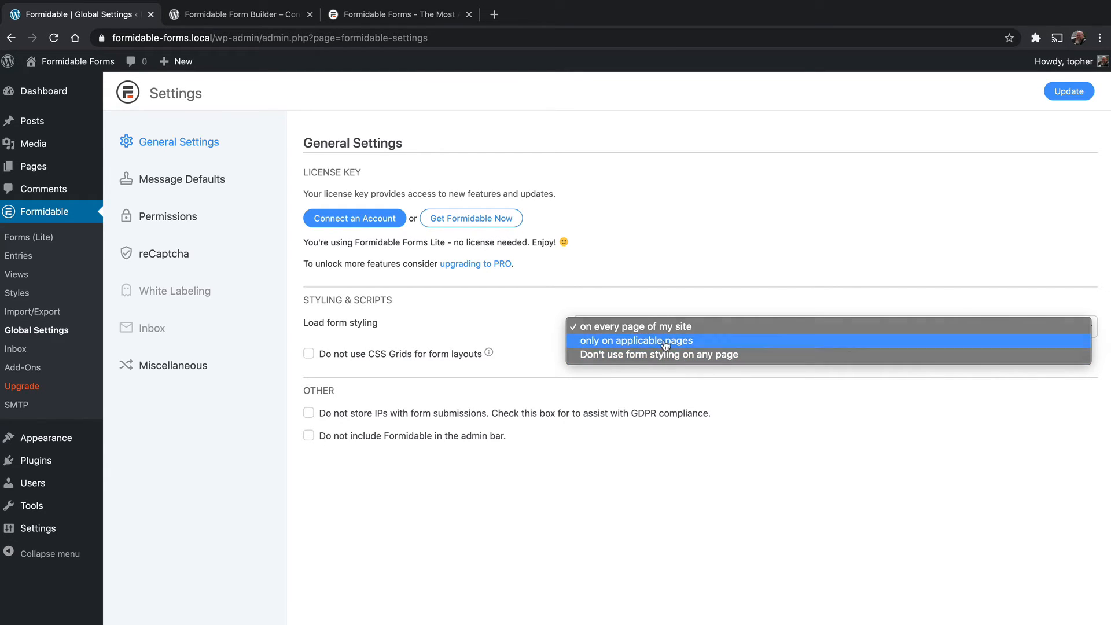
left_click(635, 340)
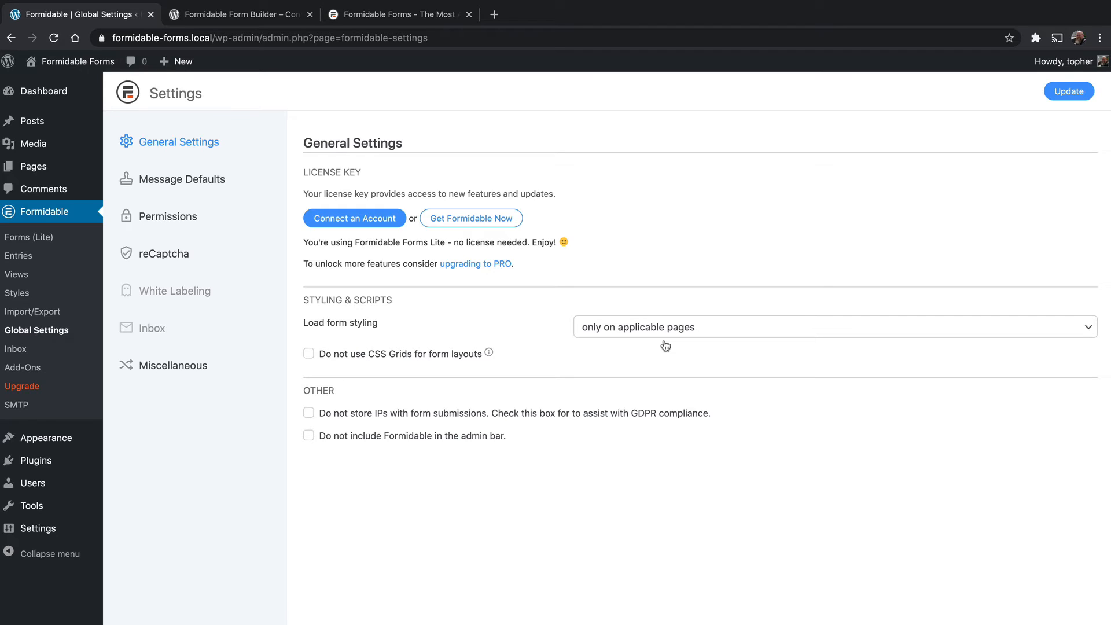
mouse_move(390, 360)
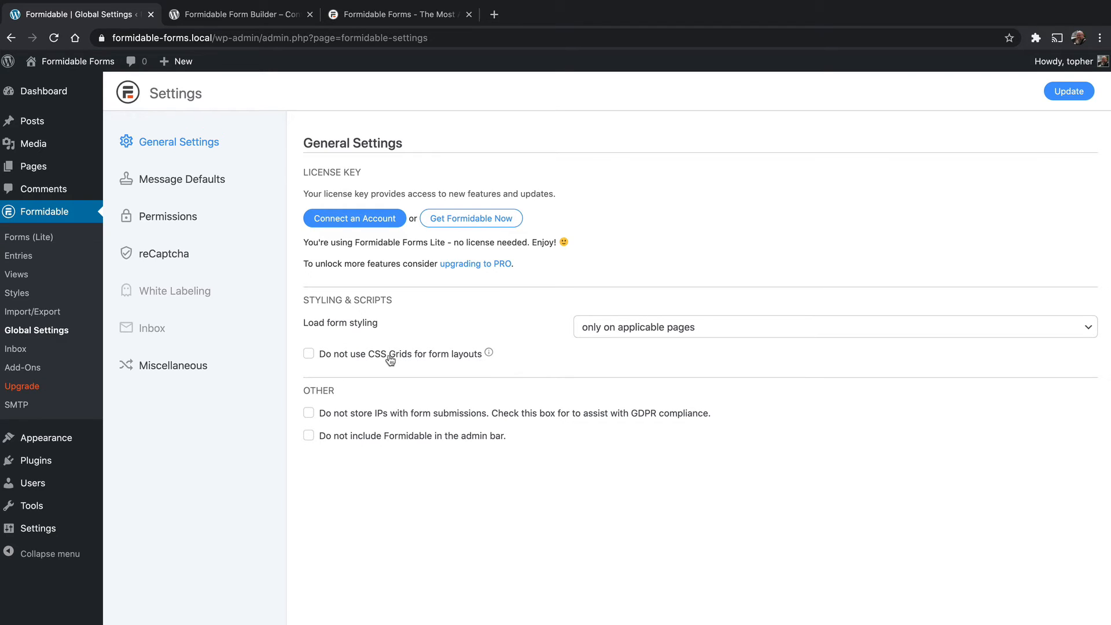
mouse_move(481, 358)
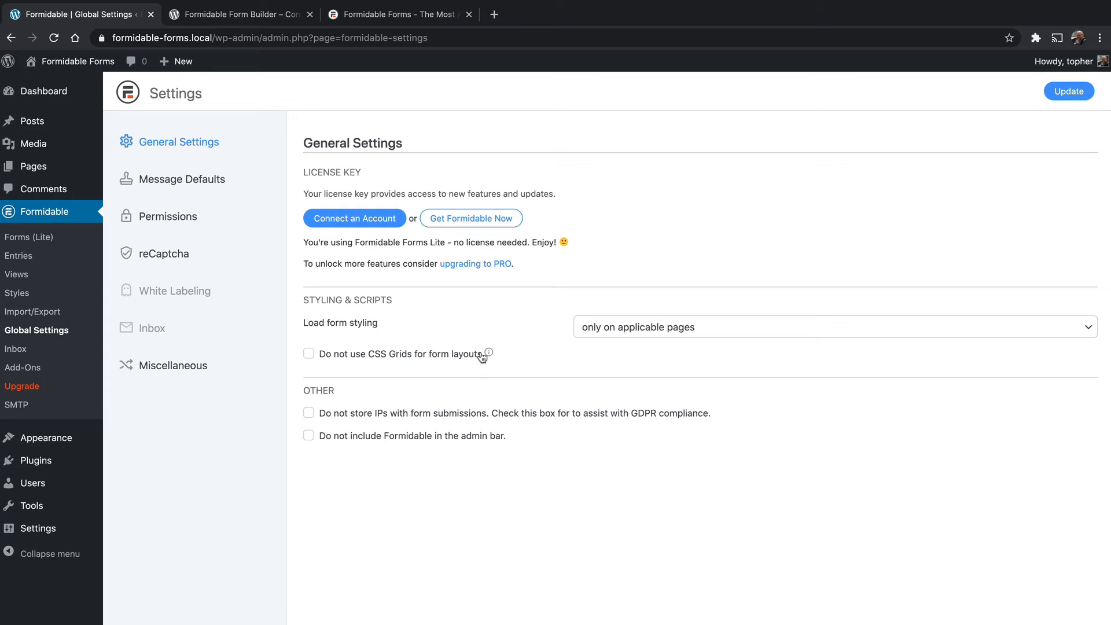
mouse_move(488, 355)
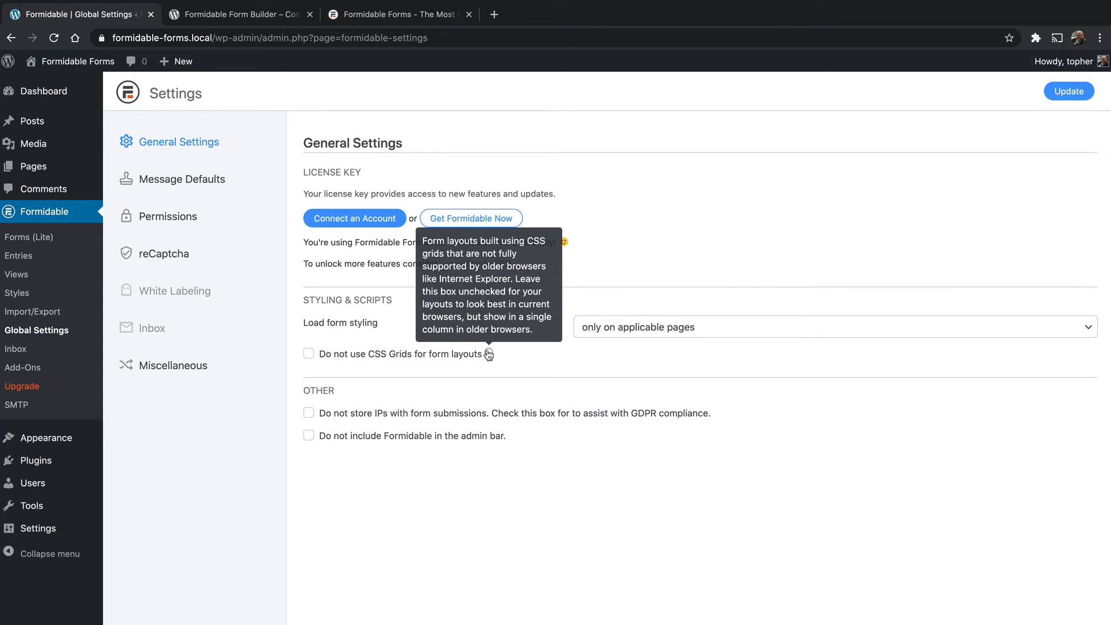
left_click(833, 327)
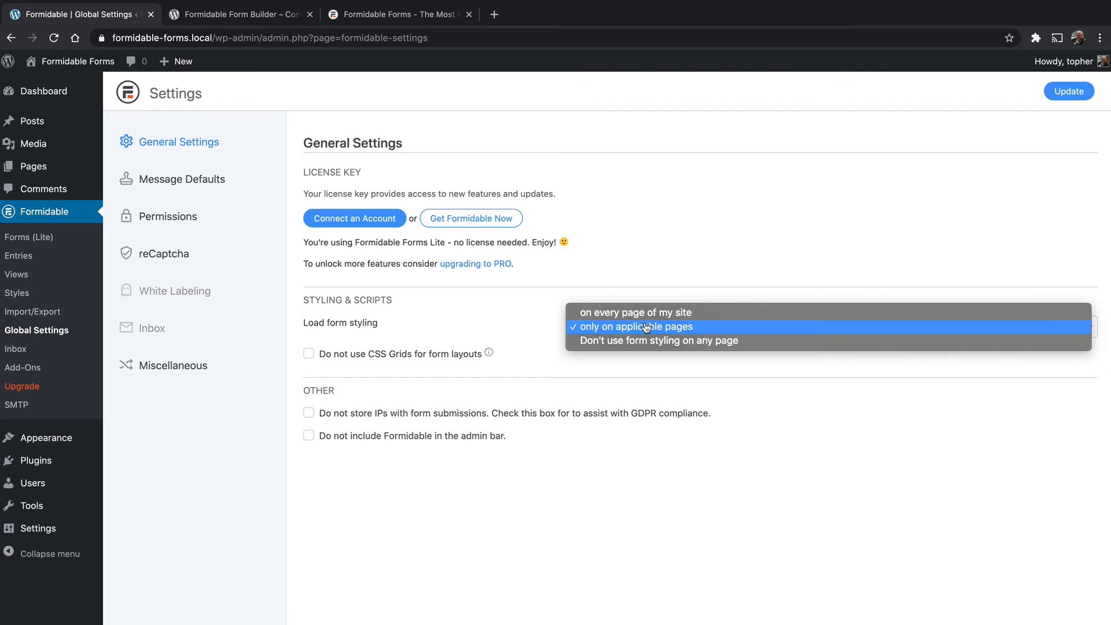
mouse_move(652, 333)
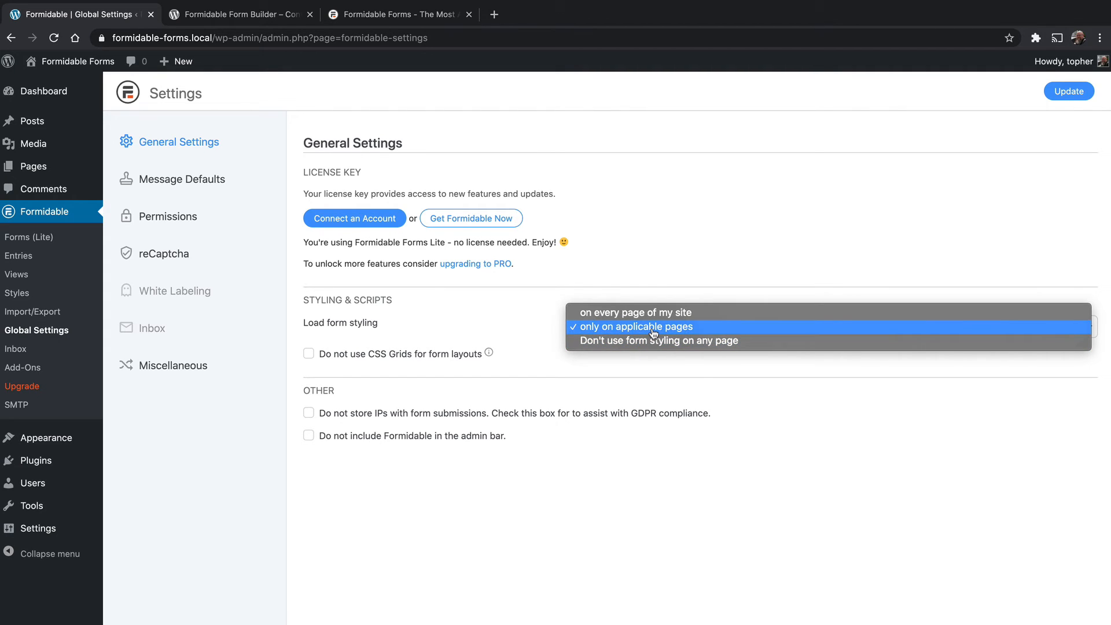
left_click(634, 327)
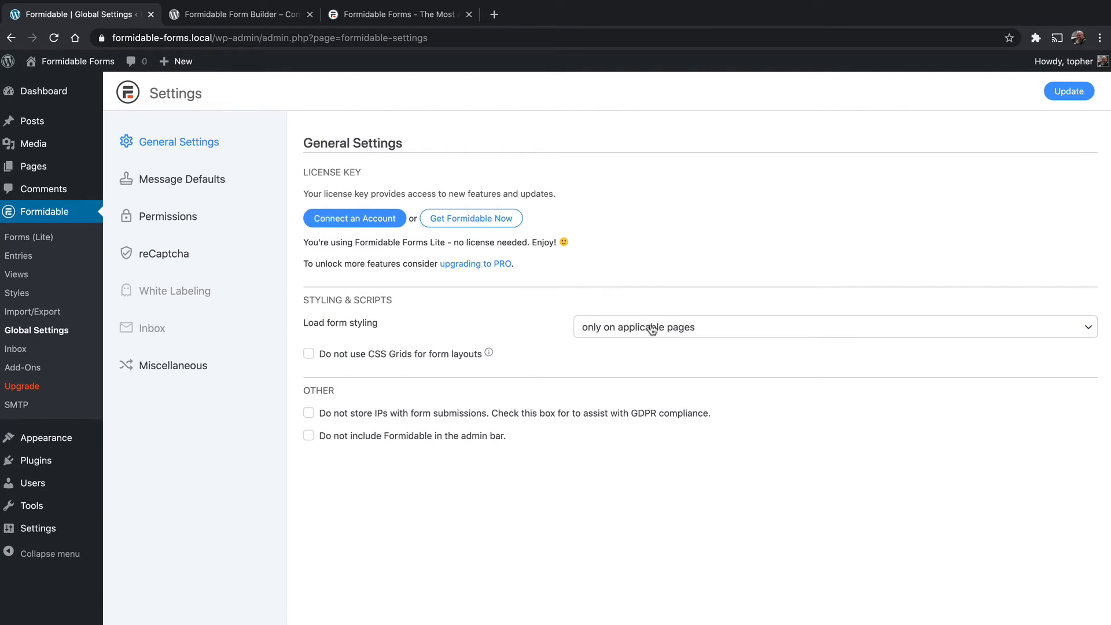
mouse_move(368, 433)
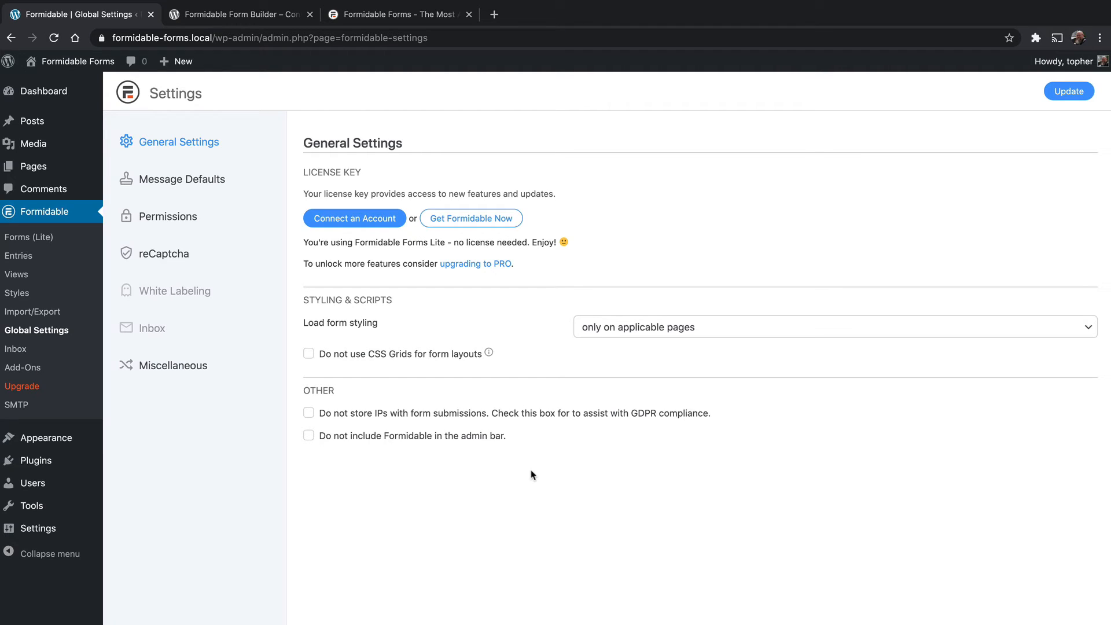
mouse_move(533, 429)
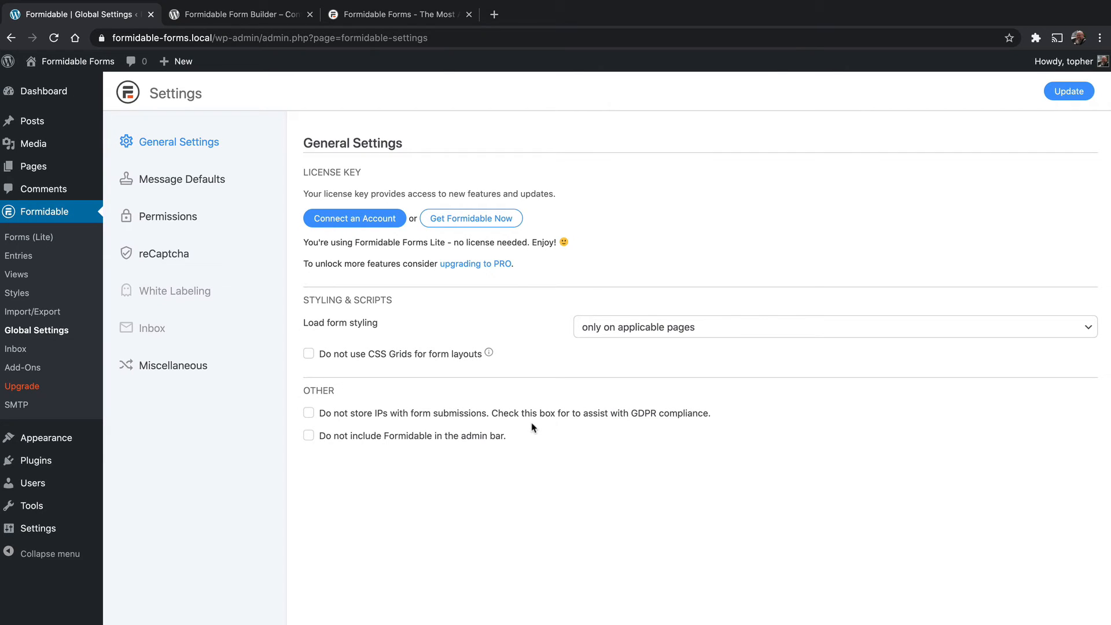
mouse_move(418, 447)
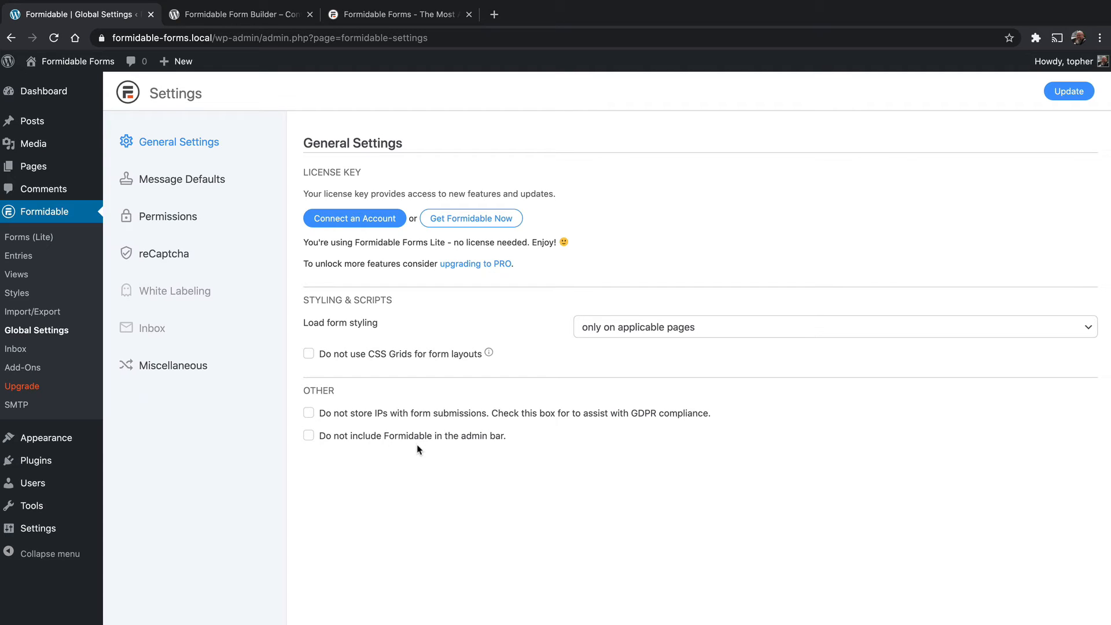
mouse_move(460, 440)
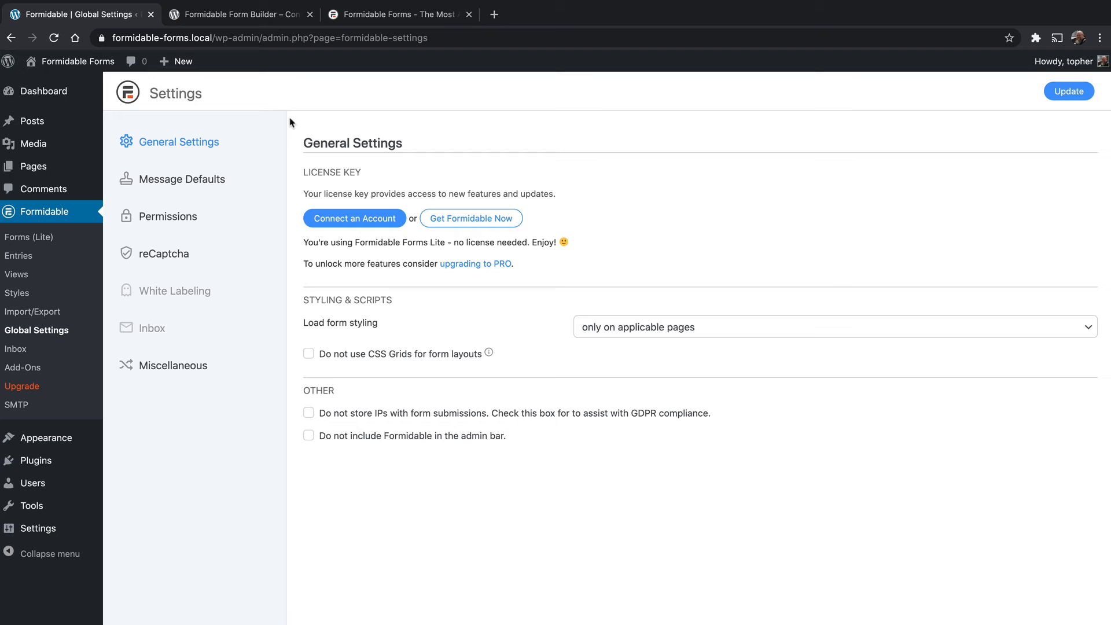
mouse_move(320, 69)
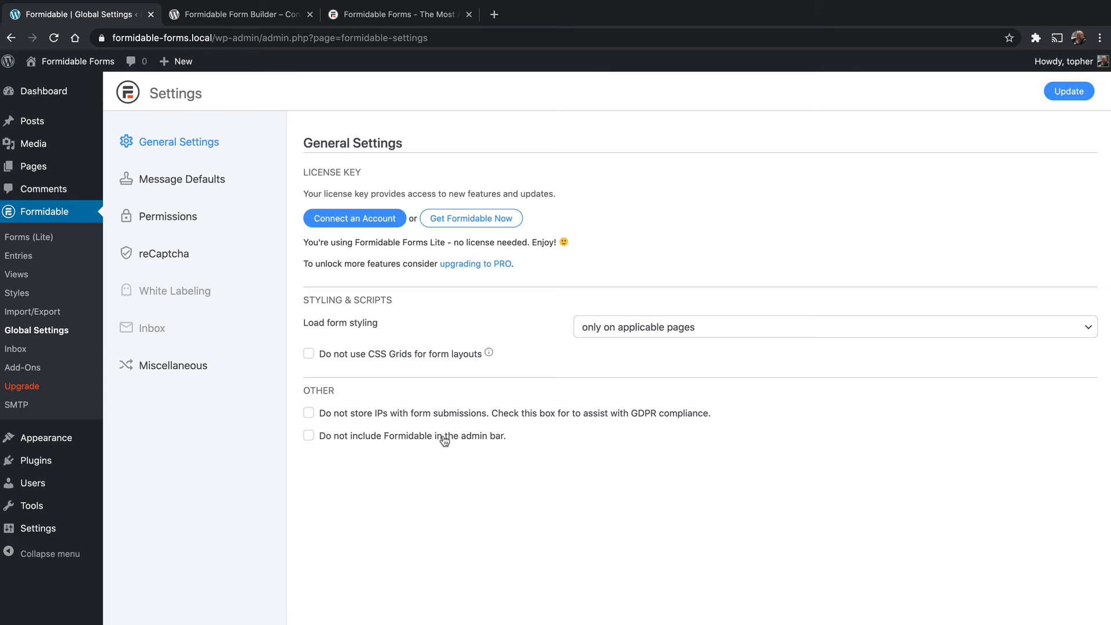
mouse_move(445, 432)
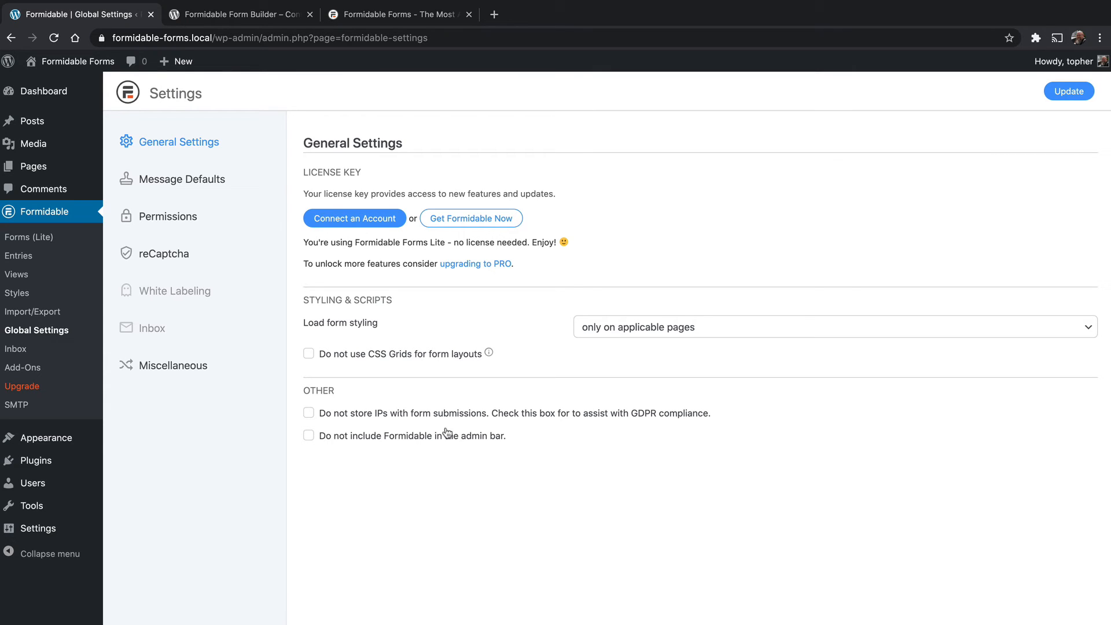
Update the General Settings so the 'settings saved' confirmation appears
left_click(1069, 90)
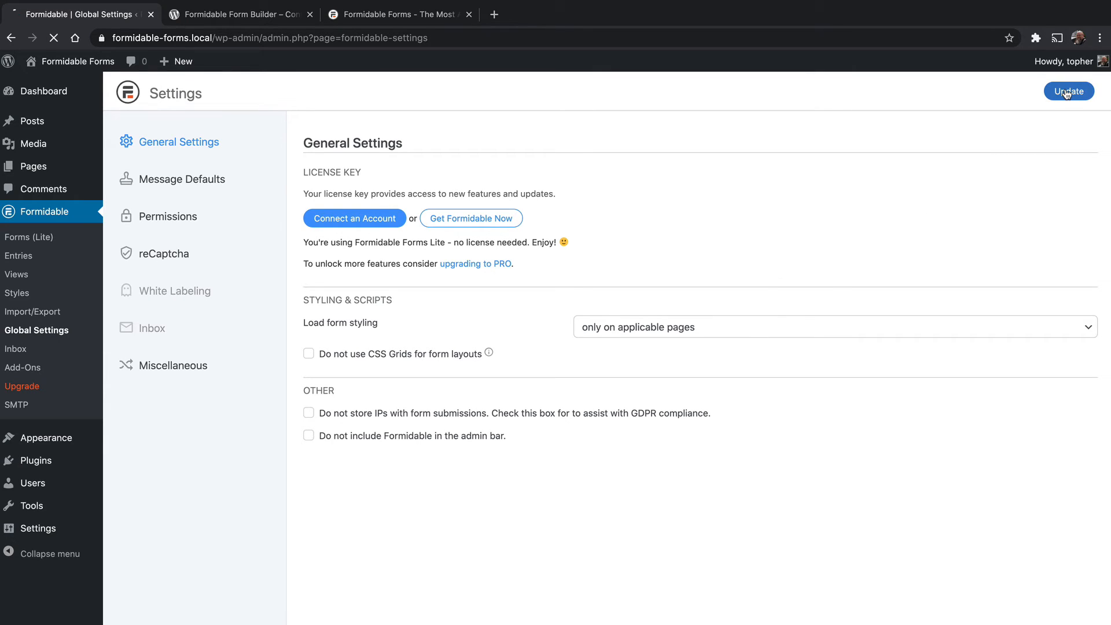
left_click(1068, 92)
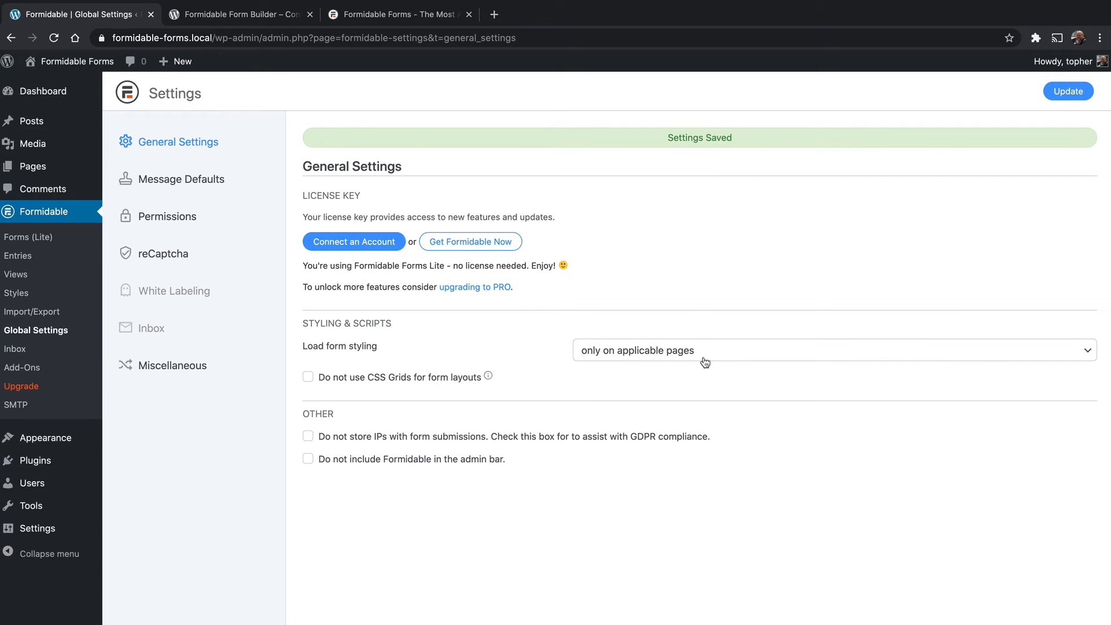
mouse_move(185, 178)
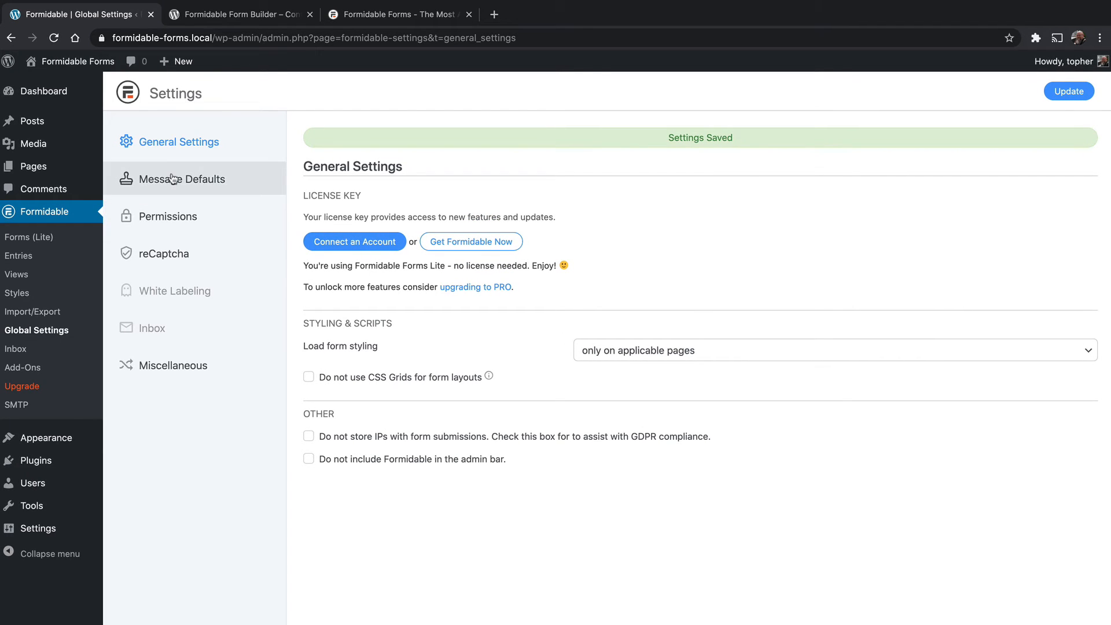
Show the Message Defaults settings with default error, success and submit messages
left_click(183, 173)
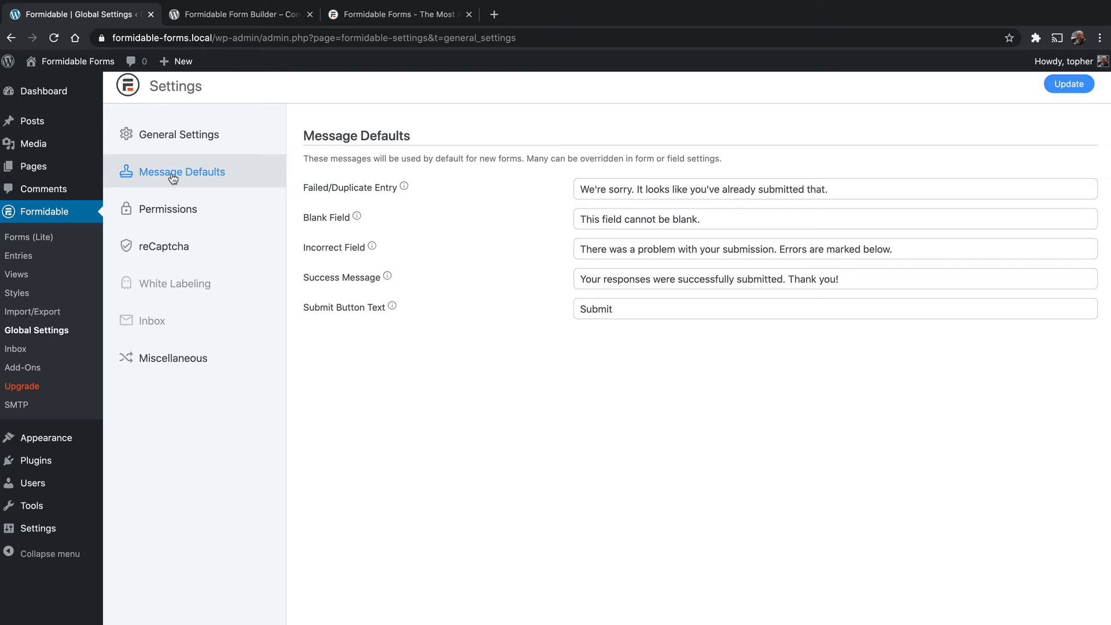
mouse_move(456, 203)
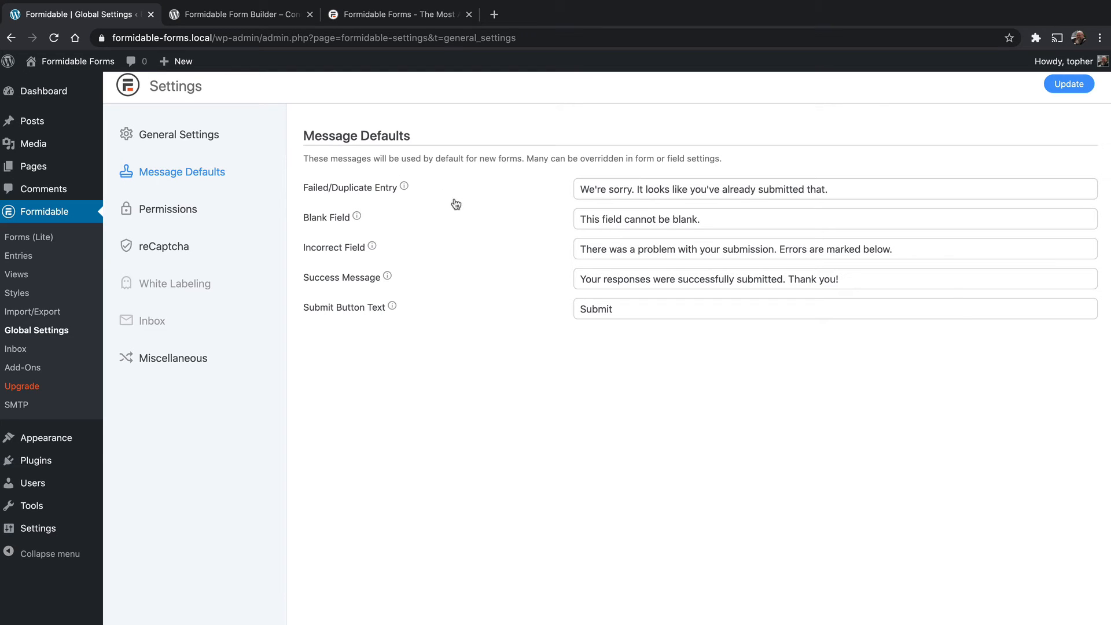
mouse_move(451, 317)
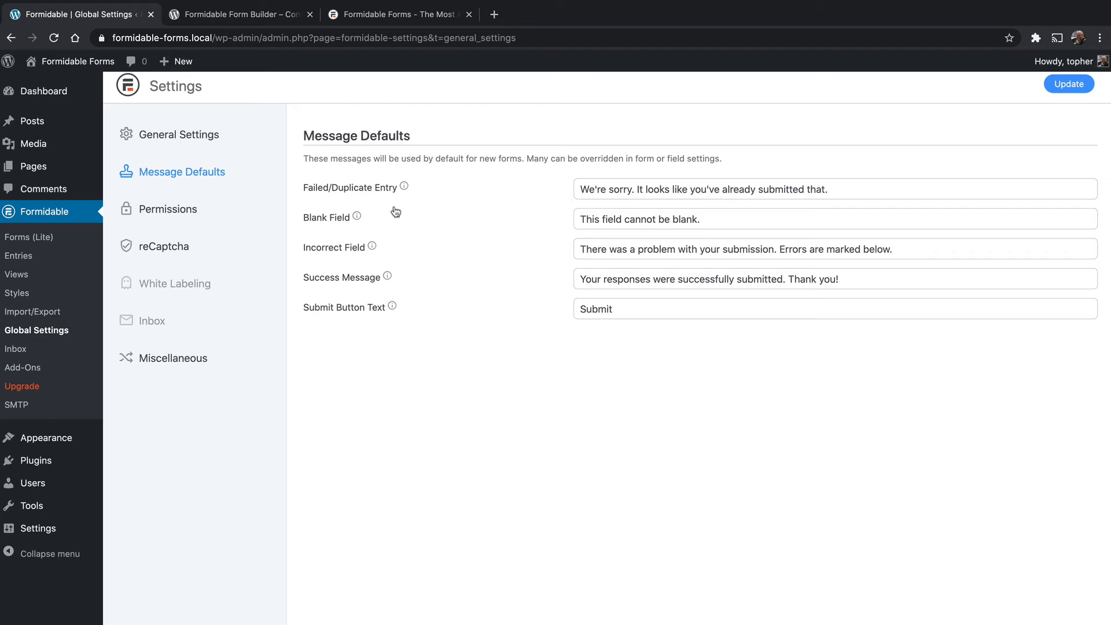
mouse_move(698, 198)
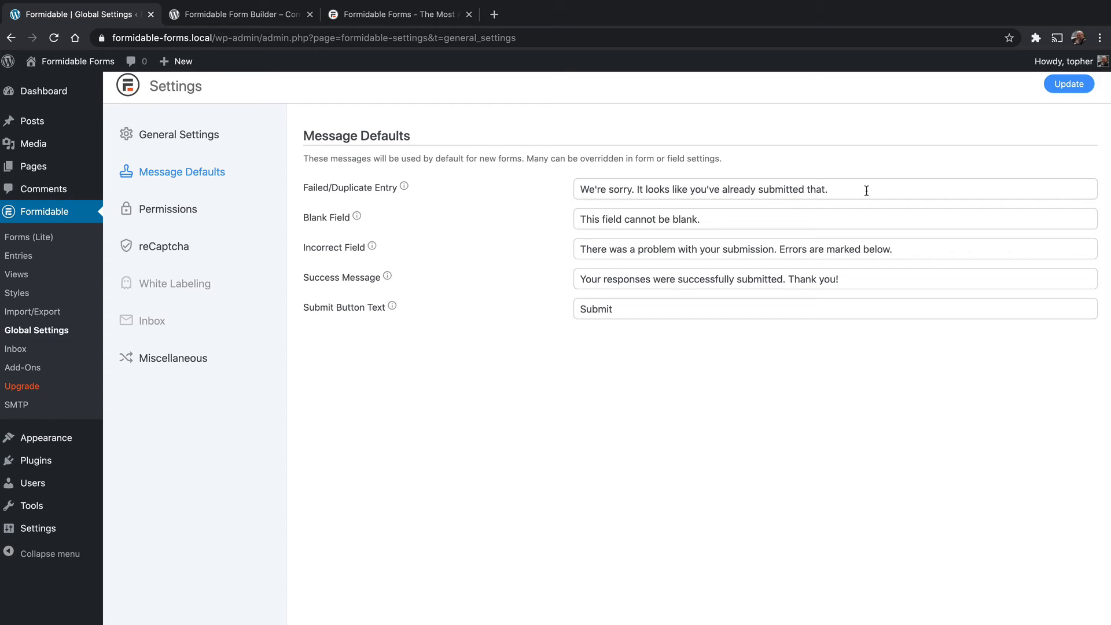
mouse_move(693, 299)
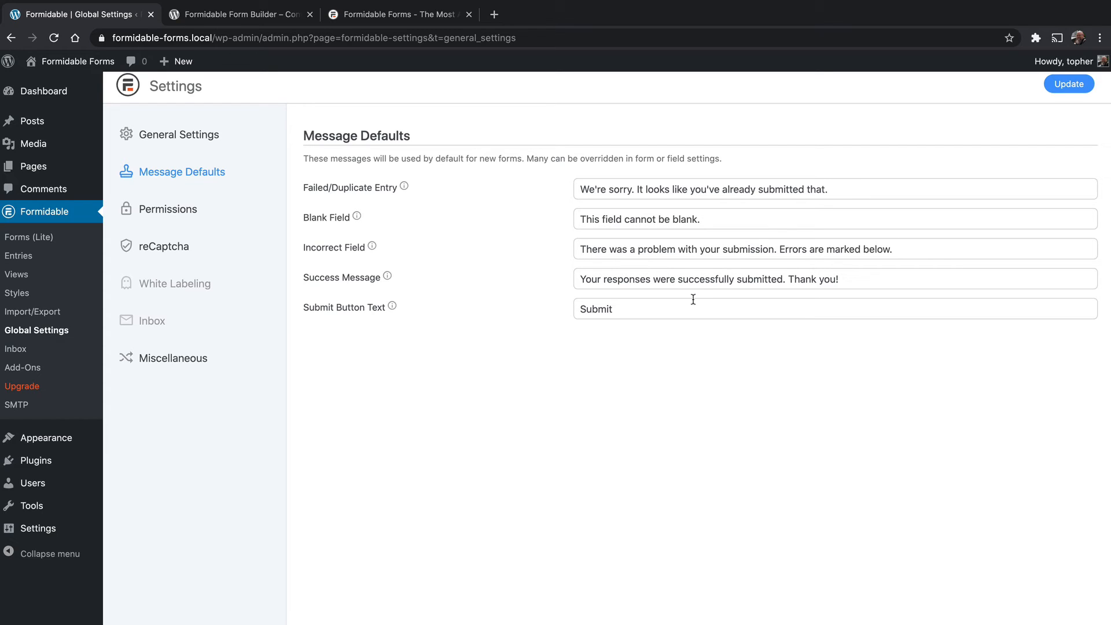
mouse_move(692, 308)
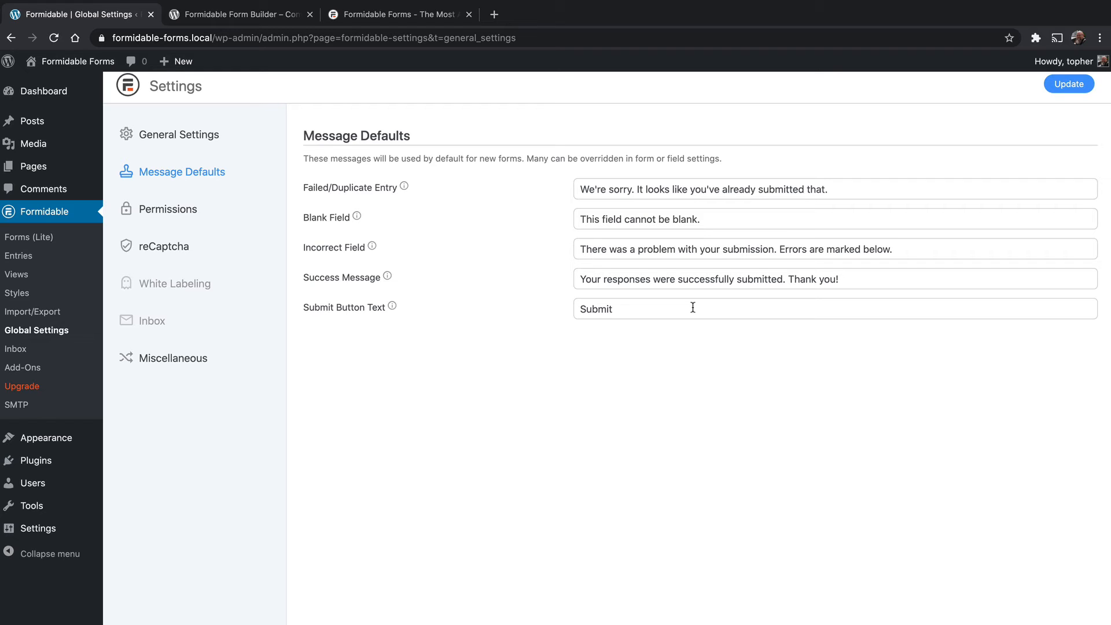
Show the Permissions settings and check the roles for View Entries from Admin Area
left_click(166, 208)
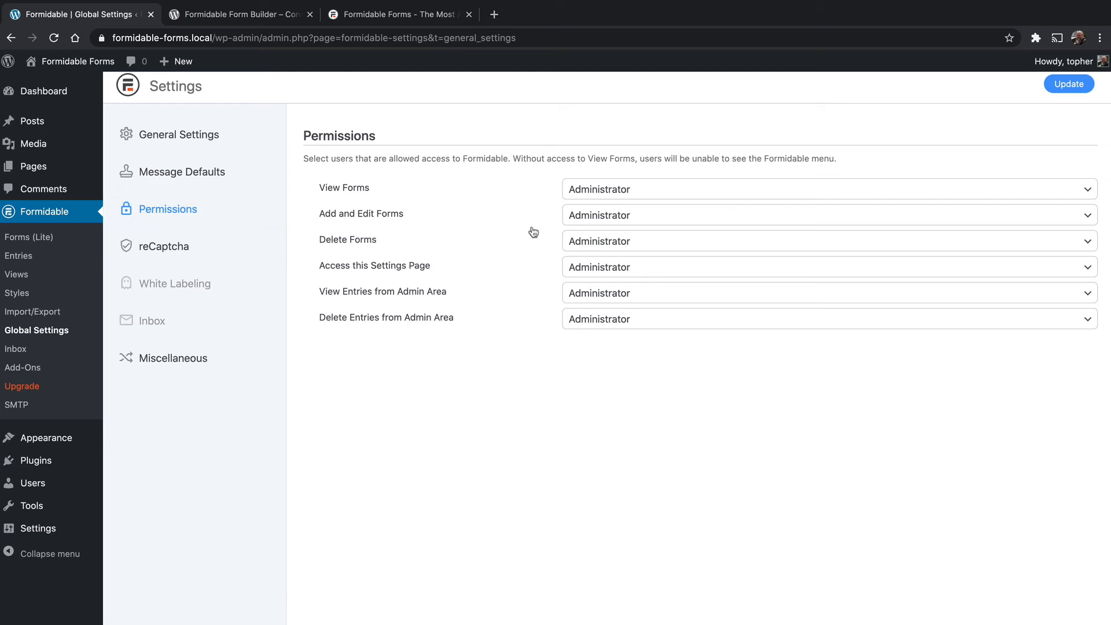
mouse_move(456, 345)
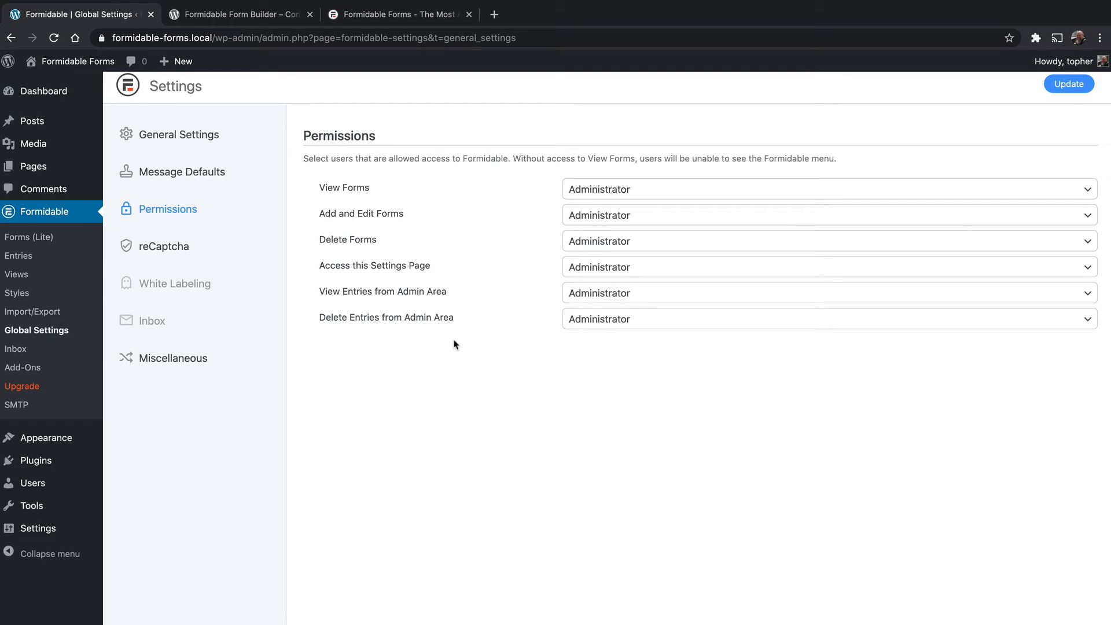
mouse_move(452, 345)
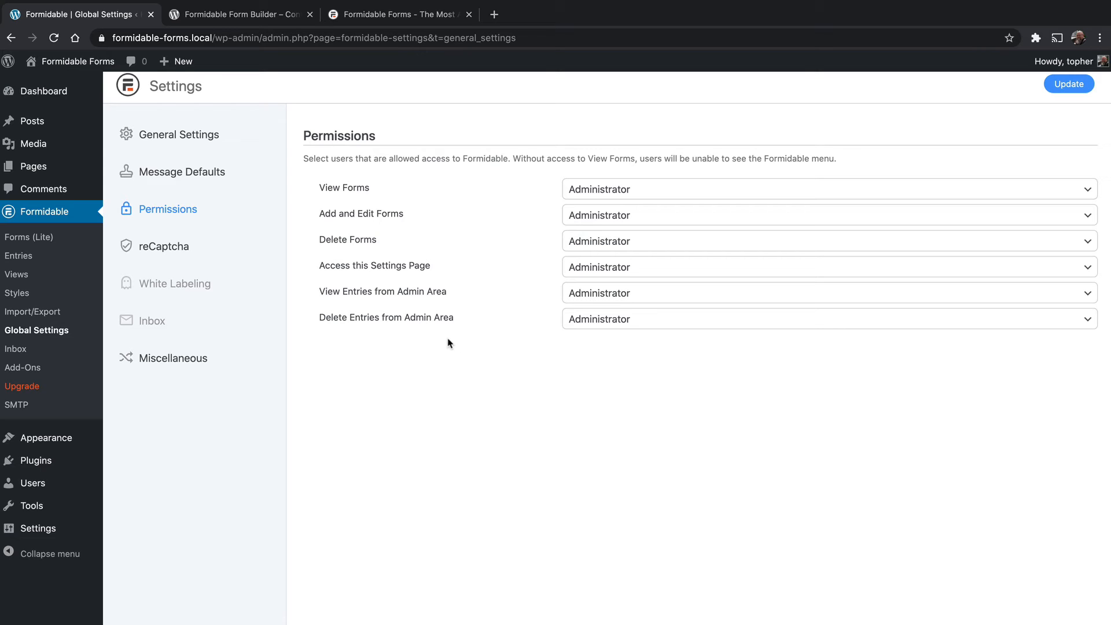
mouse_move(595, 197)
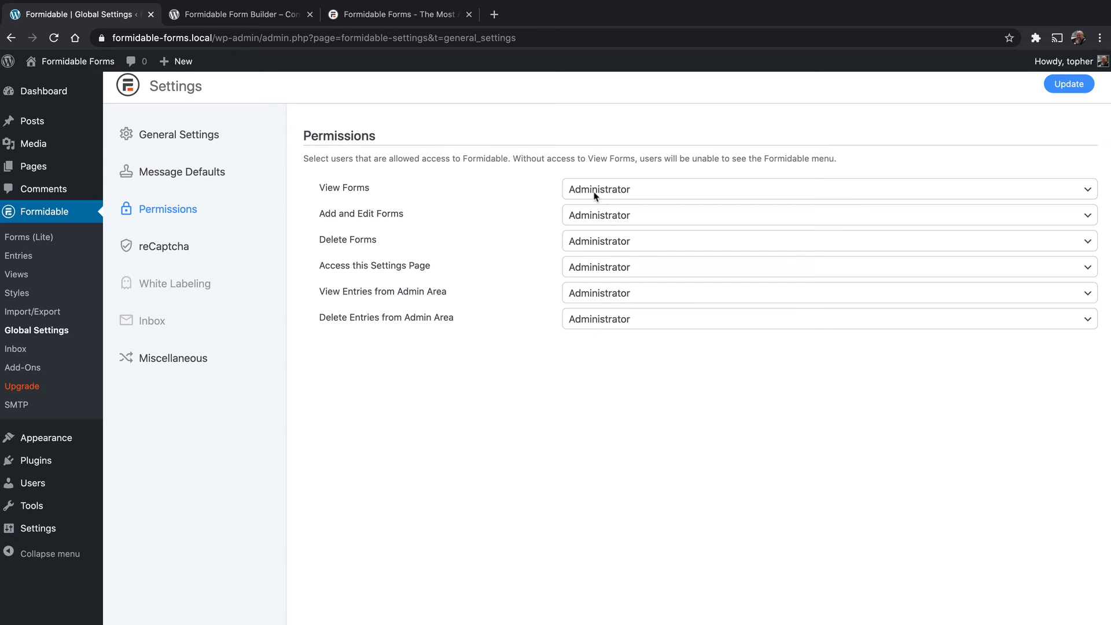
mouse_move(639, 242)
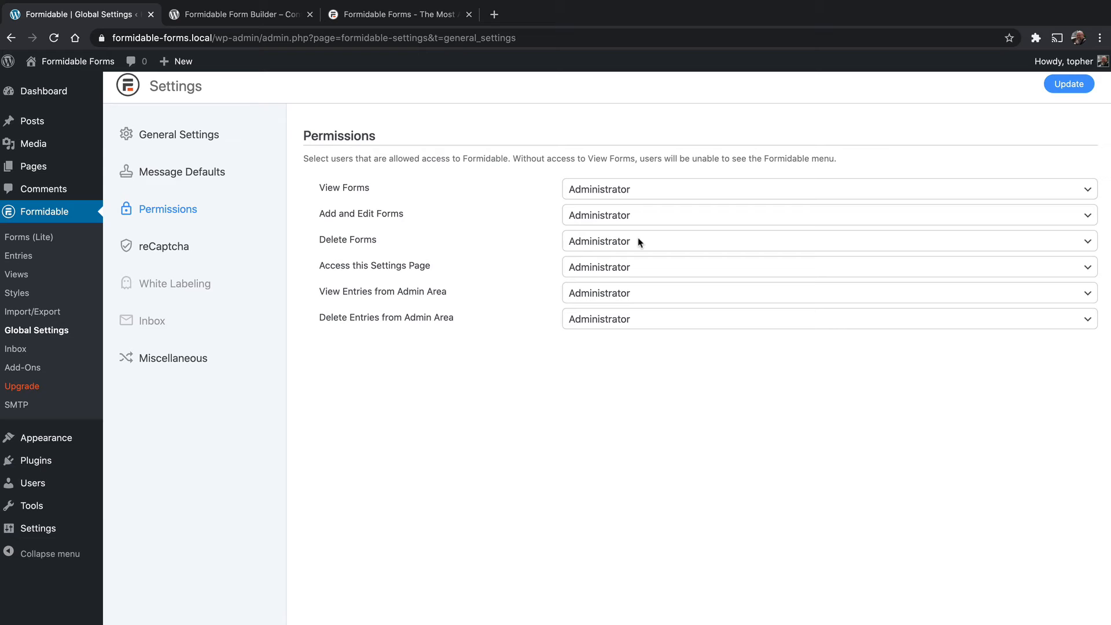
mouse_move(626, 273)
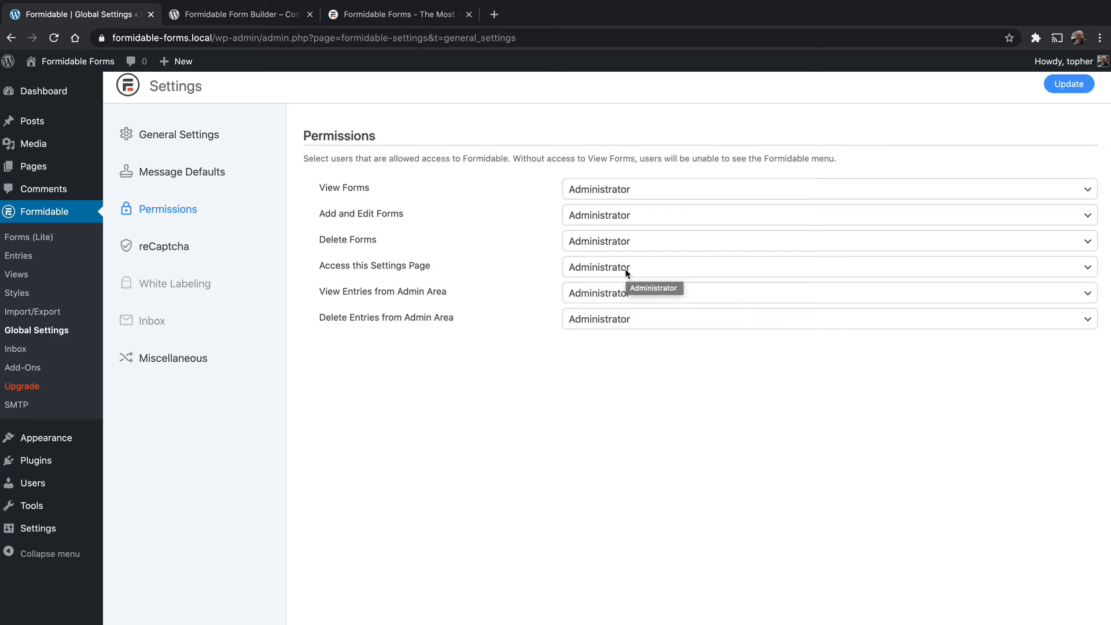
left_click(822, 293)
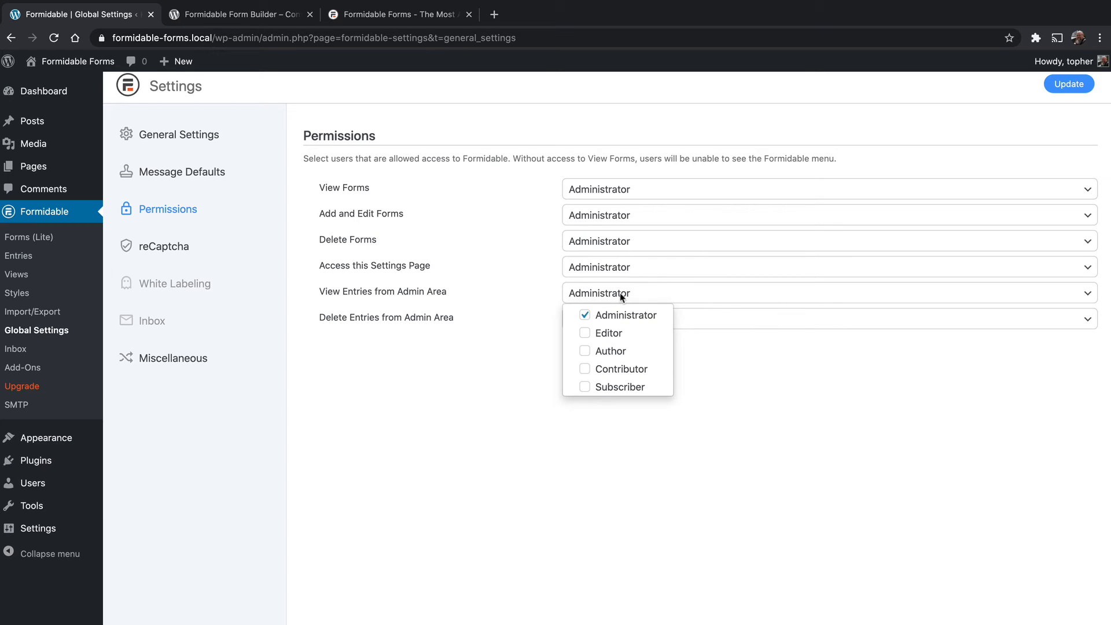
mouse_move(806, 383)
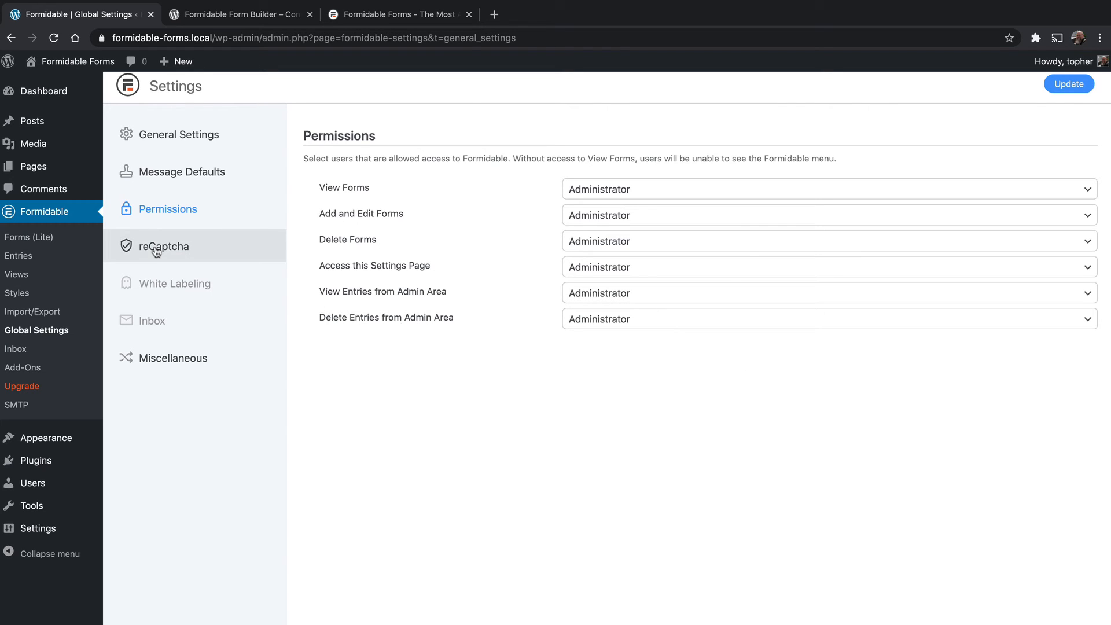
Show the reCaptcha settings with site key, secret key, Checkbox (V2) type and language
left_click(164, 245)
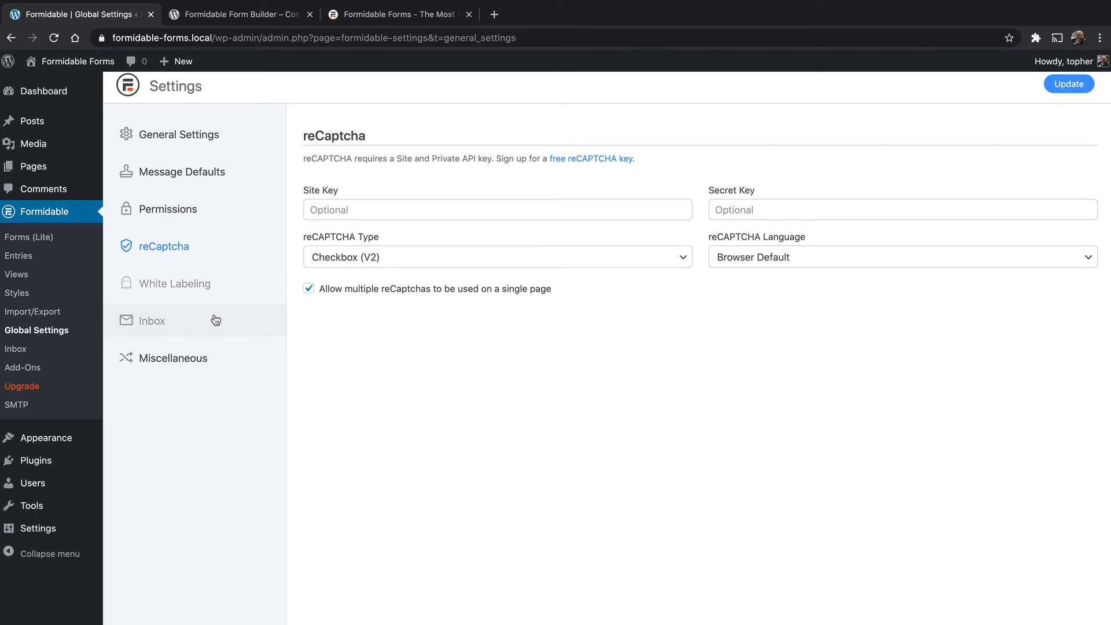
mouse_move(201, 289)
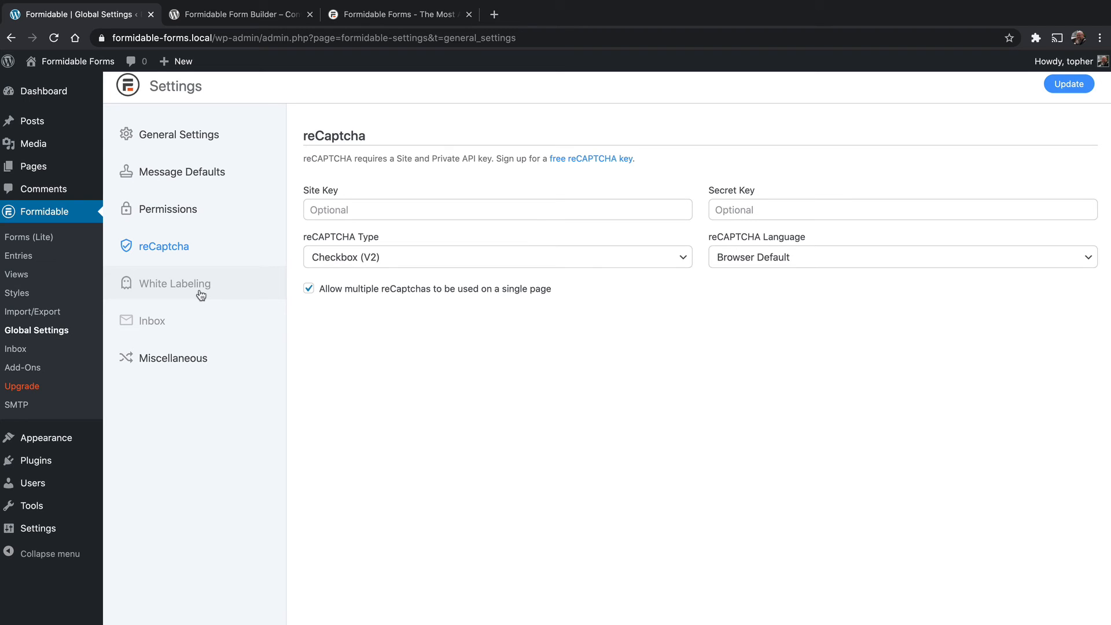
mouse_move(168, 326)
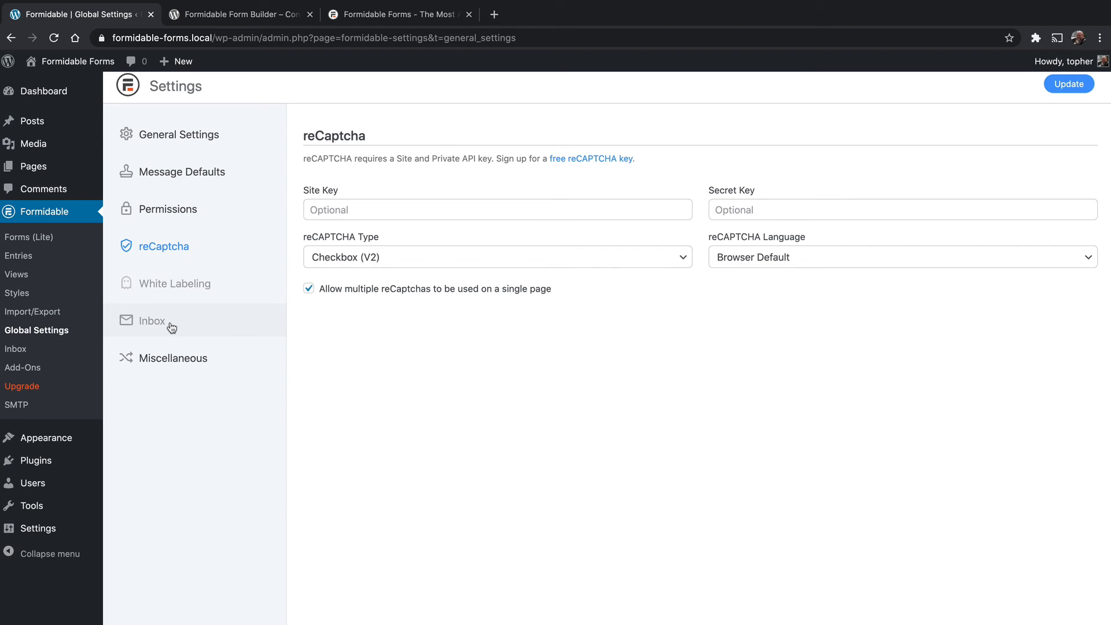
mouse_move(171, 327)
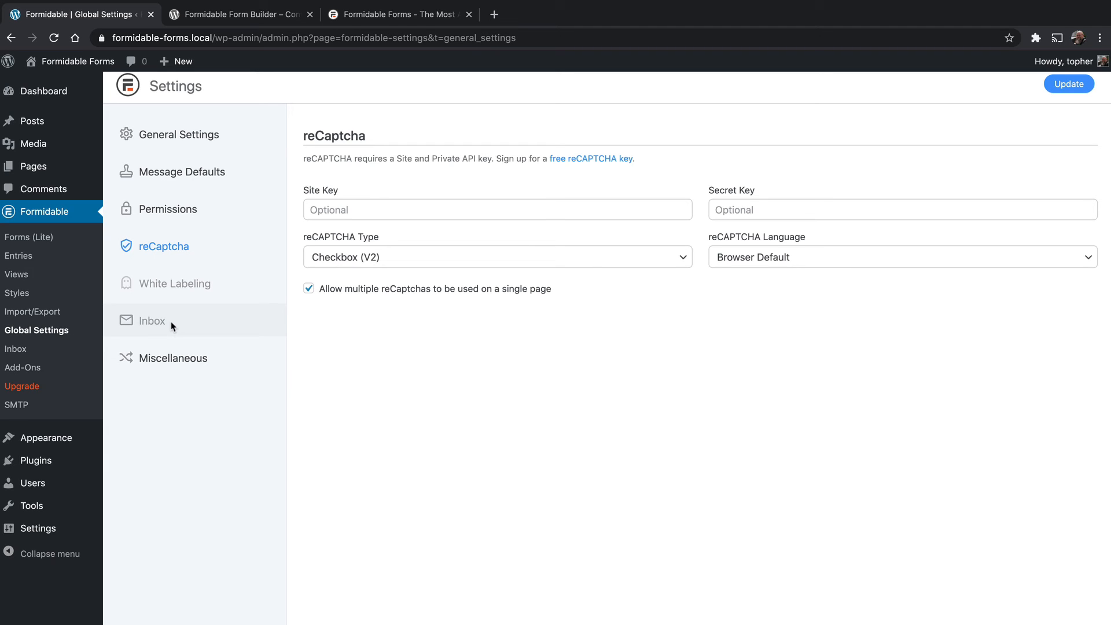
mouse_move(199, 330)
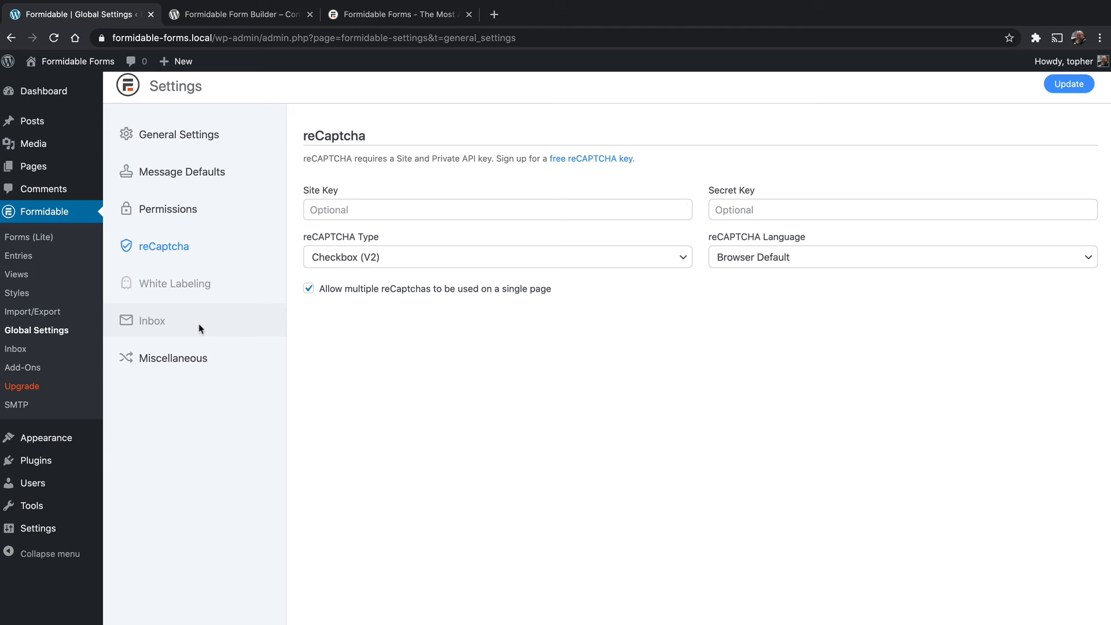
In Miscellaneous settings, tick 'Allow Formidable Forms to track plugin usage'
left_click(172, 358)
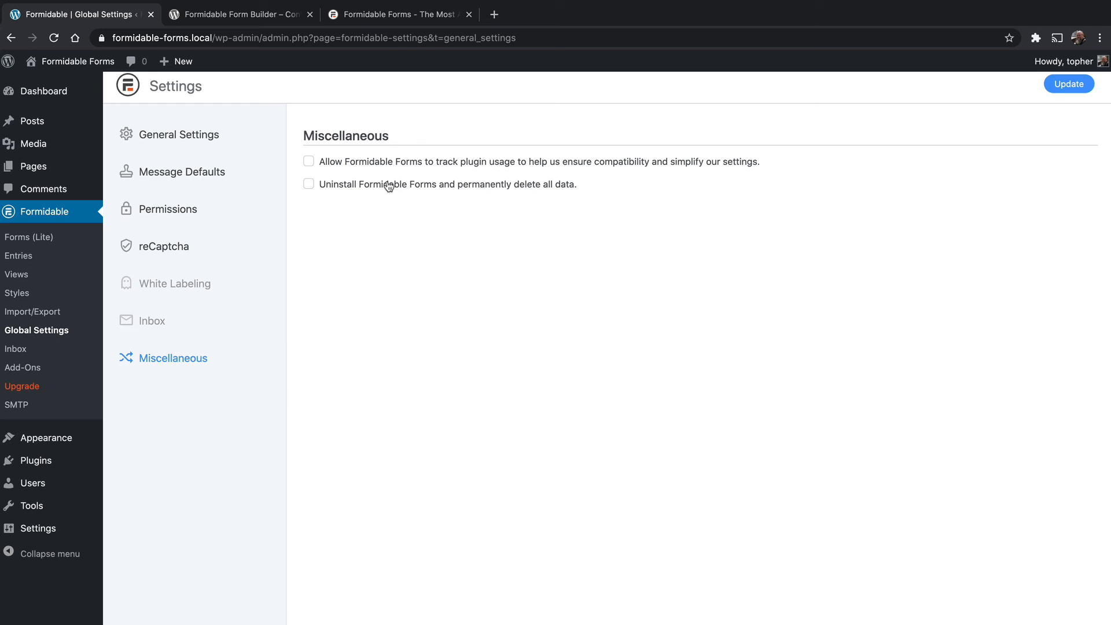
mouse_move(480, 172)
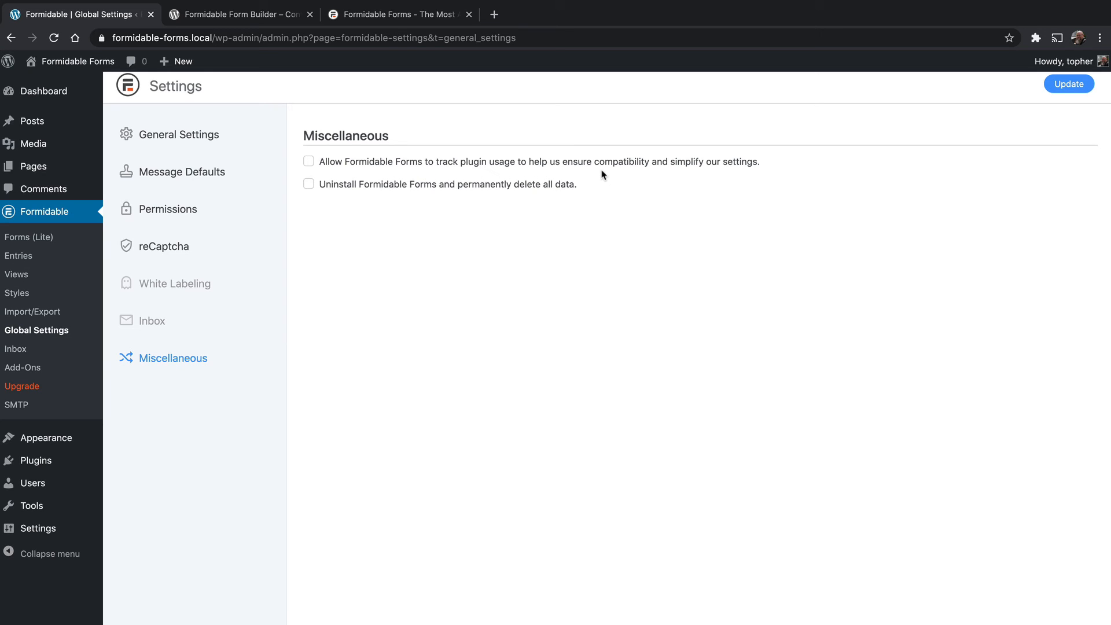
mouse_move(784, 176)
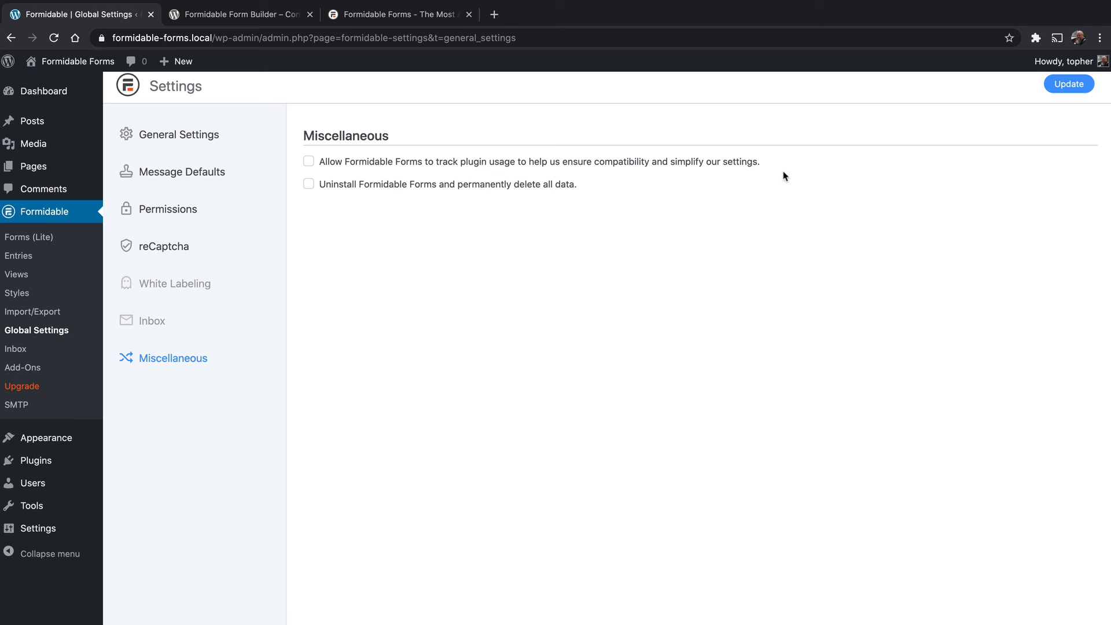
mouse_move(766, 171)
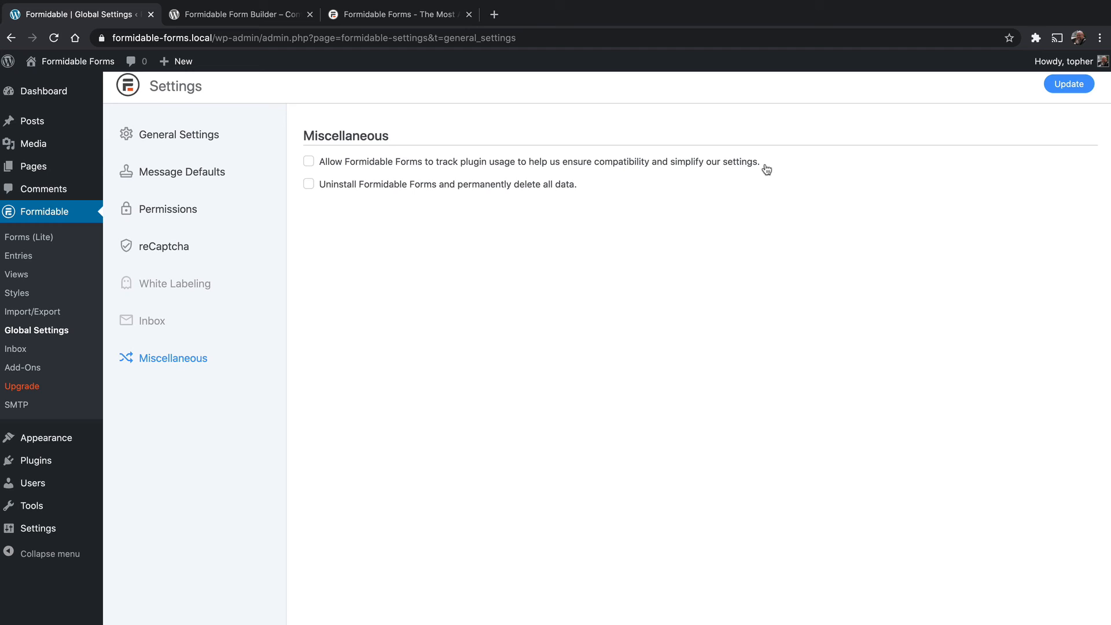
mouse_move(449, 171)
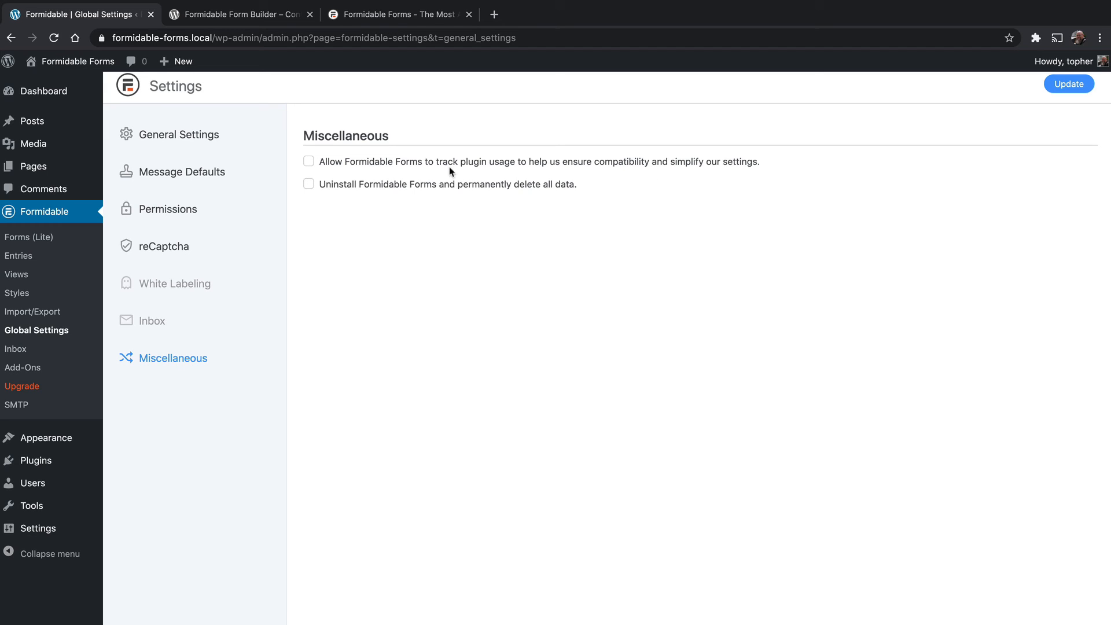
mouse_move(377, 175)
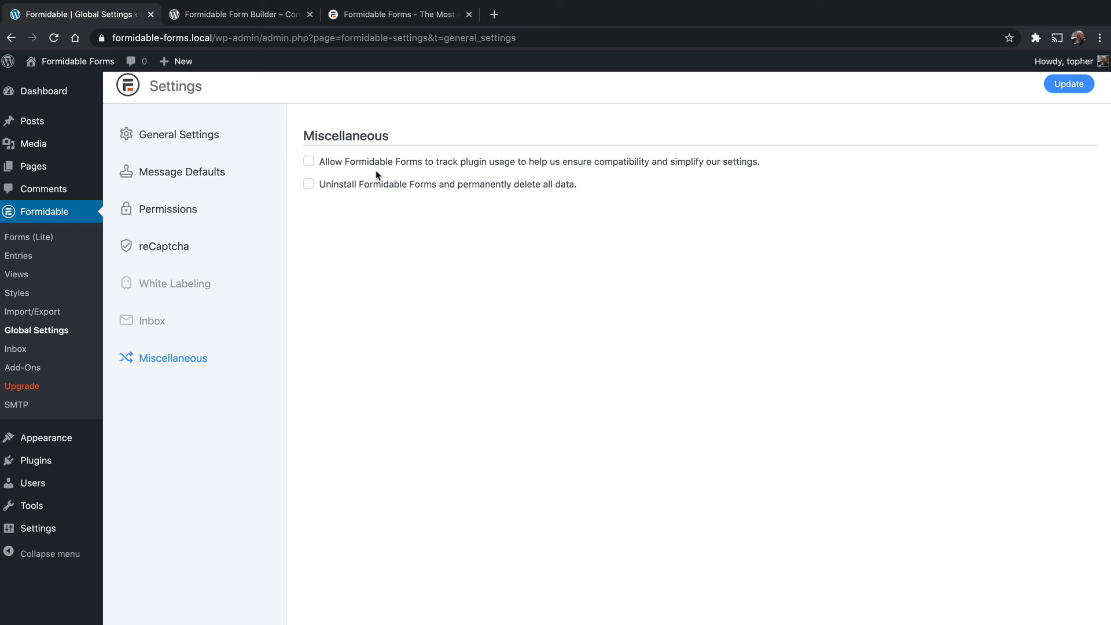
left_click(308, 161)
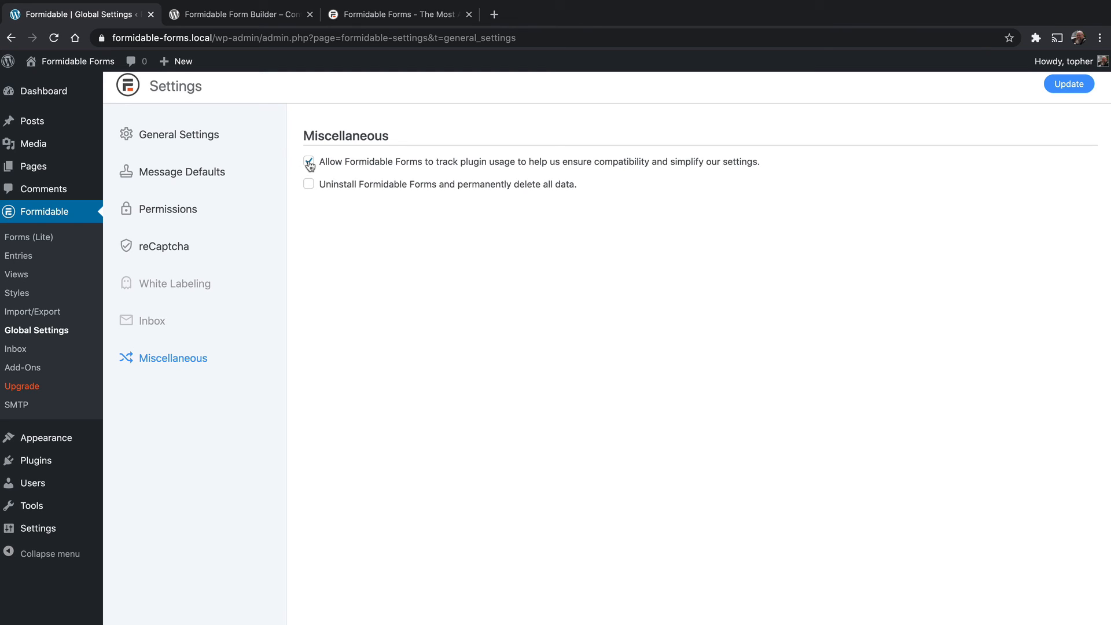
left_click(308, 161)
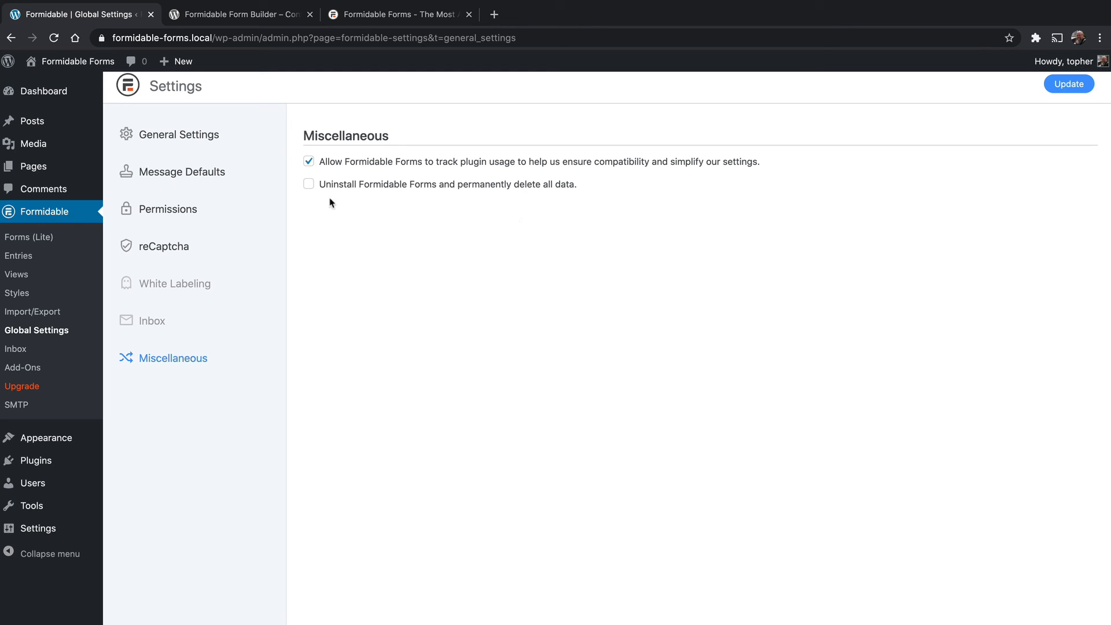
mouse_move(415, 198)
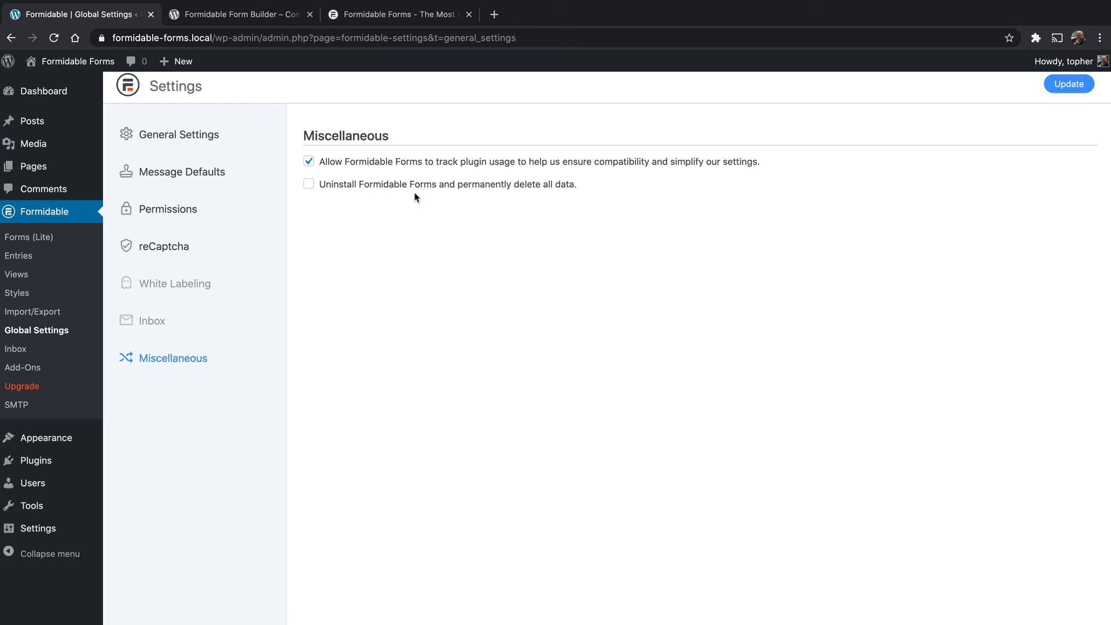
mouse_move(500, 194)
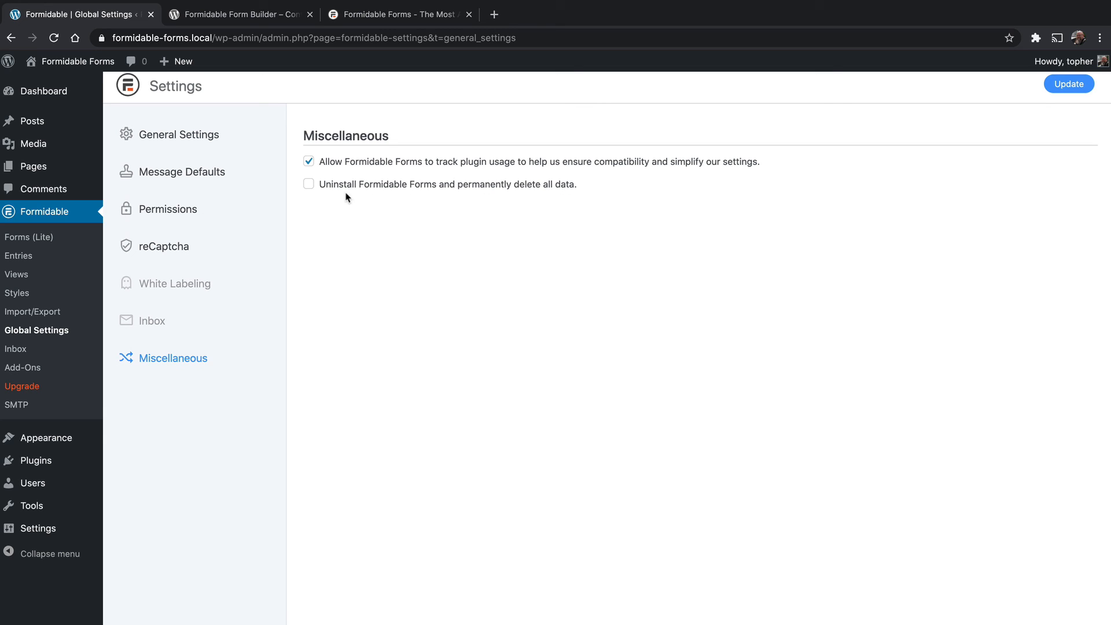
mouse_move(1032, 118)
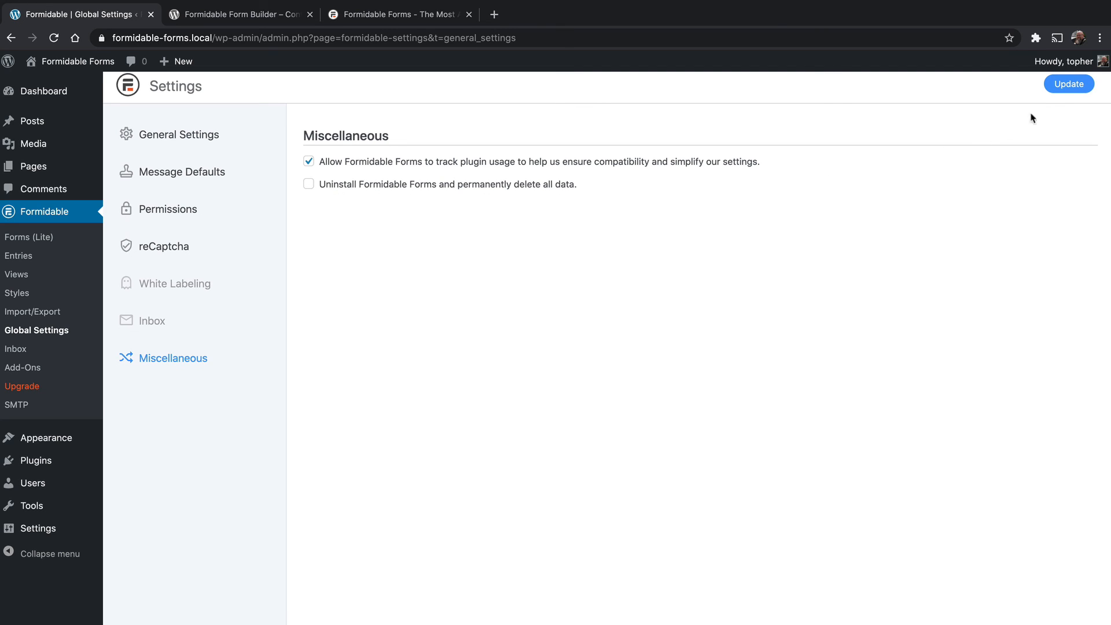
Save the global settings with Update so plugin usage tracking stays allowed
left_click(172, 358)
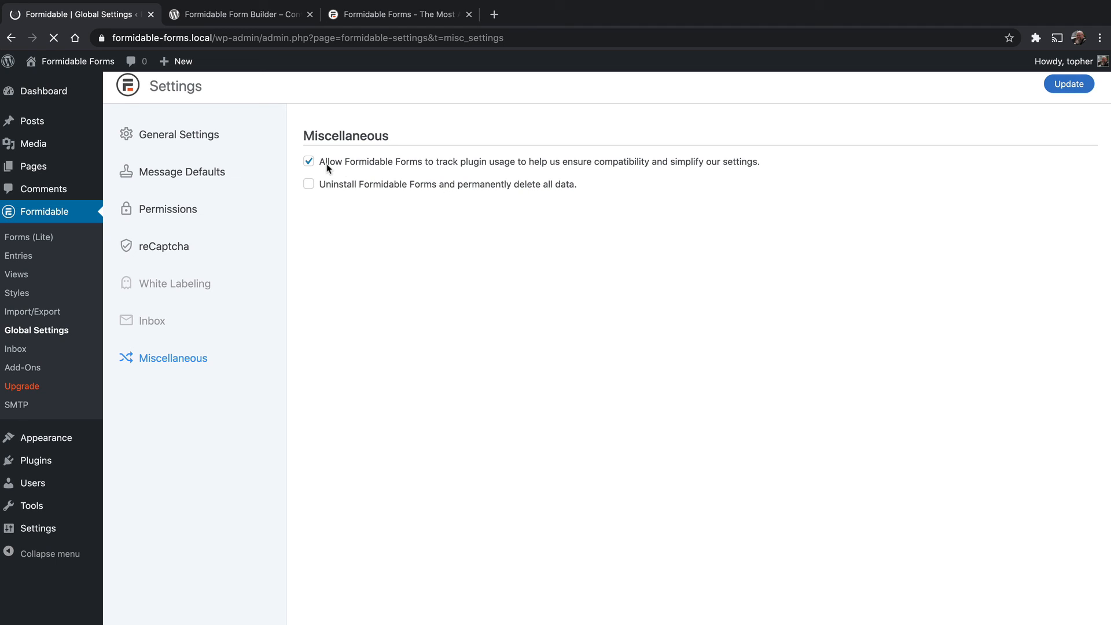
left_click(1069, 83)
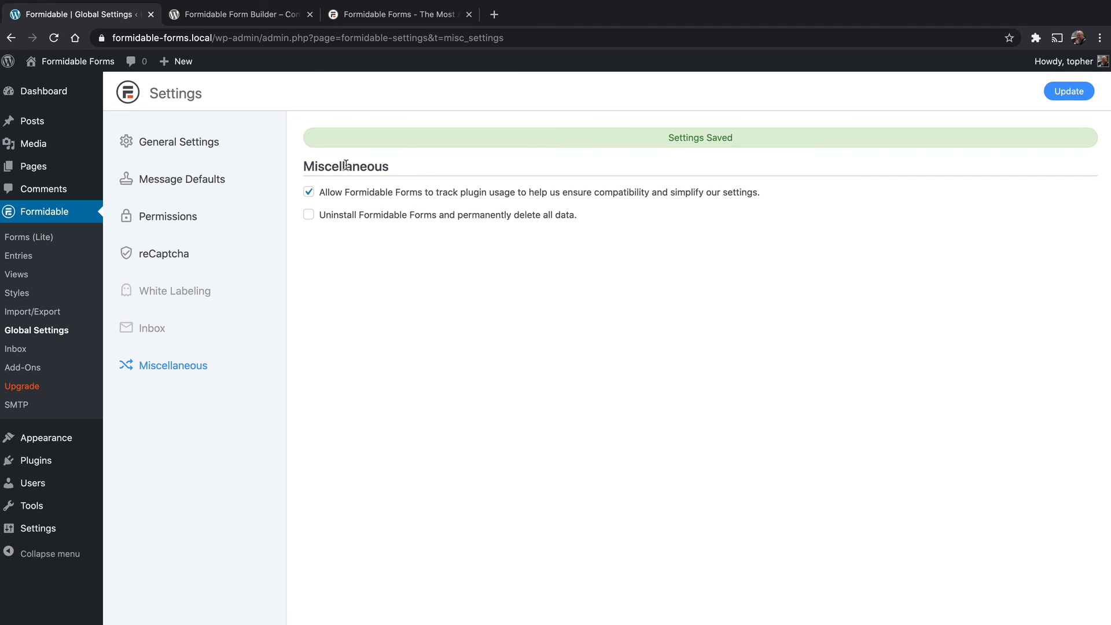
mouse_move(540, 316)
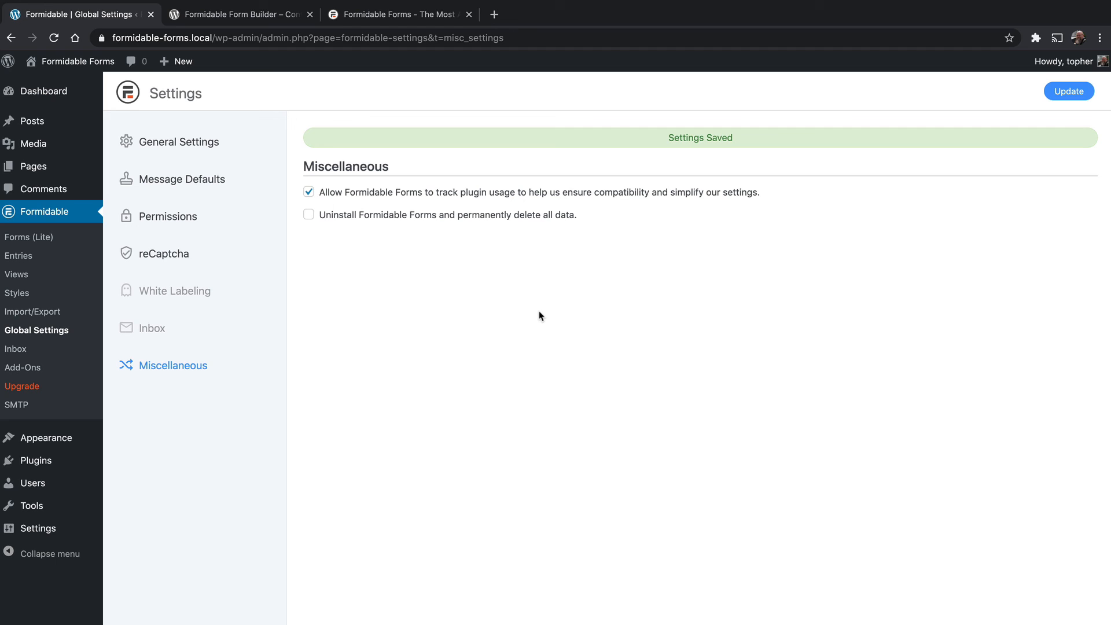
mouse_move(512, 340)
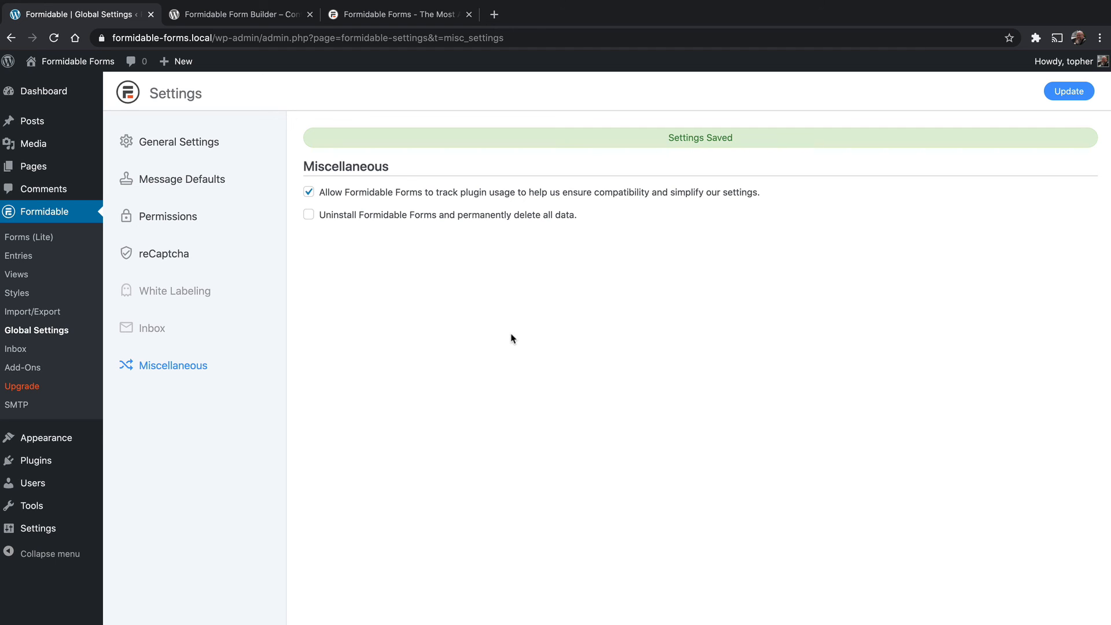
mouse_move(39, 396)
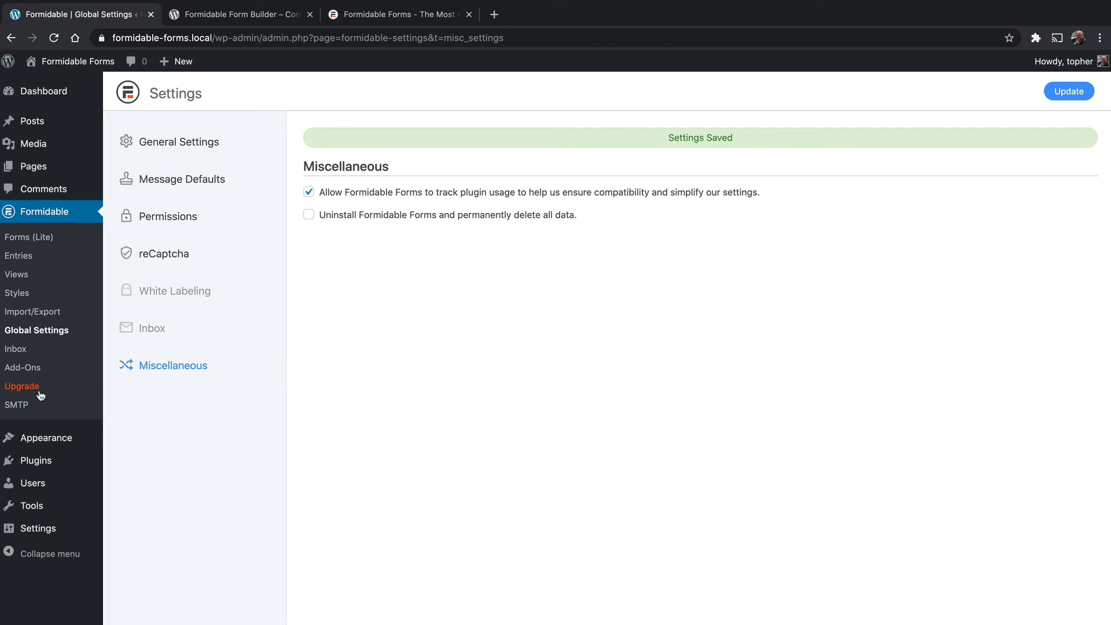
Review the Upgrade to Pro page, scrolling through the Lite versus Pro feature comparison table
left_click(22, 386)
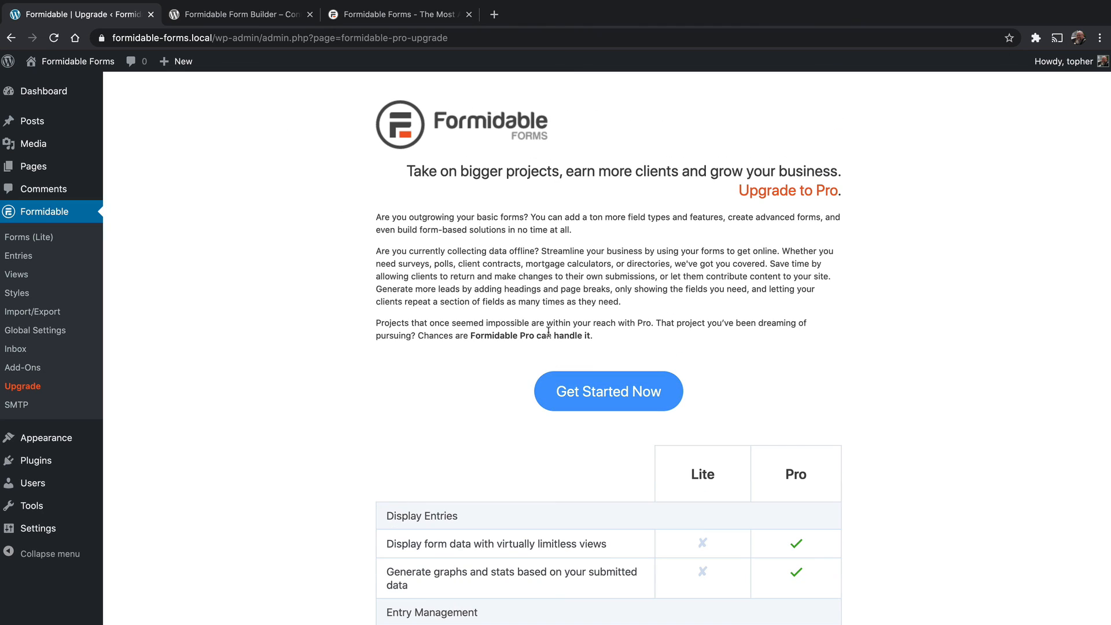
mouse_move(465, 391)
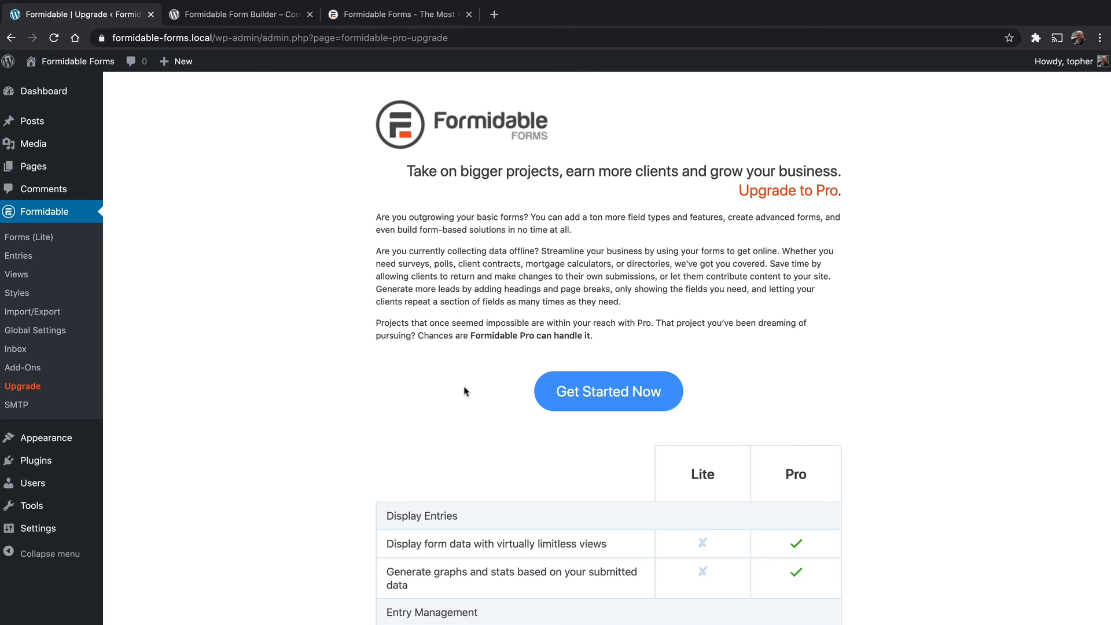
mouse_move(783, 336)
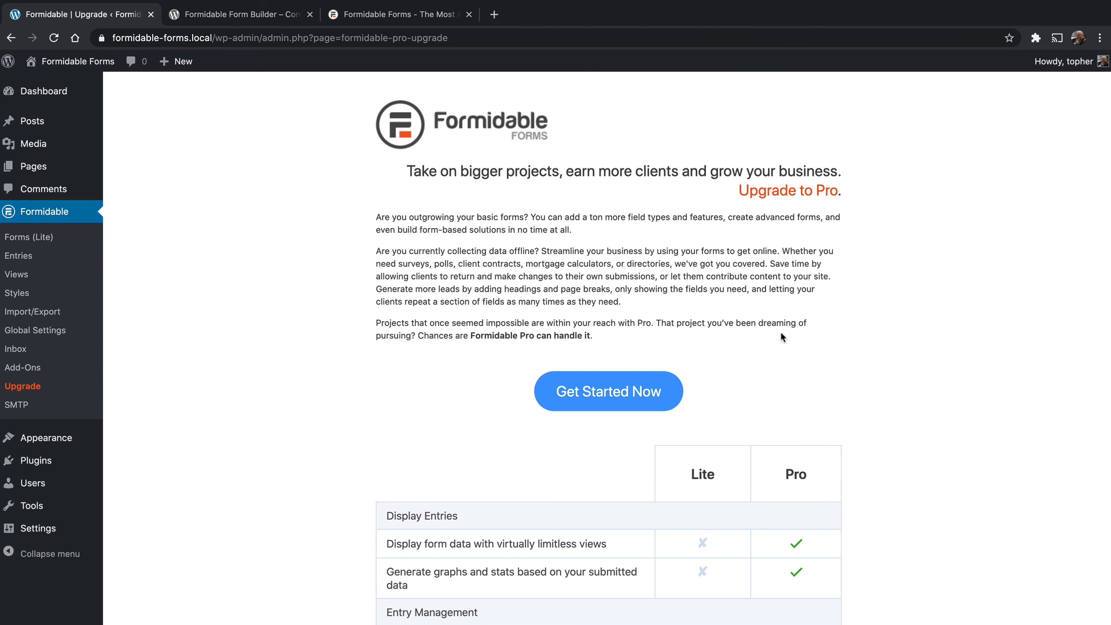
mouse_move(841, 290)
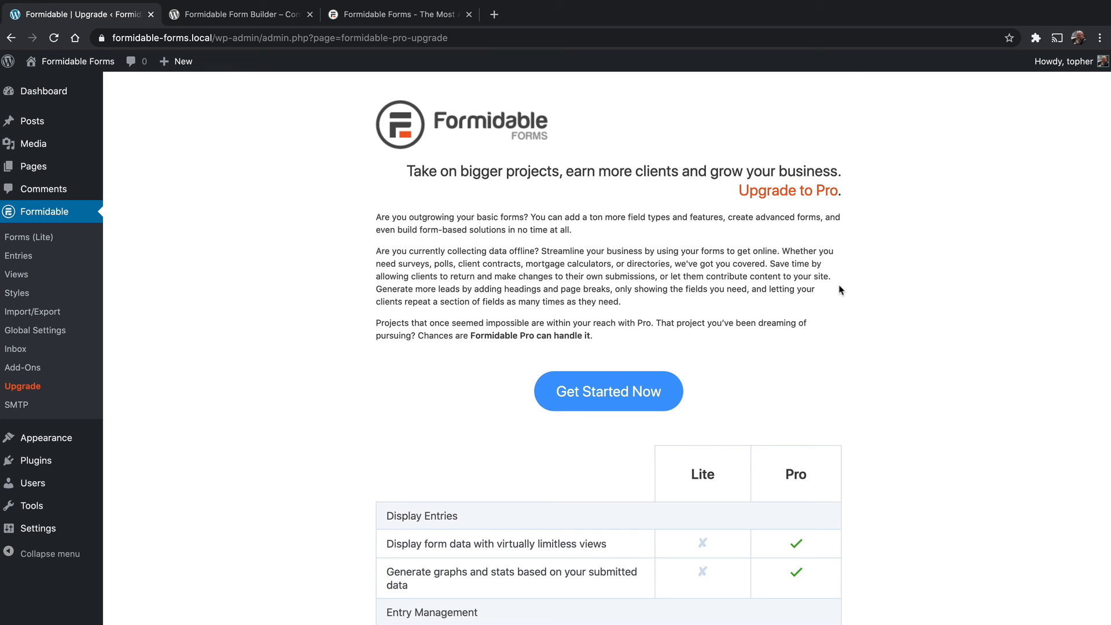
scroll("down", 3)
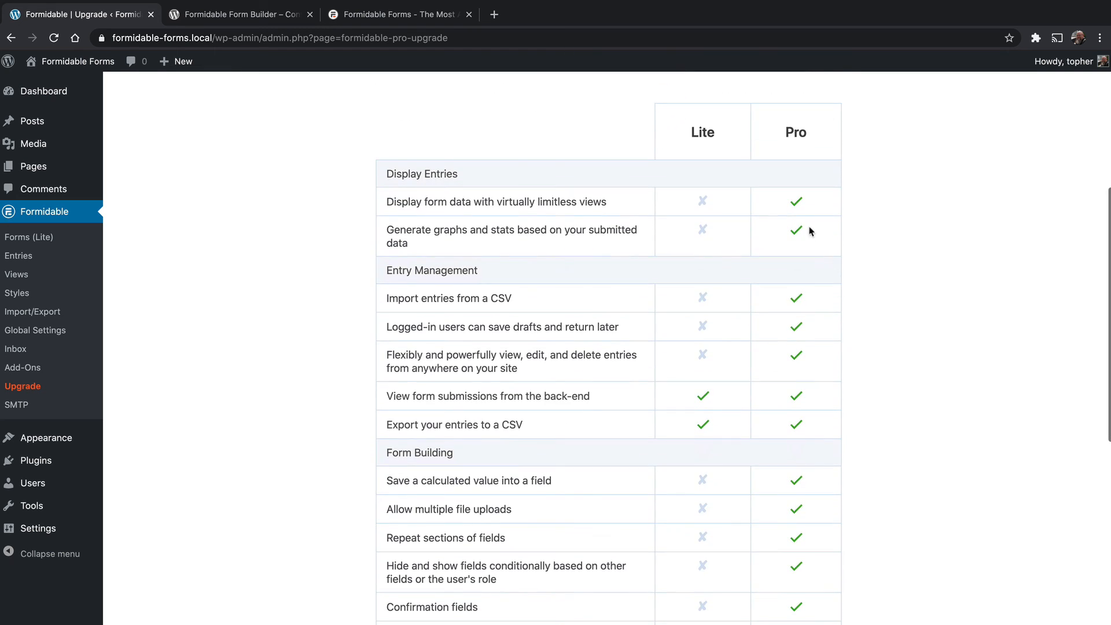
mouse_move(895, 554)
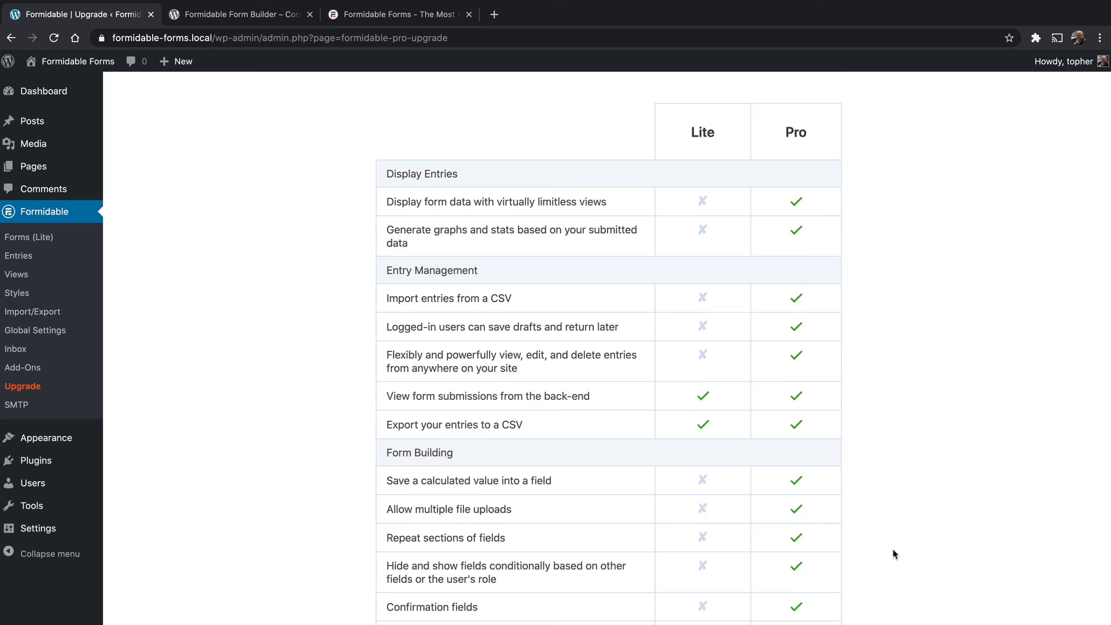
scroll("down", 3)
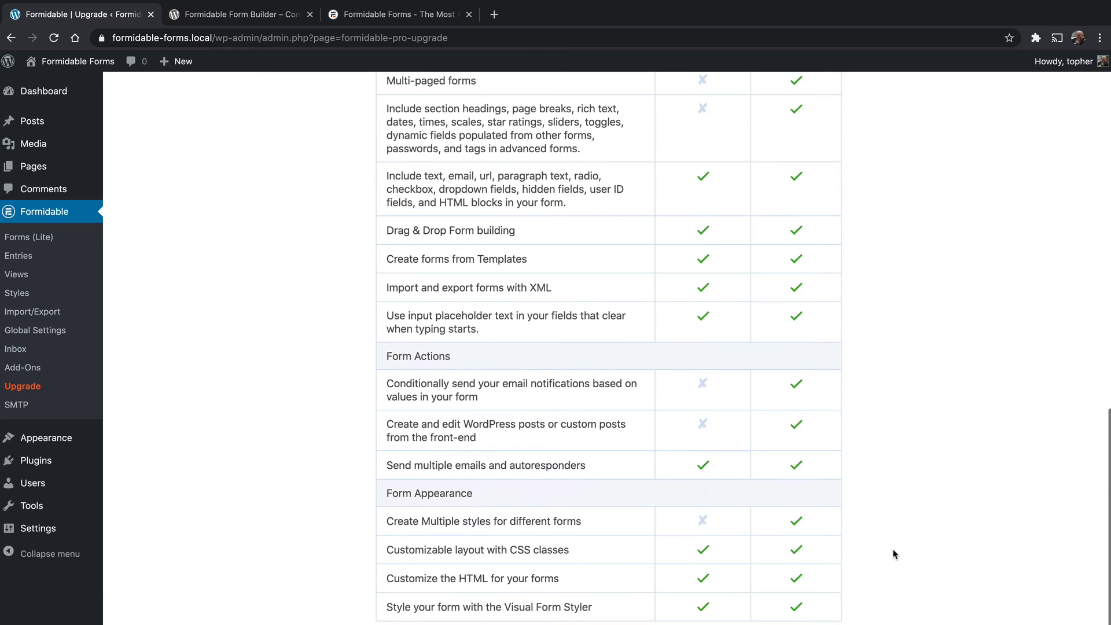
scroll("up", 3)
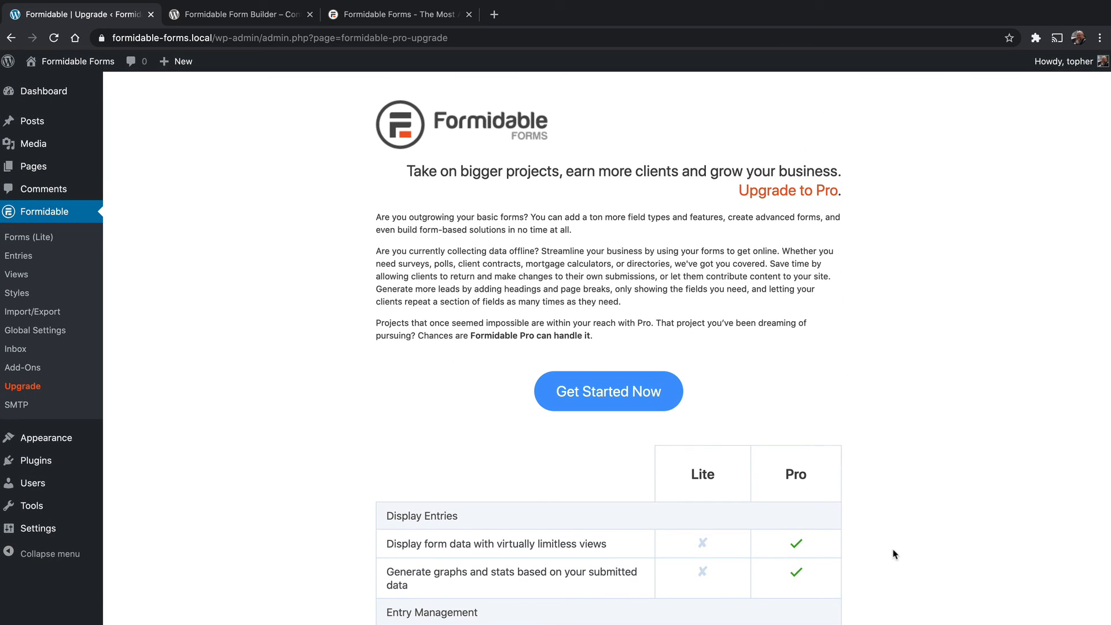